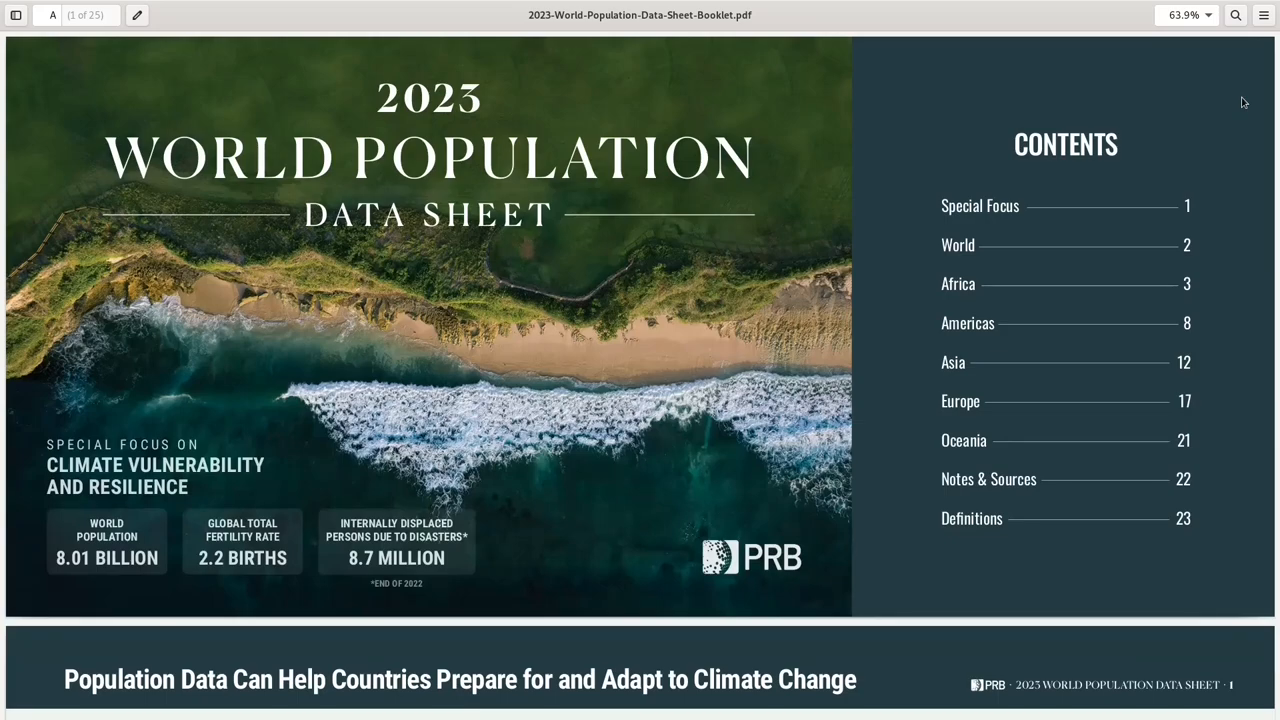
Step: Scroll the 2023 World Population Data Sheet from its cover to the World table on page 2
scroll(down, 3)
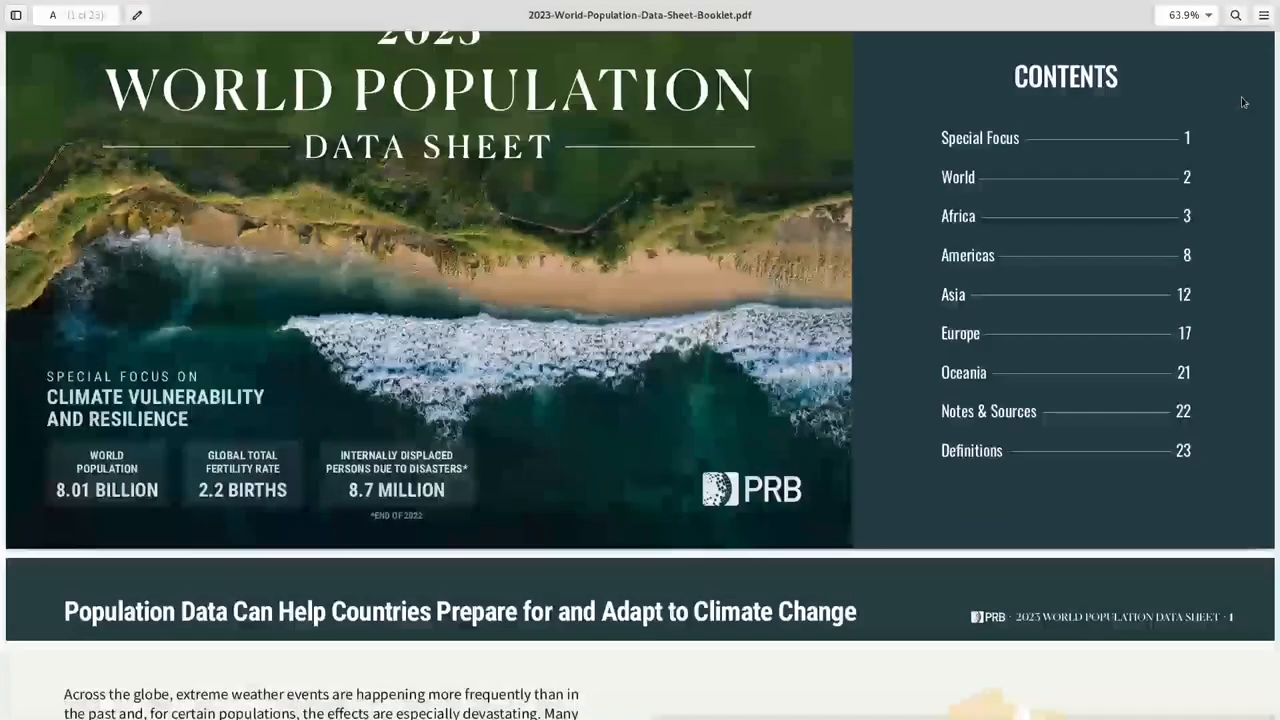
scroll(down, 3)
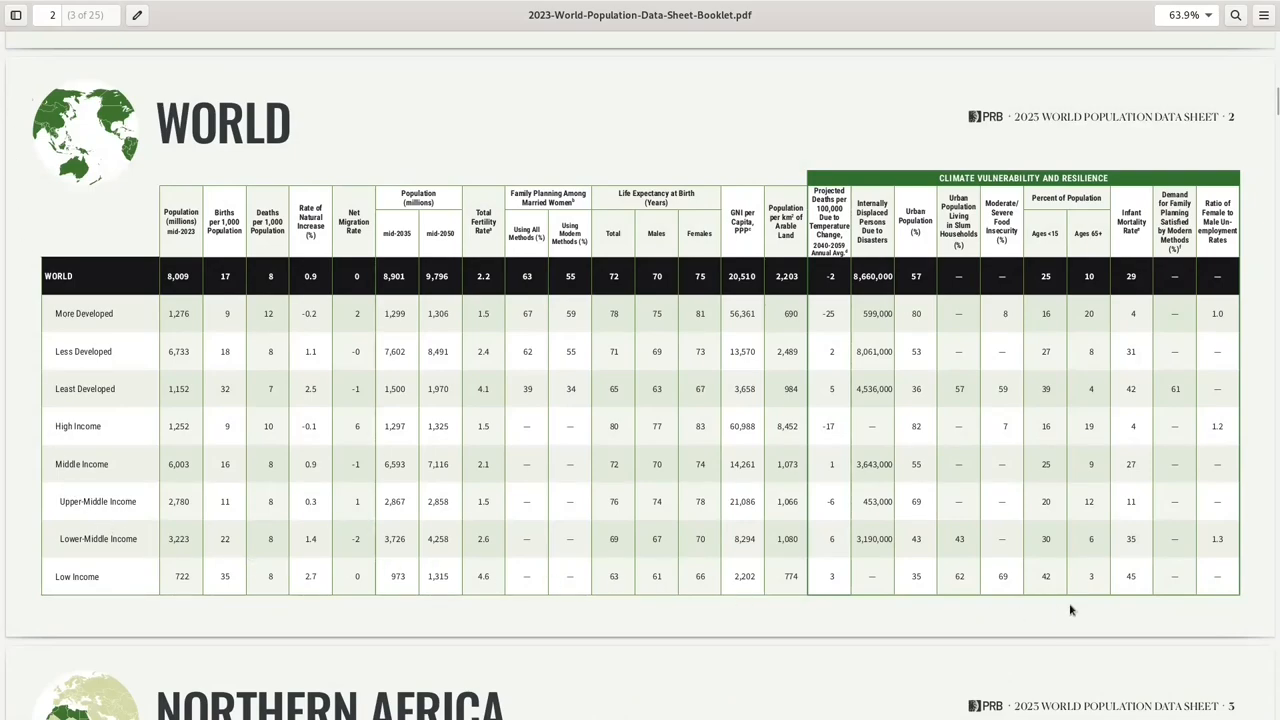
mouse_move(33, 181)
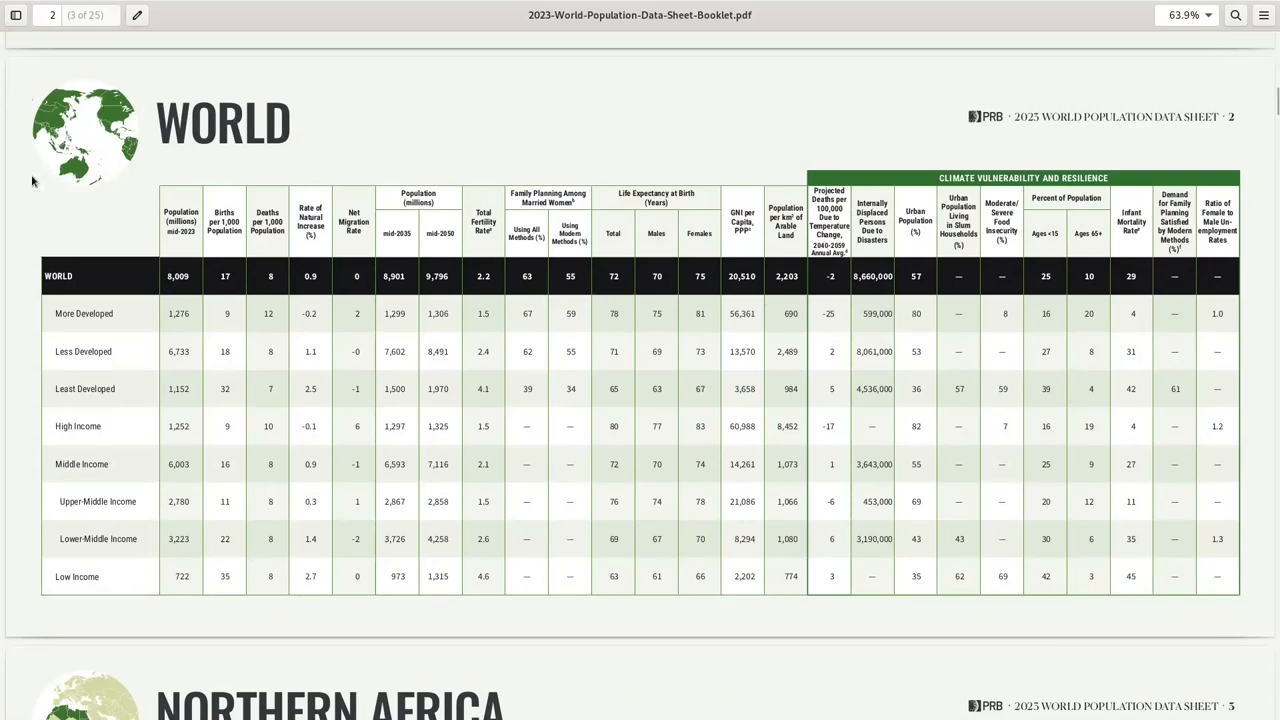
mouse_move(57, 459)
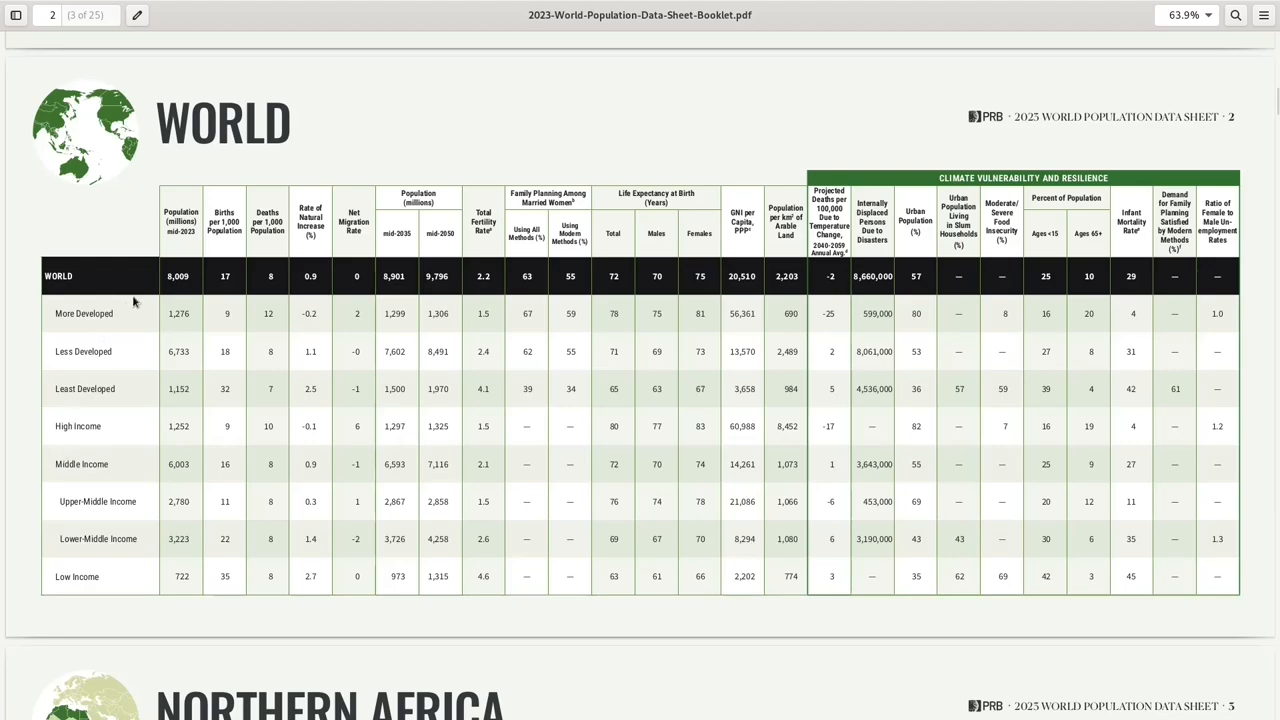
mouse_move(1216, 274)
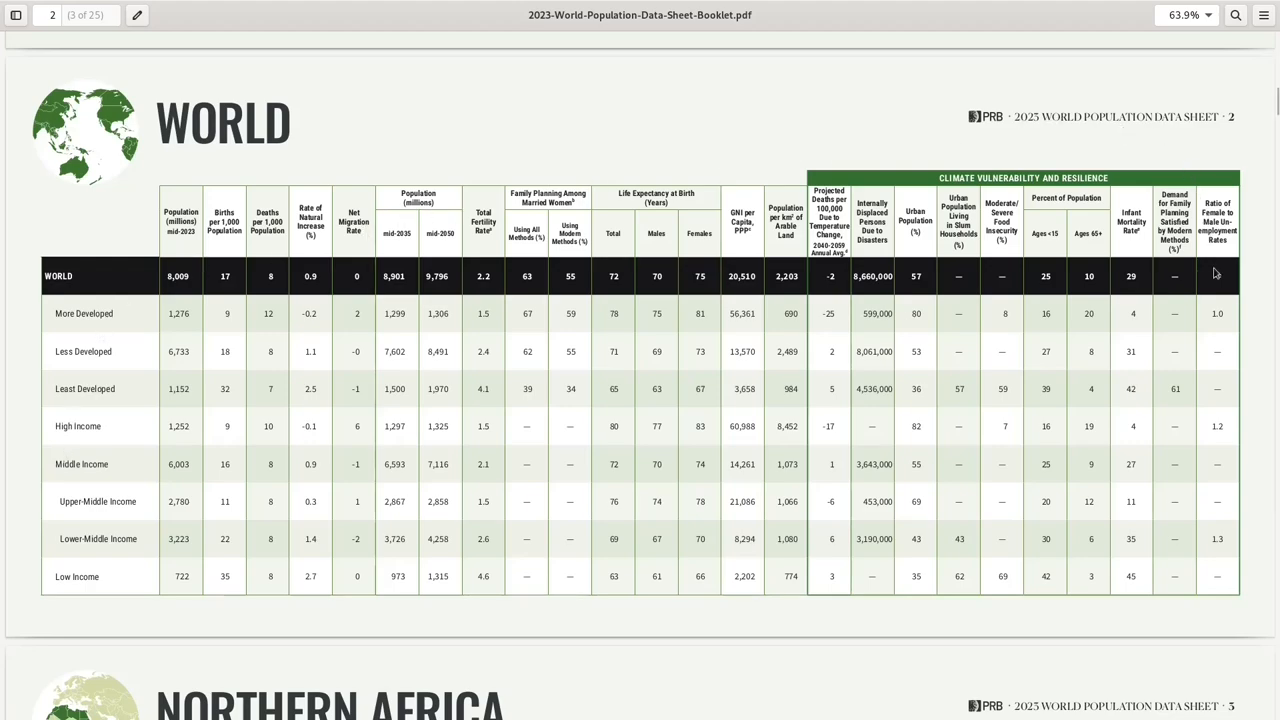
mouse_move(1234, 590)
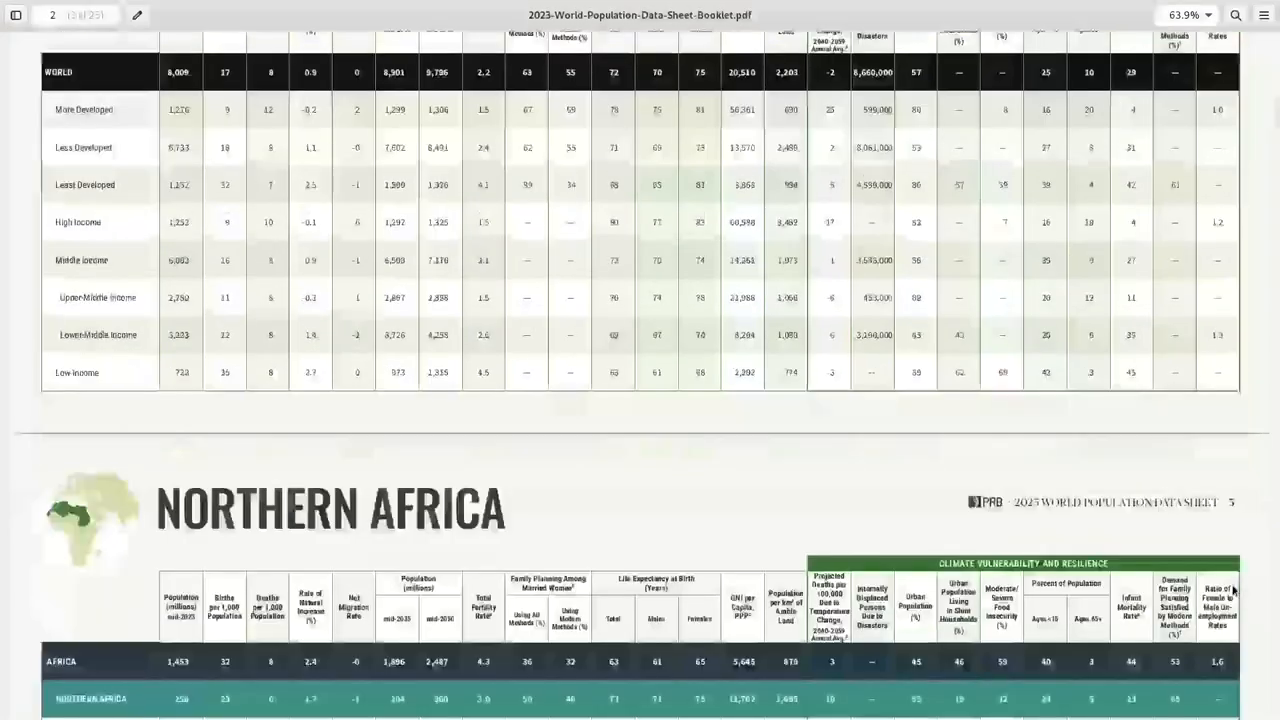
Step: Scroll to page 3 to show the Northern Africa rows from Algeria to Western Sahara
scroll(down, 3)
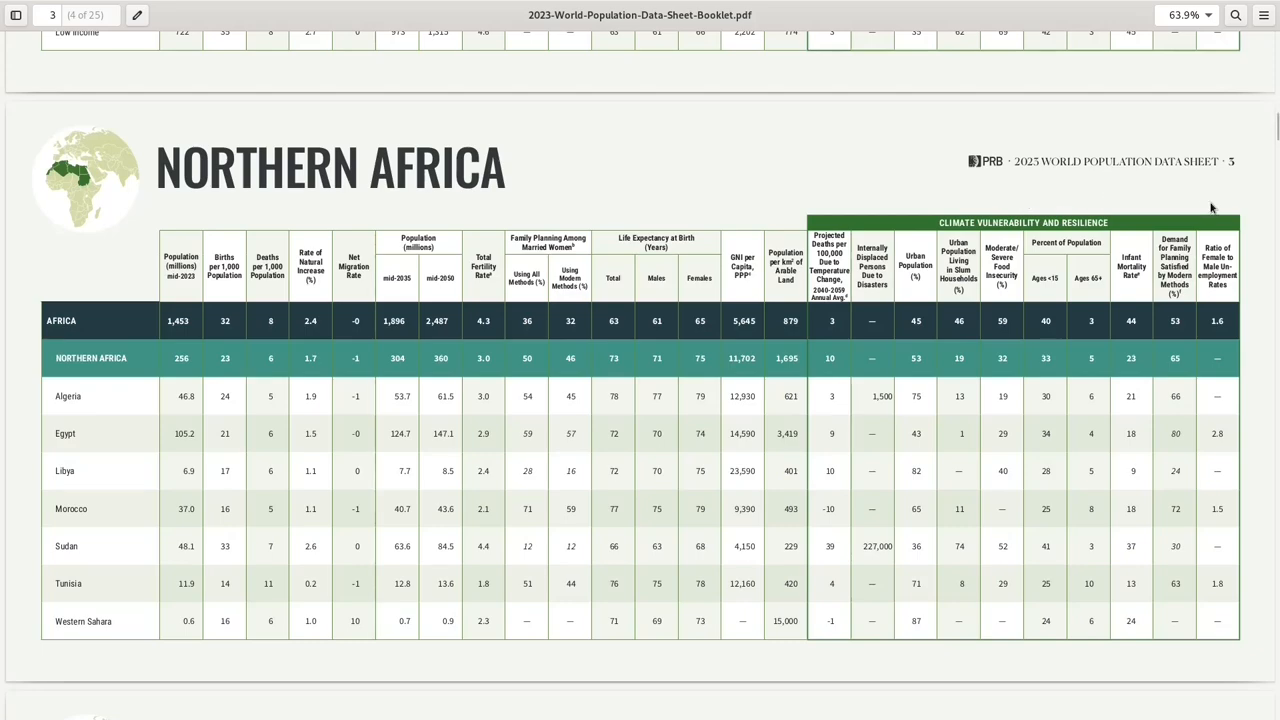
mouse_move(1231, 201)
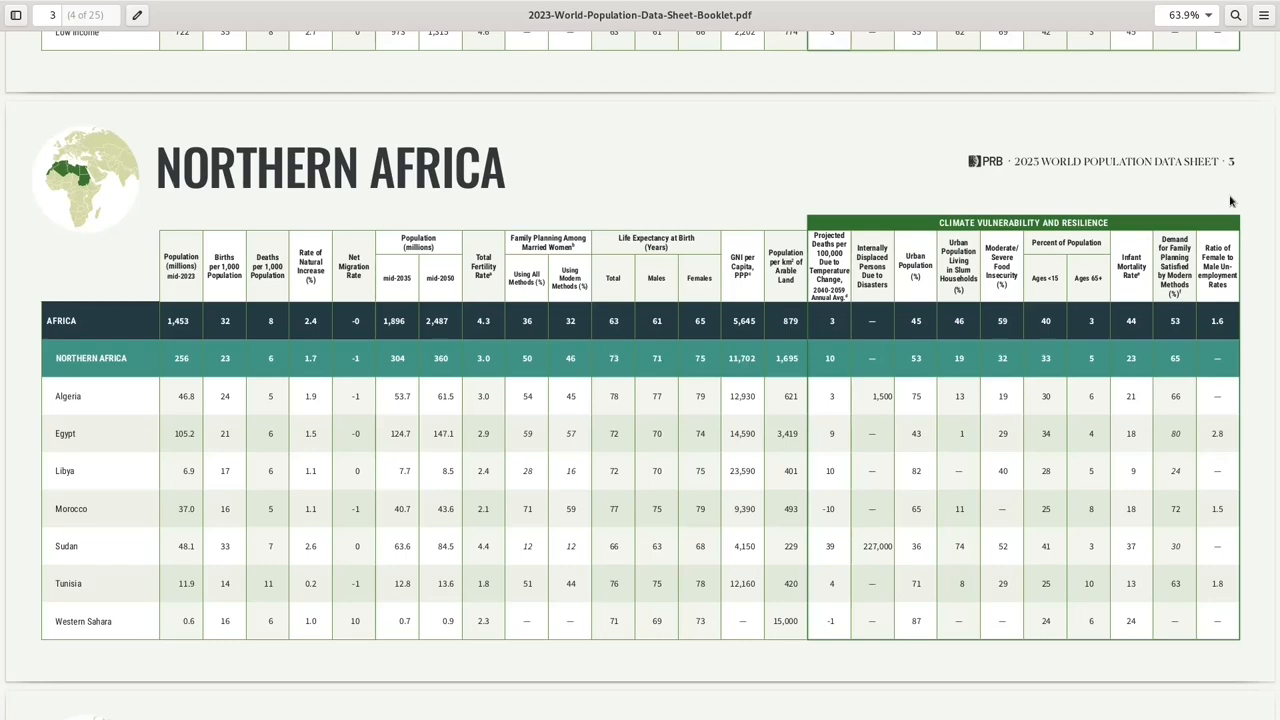
mouse_move(597, 299)
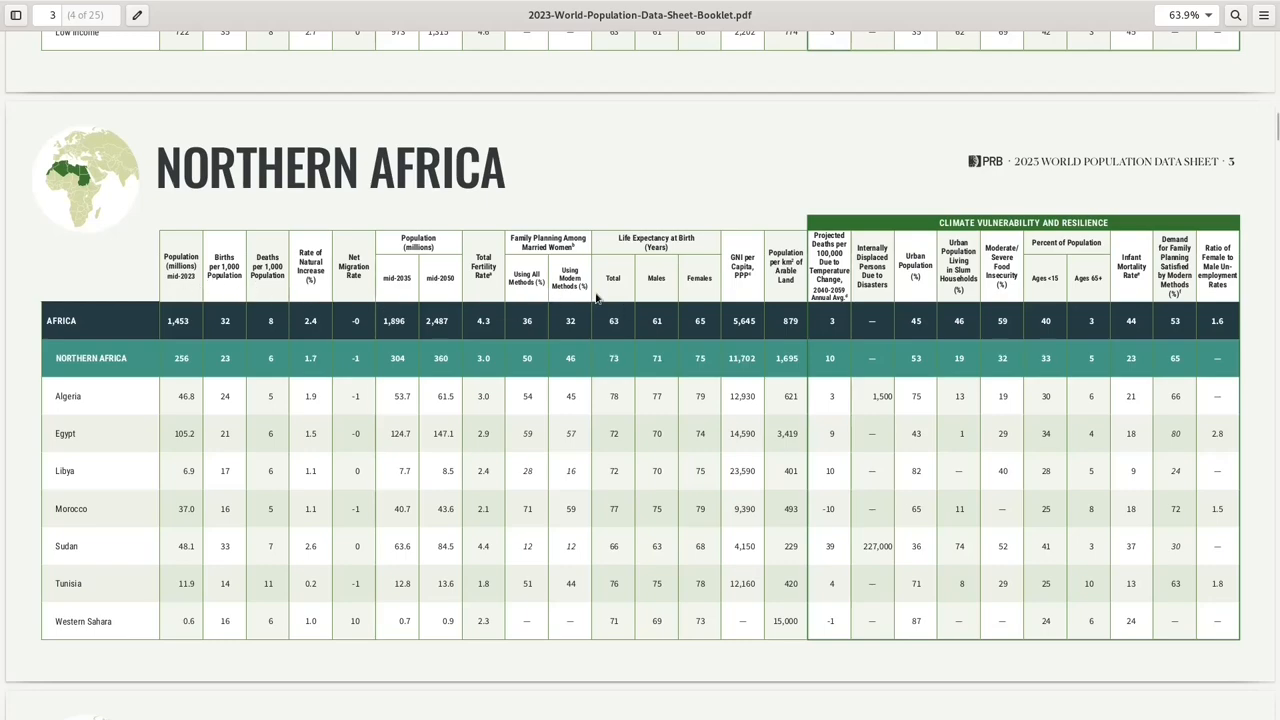
mouse_move(251, 451)
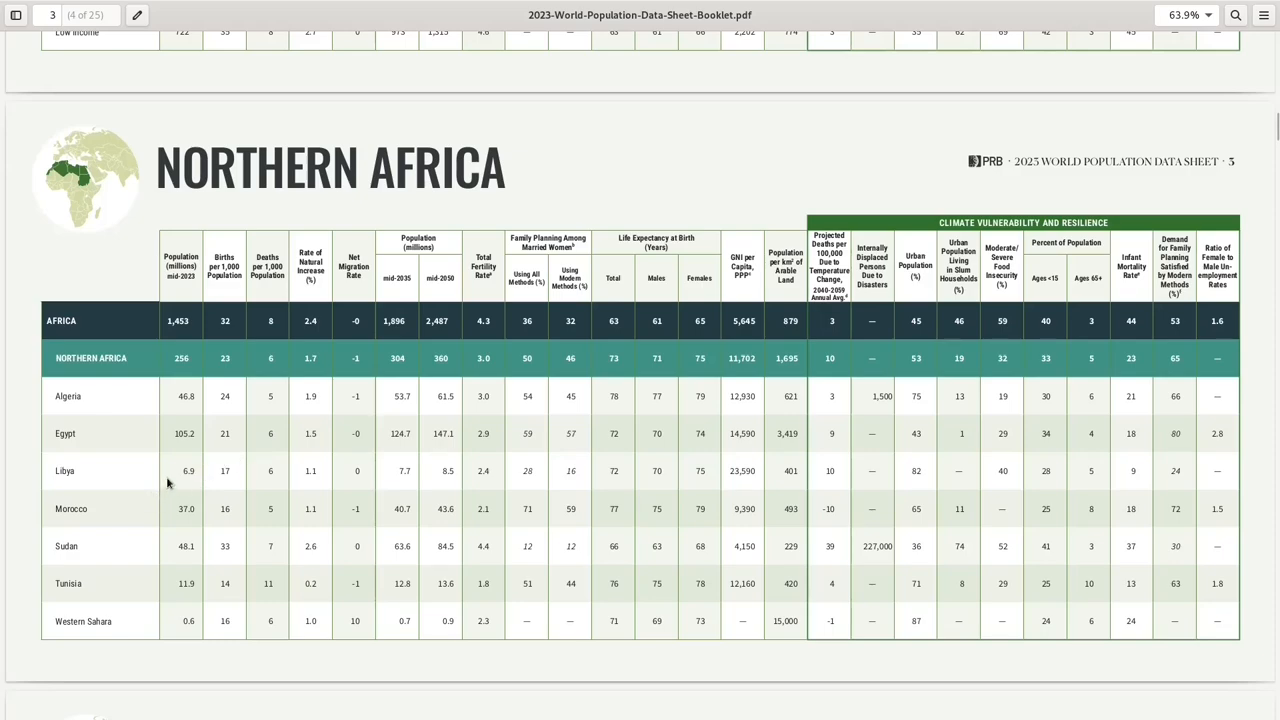
mouse_move(163, 480)
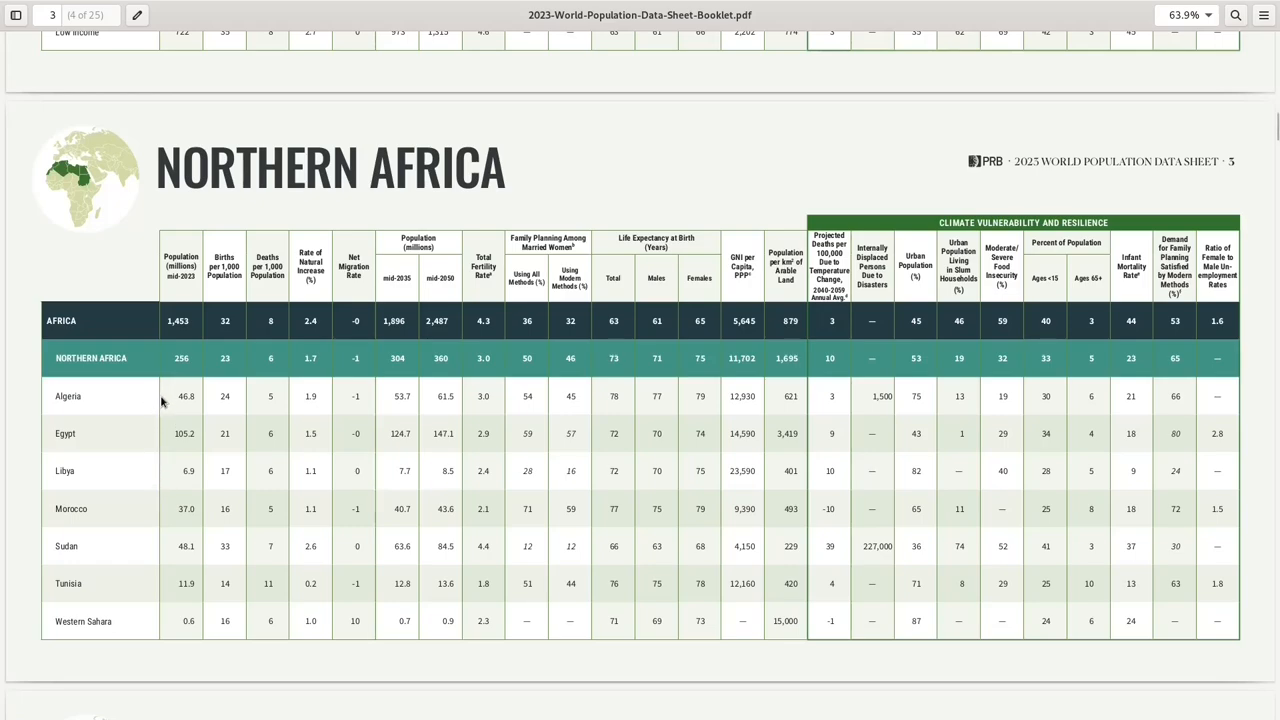
mouse_move(160, 442)
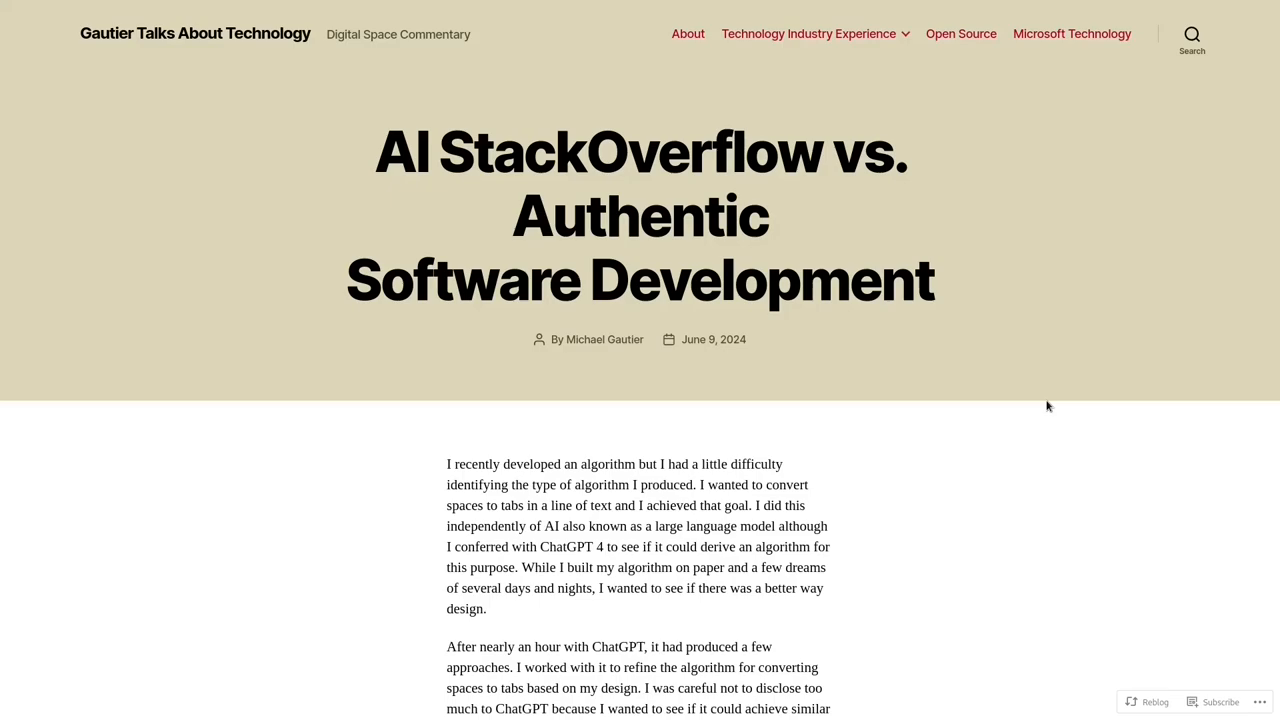
mouse_move(1065, 406)
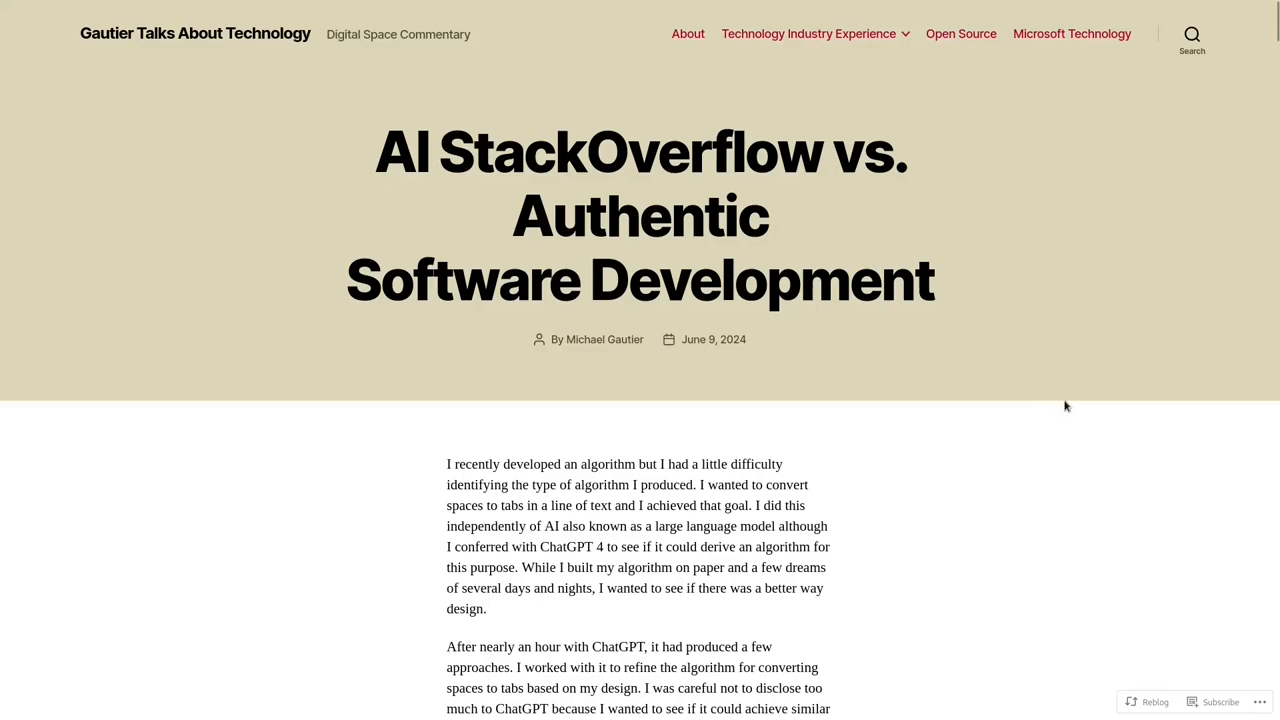
Step: Scroll the spaces-to-tabs blog post past the ChatGPT links and videos to the Identify/Compare Algorithms section
scroll(down, 3)
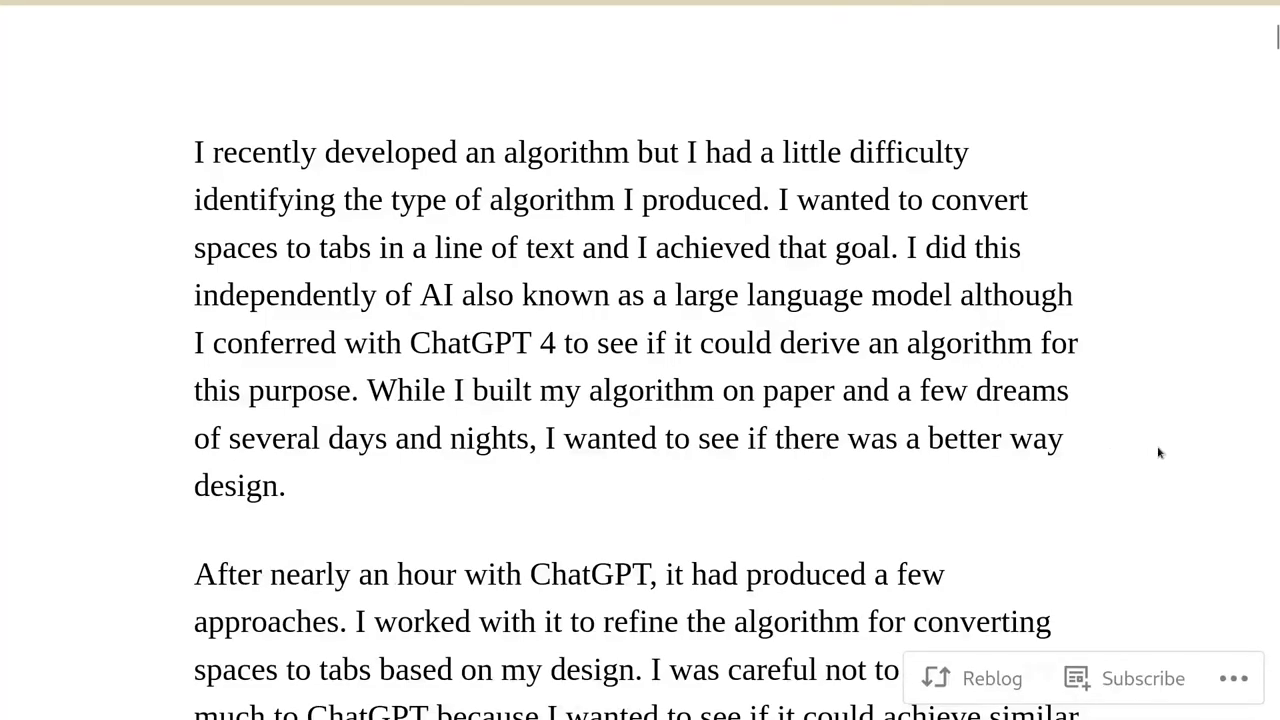
scroll(down, 3)
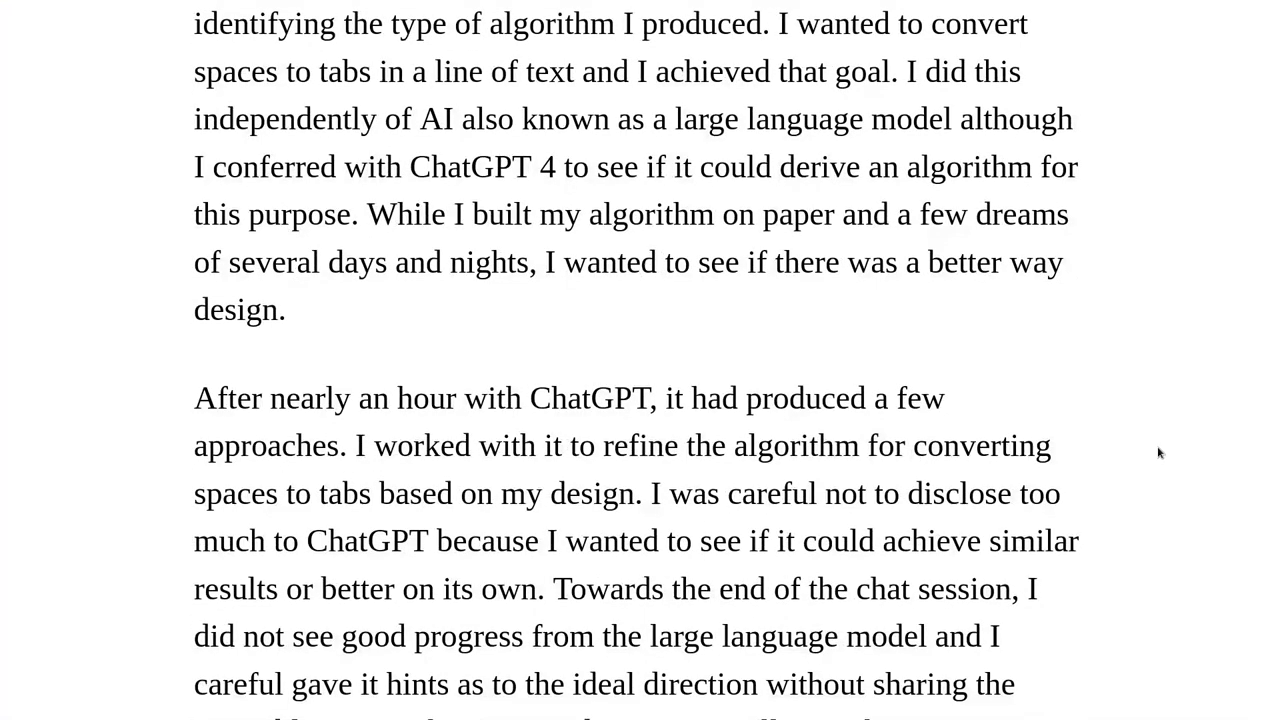
scroll(down, 3)
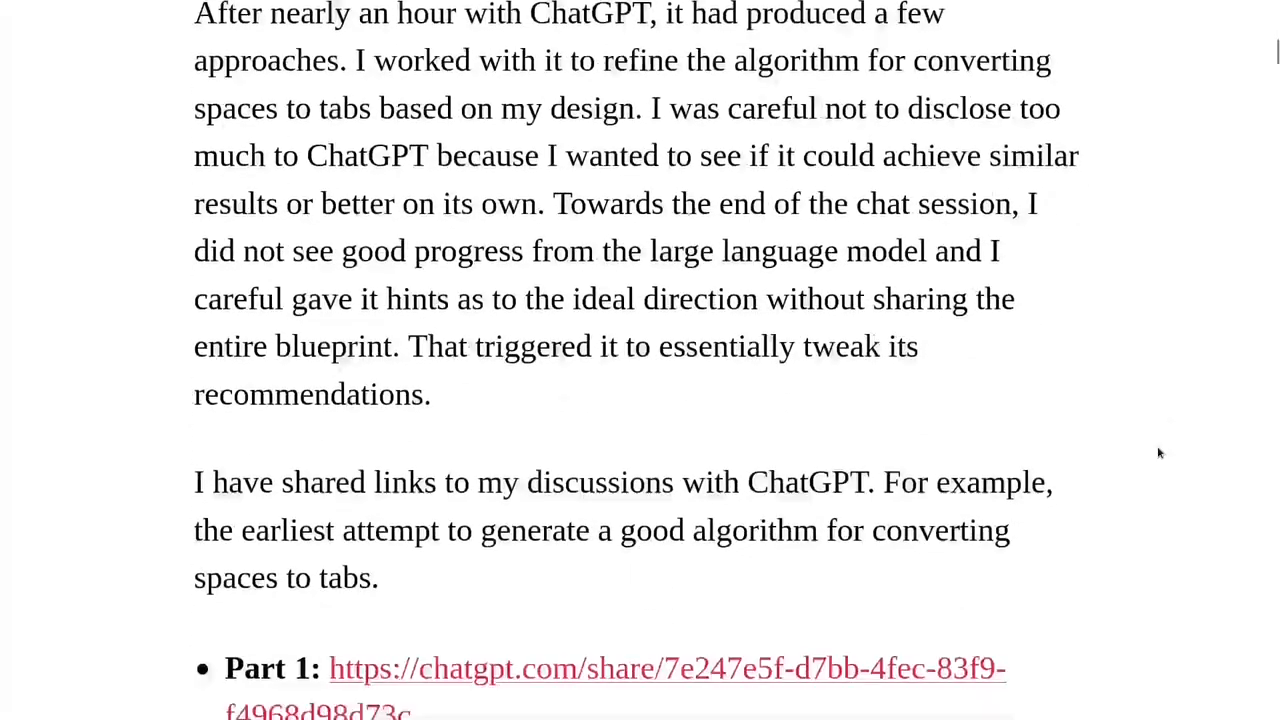
scroll(down, 3)
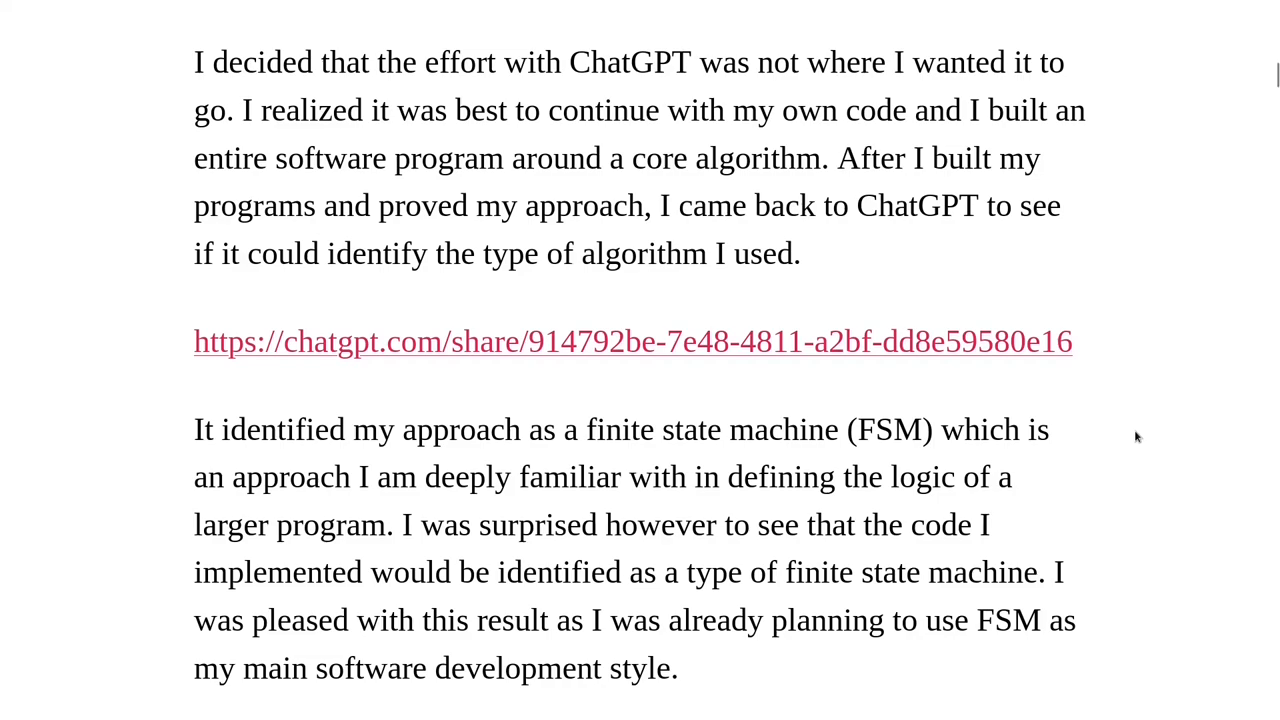
scroll(down, 3)
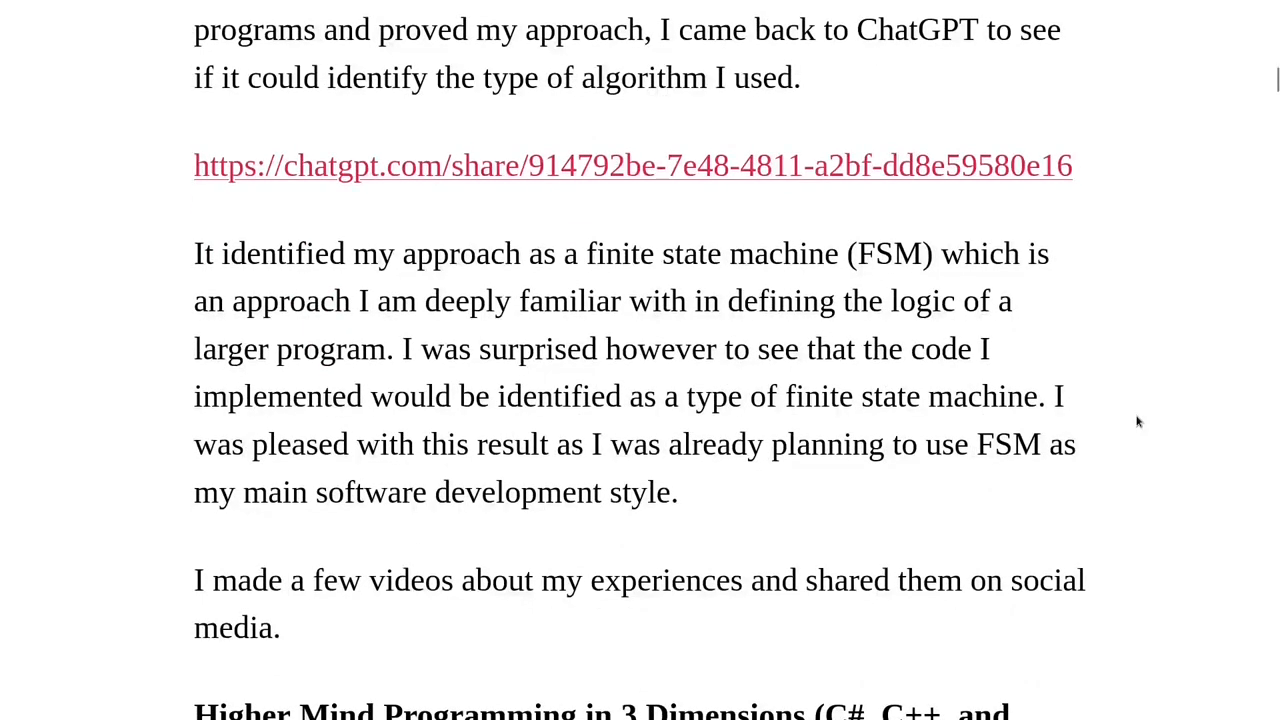
scroll(down, 3)
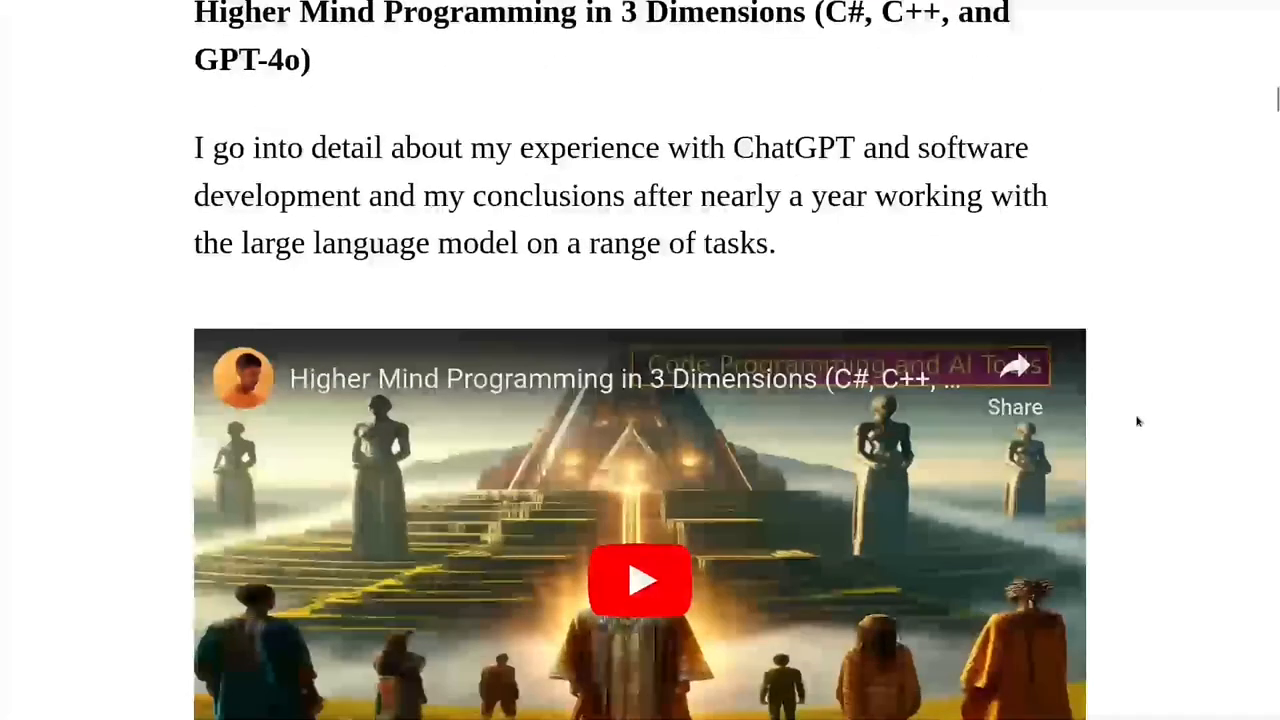
scroll(down, 3)
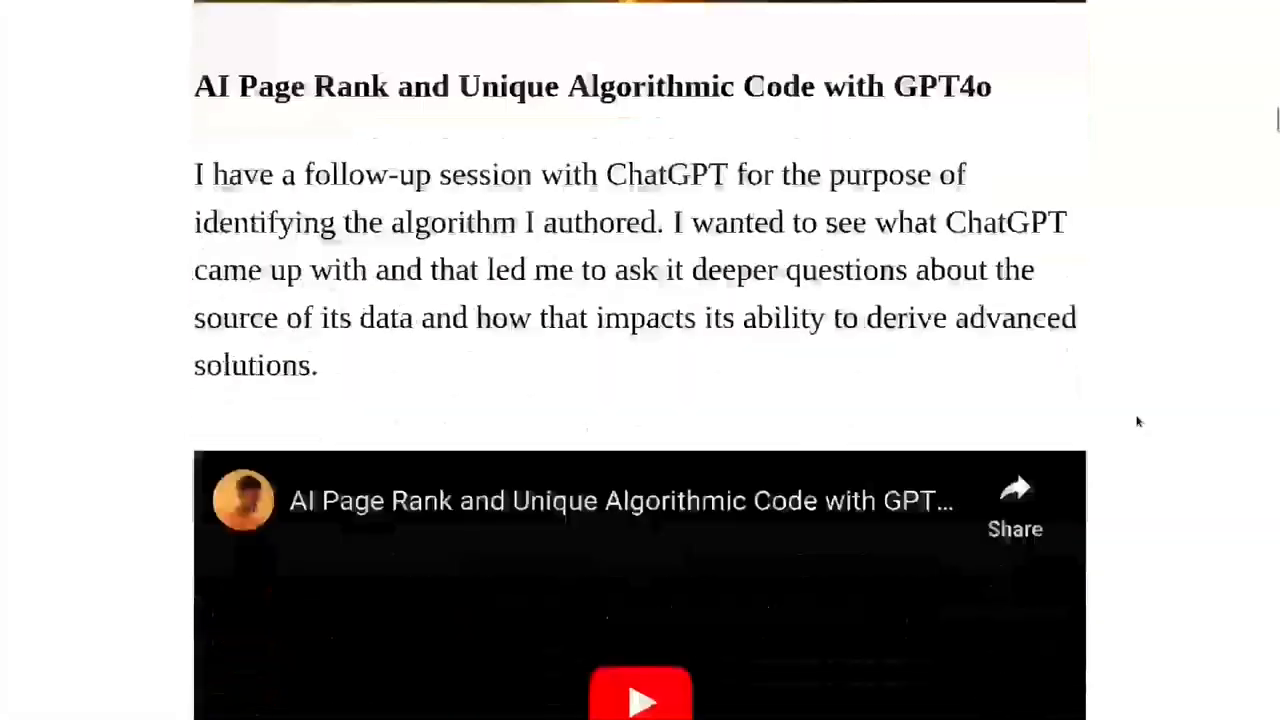
scroll(down, 3)
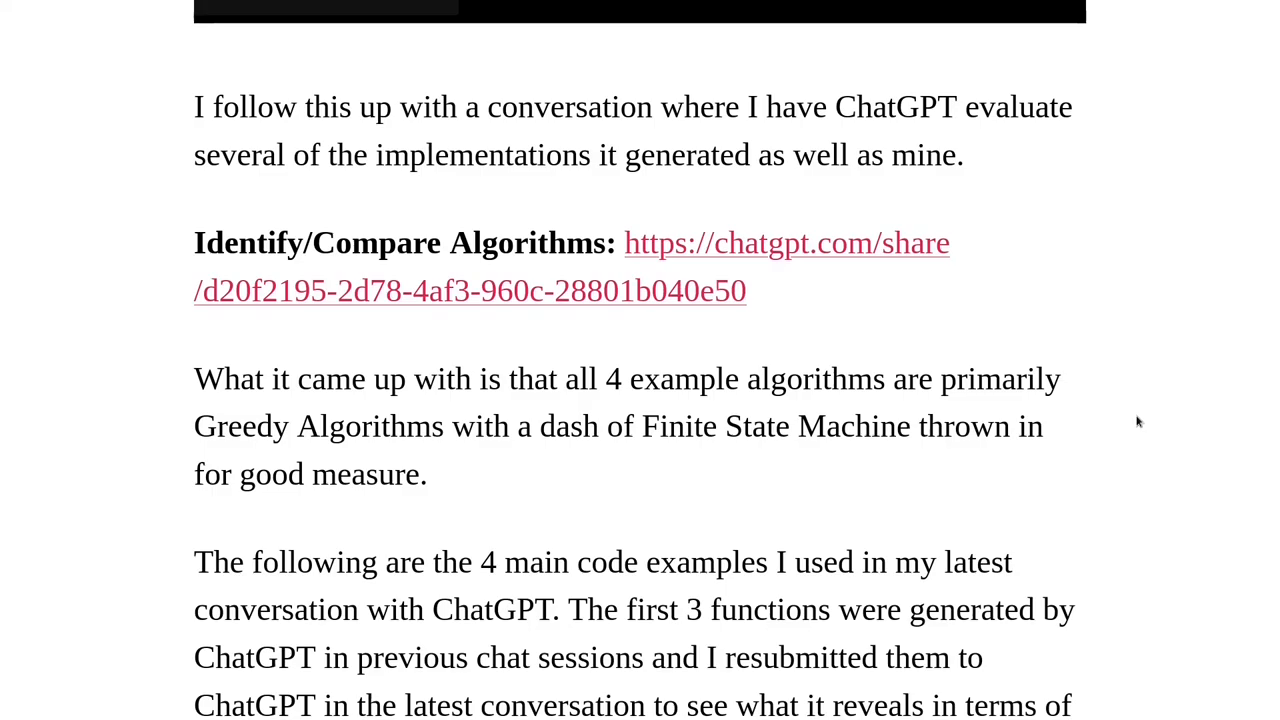
Step: Scroll through the hand-coded implementation and the paragraph comparing ChatGPT to PageRank
scroll(down, 3)
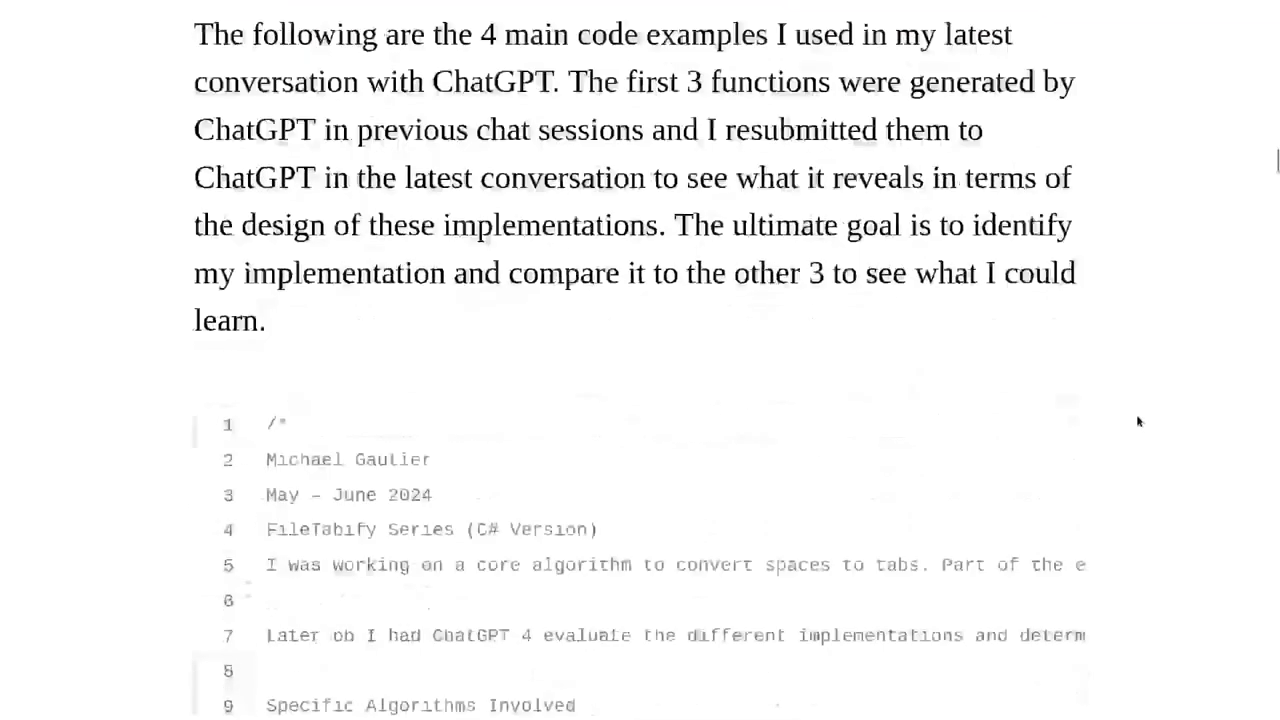
scroll(down, 3)
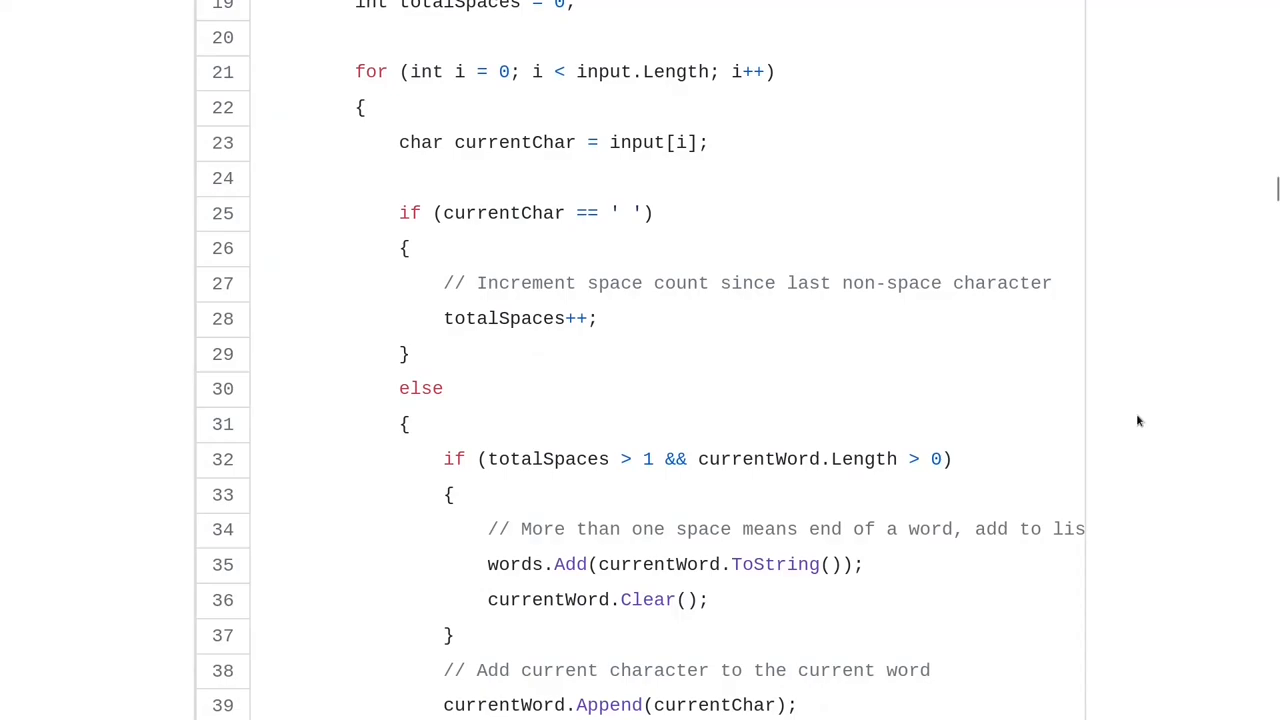
scroll(up, 3)
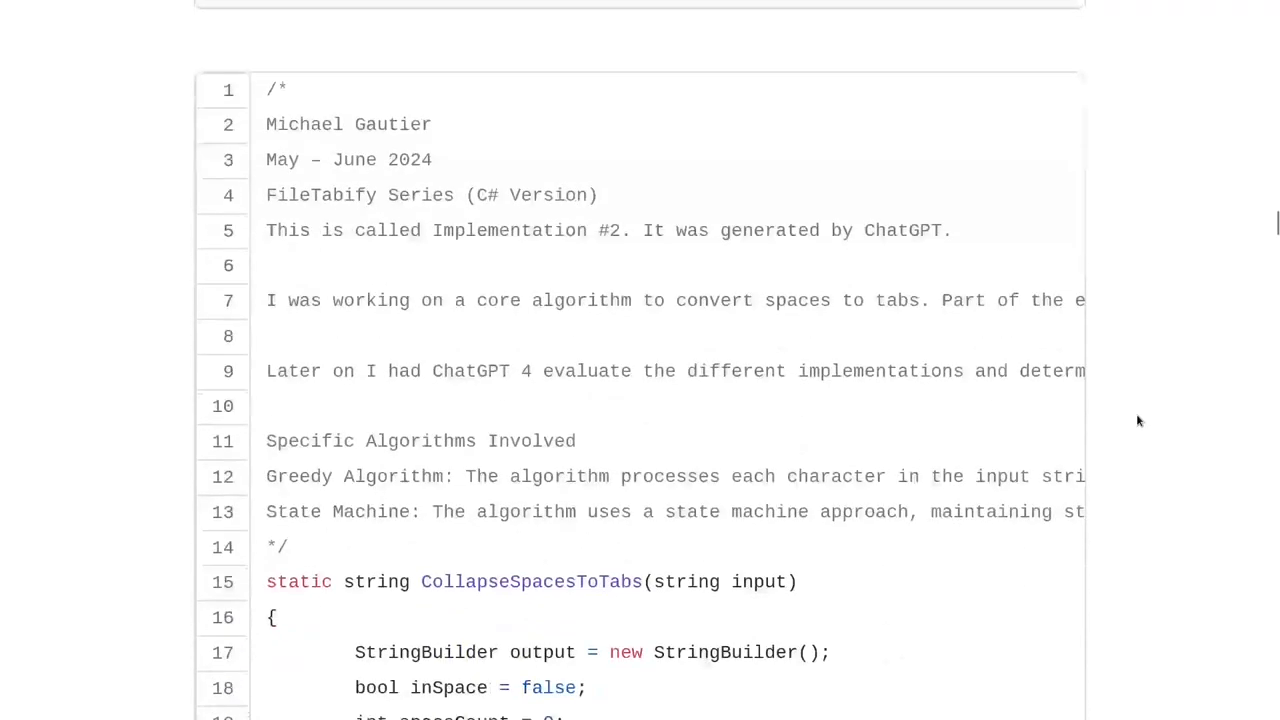
scroll(down, 3)
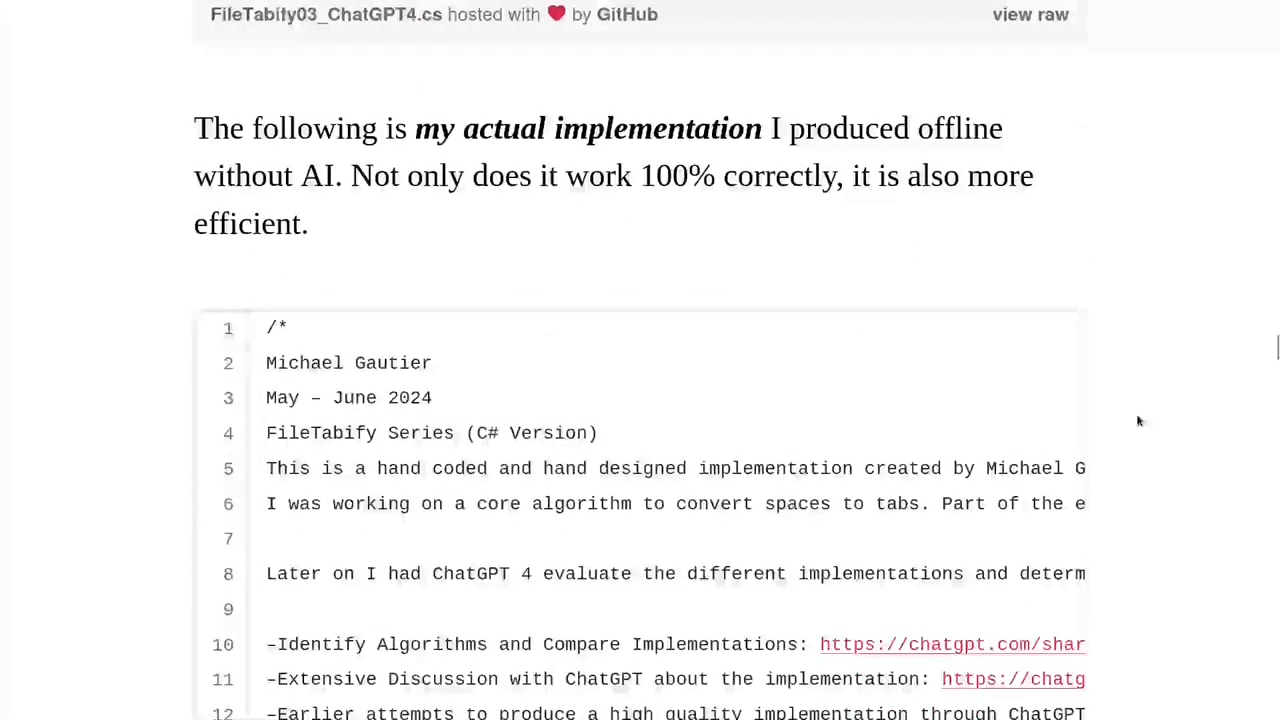
scroll(down, 3)
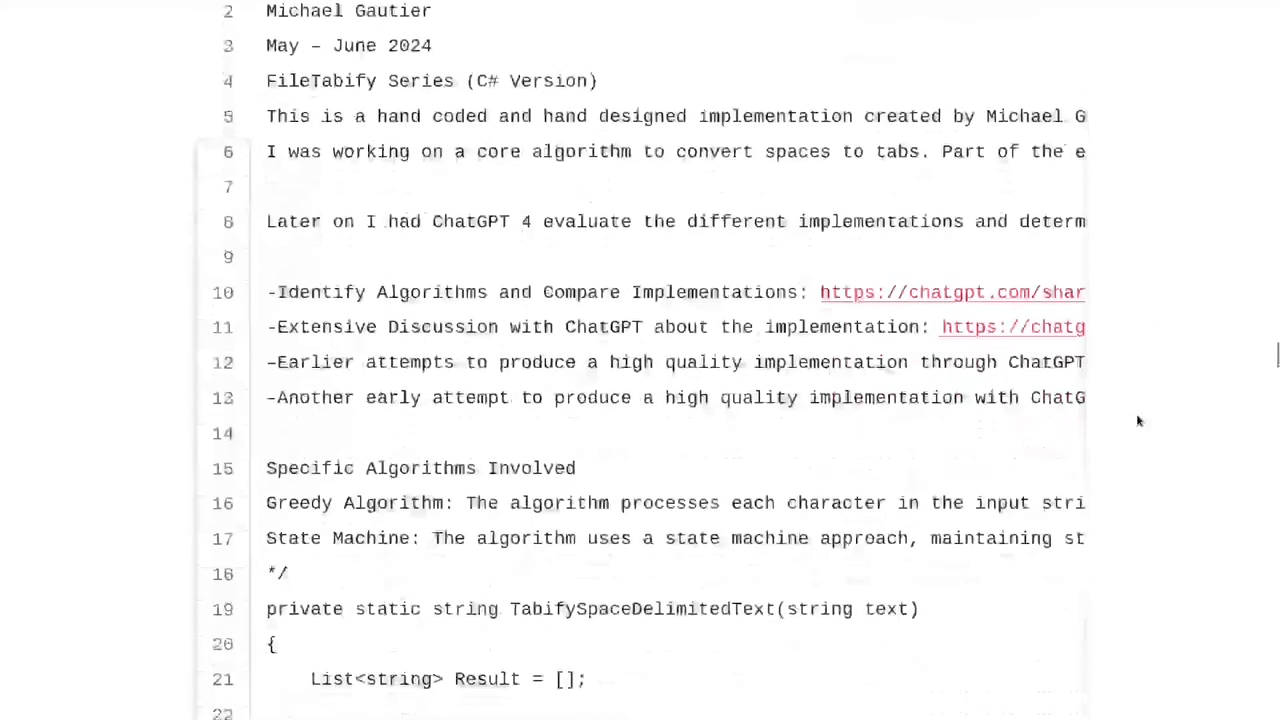
Step: Scroll to the shared chat links and bring up the FileTabify Session B conversation
scroll(down, 3)
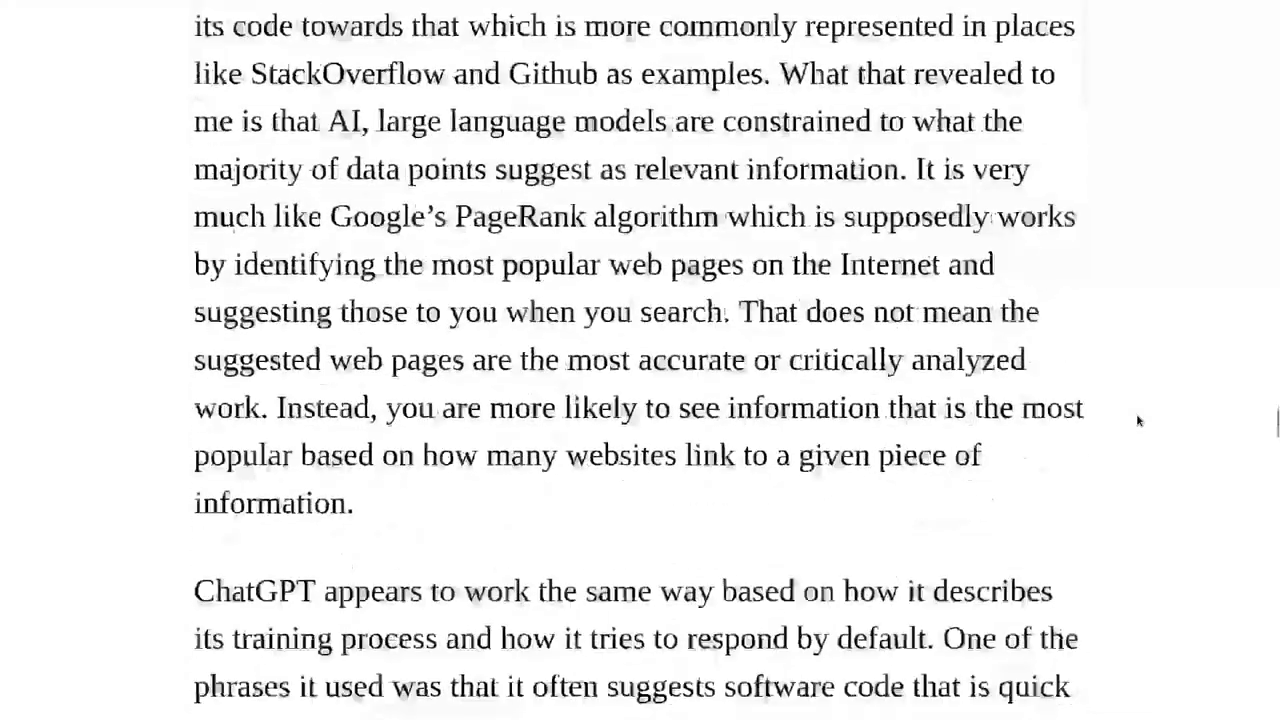
scroll(up, 3)
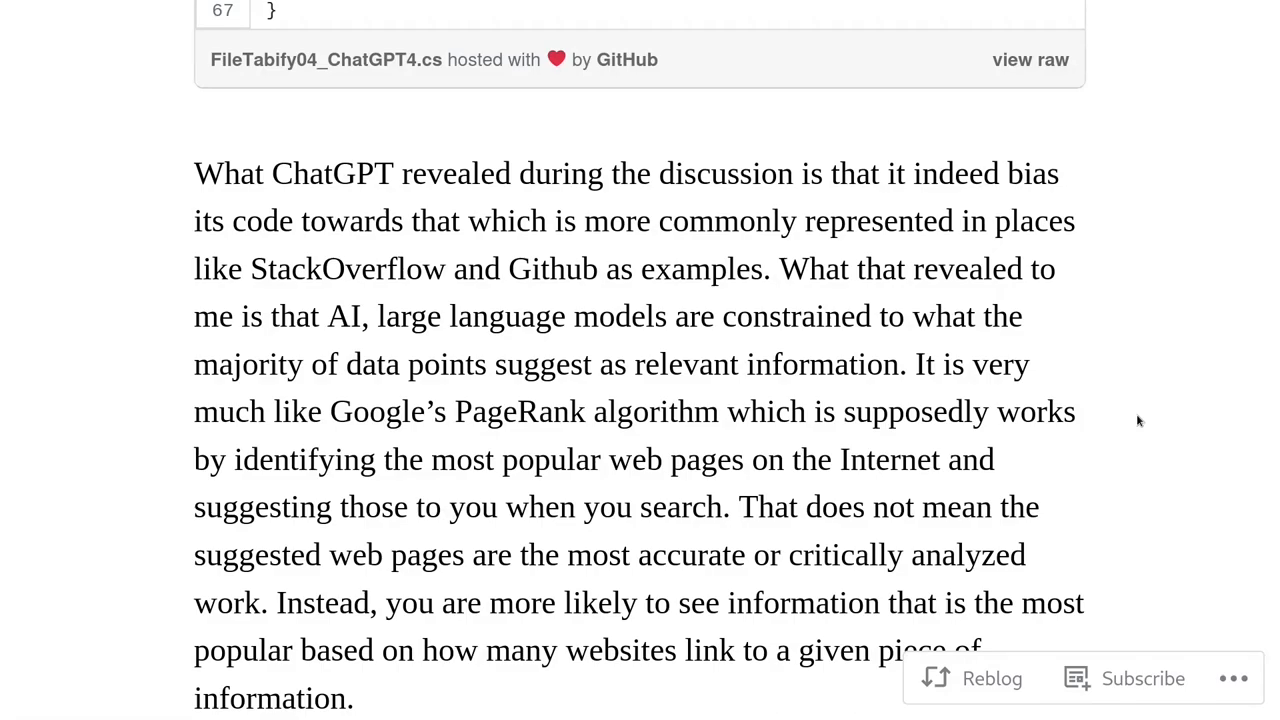
scroll(down, 3)
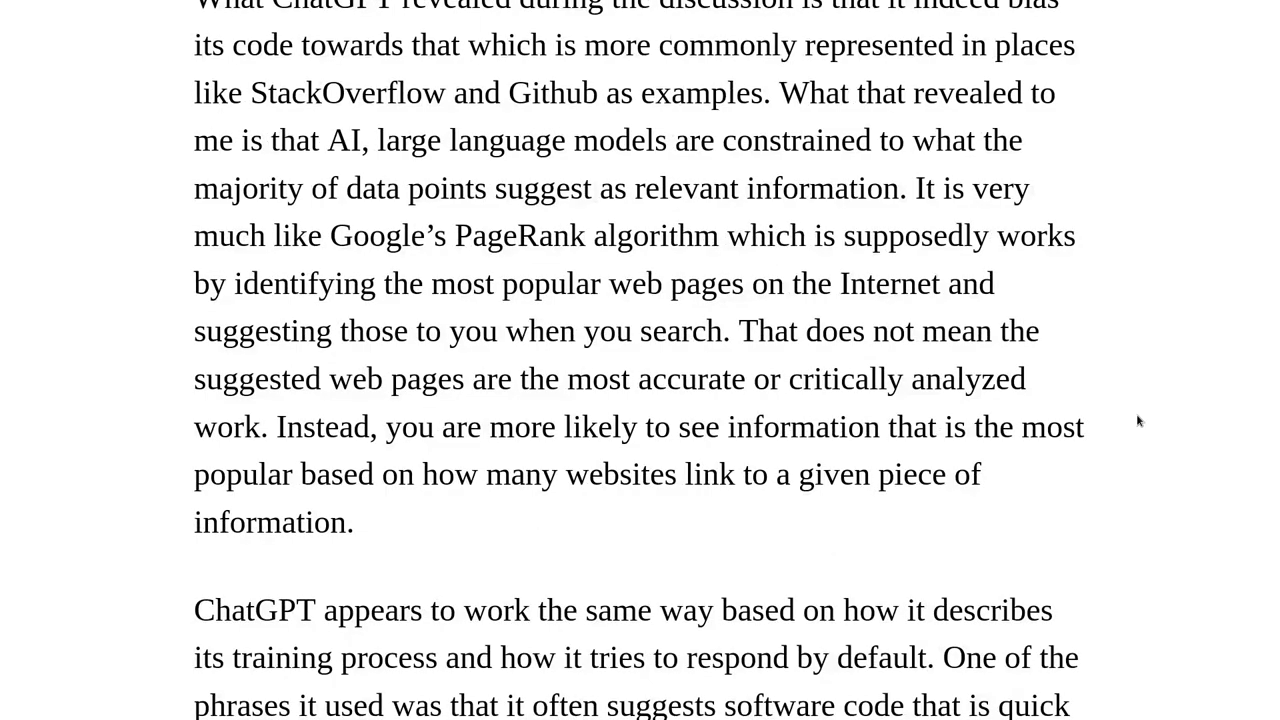
scroll(down, 3)
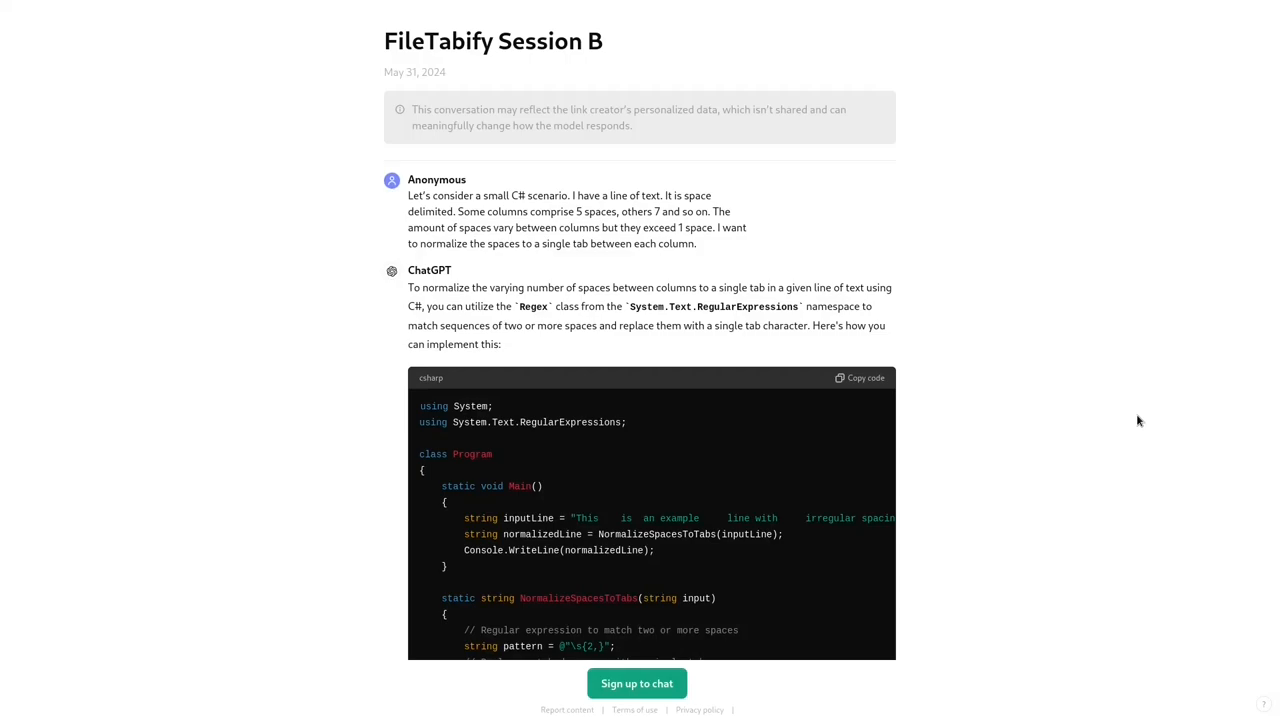
Step: Scroll through Session B and reach the FileTabify Session A 5-18-2024 shared conversation
scroll(down, 3)
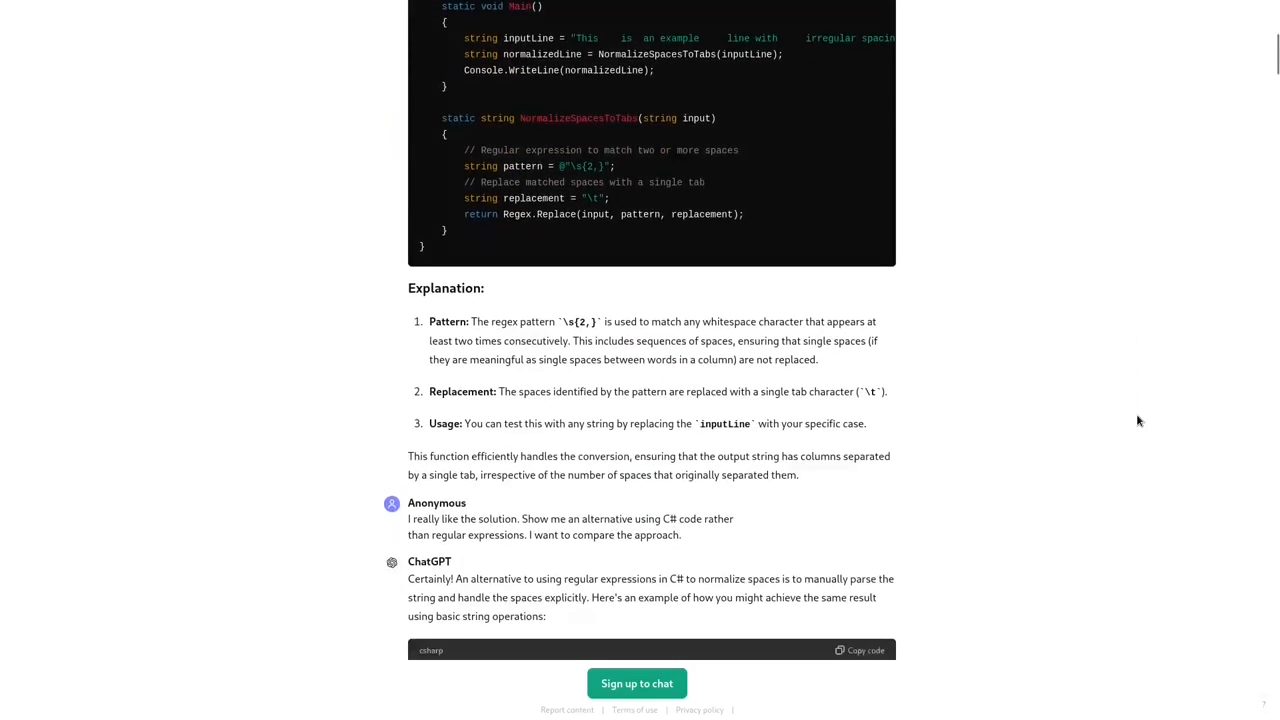
scroll(down, 3)
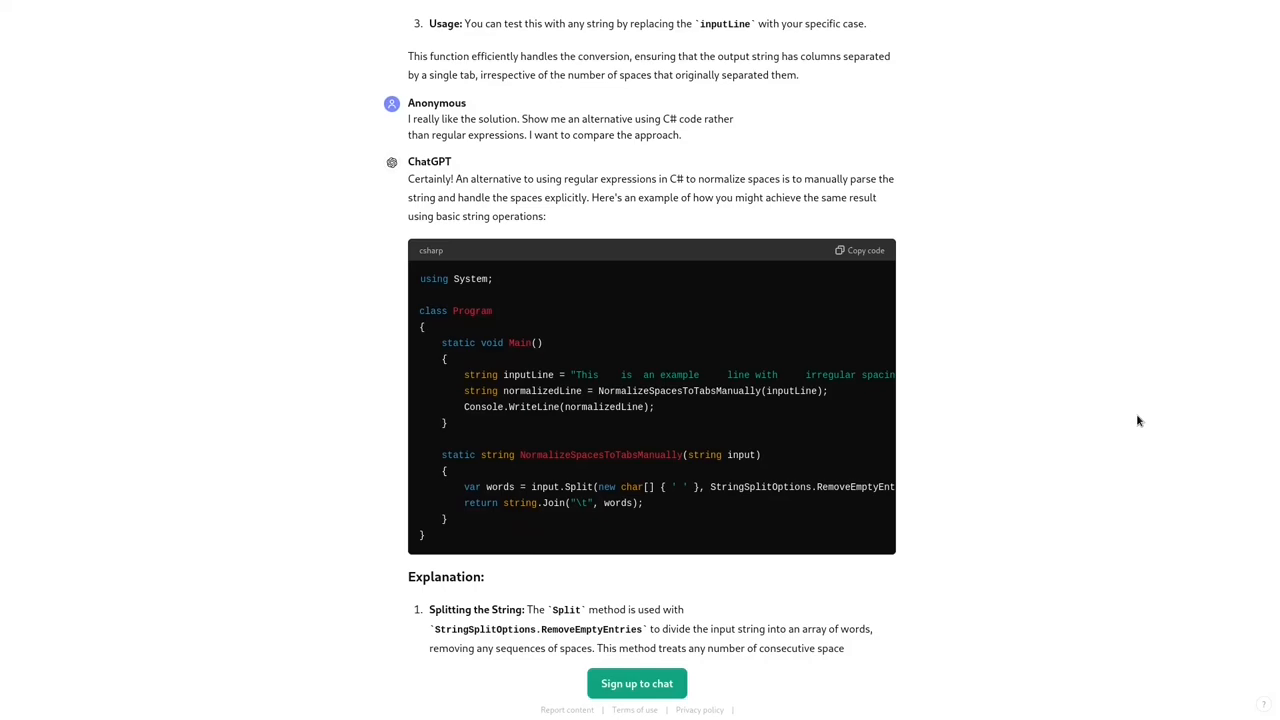
scroll(down, 3)
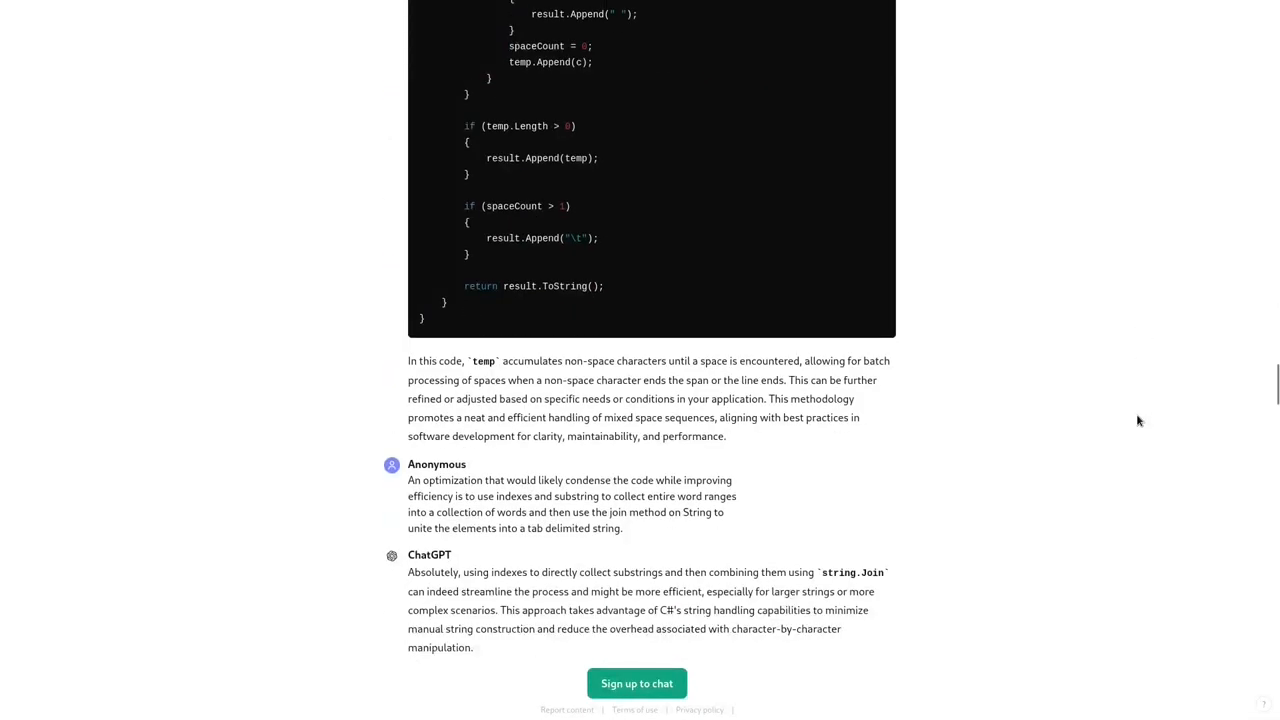
scroll(down, 3)
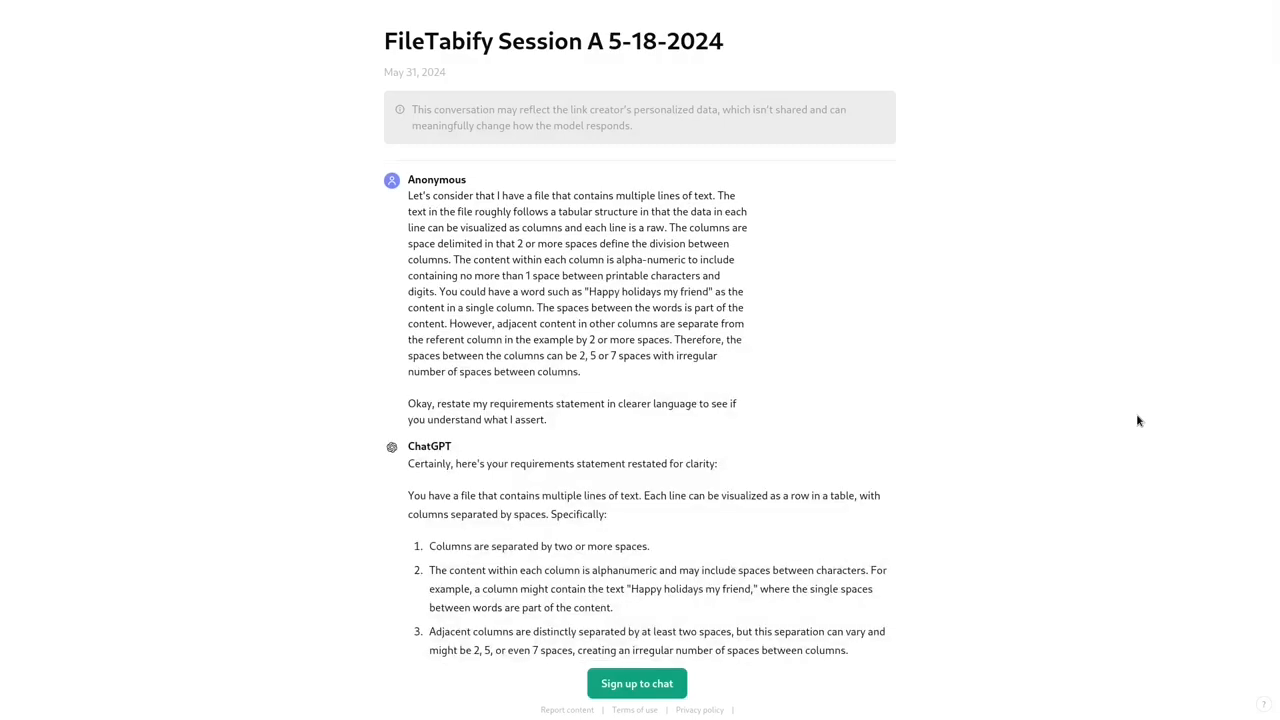
Step: Scroll to Session A's closing thanks and move on to the FileTabify Session C - FSM Algo chat
scroll(down, 3)
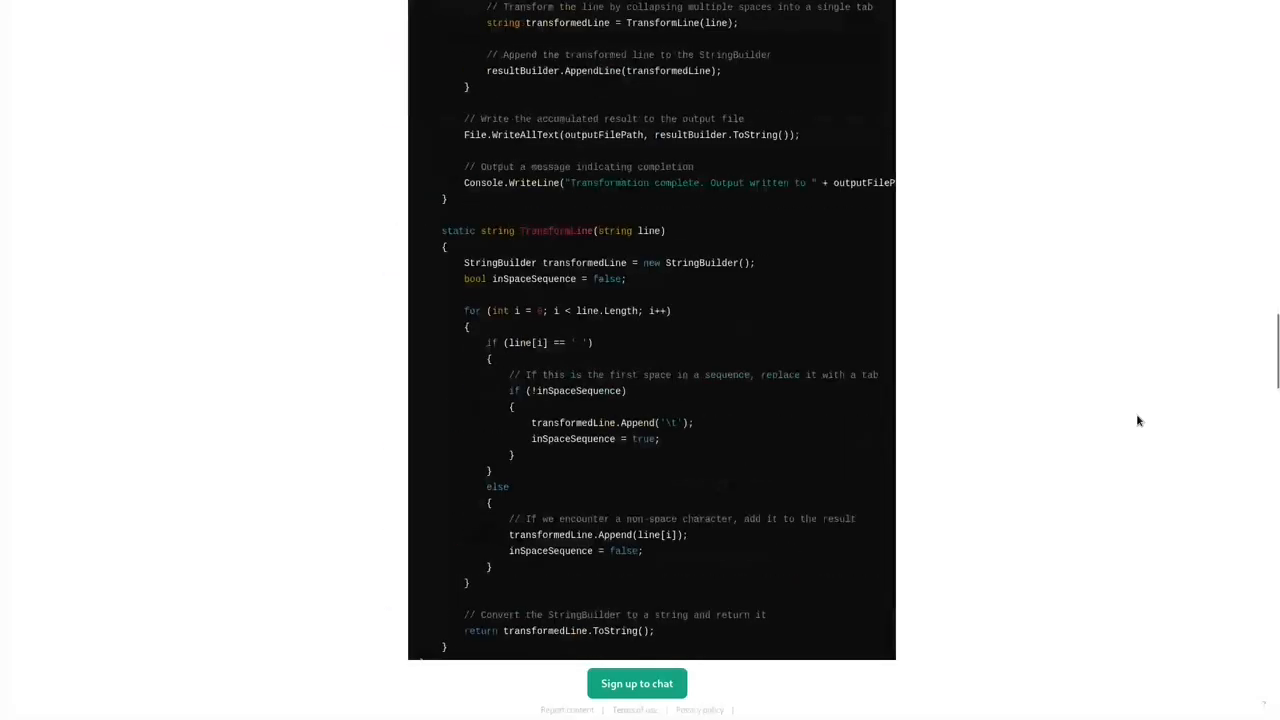
scroll(down, 3)
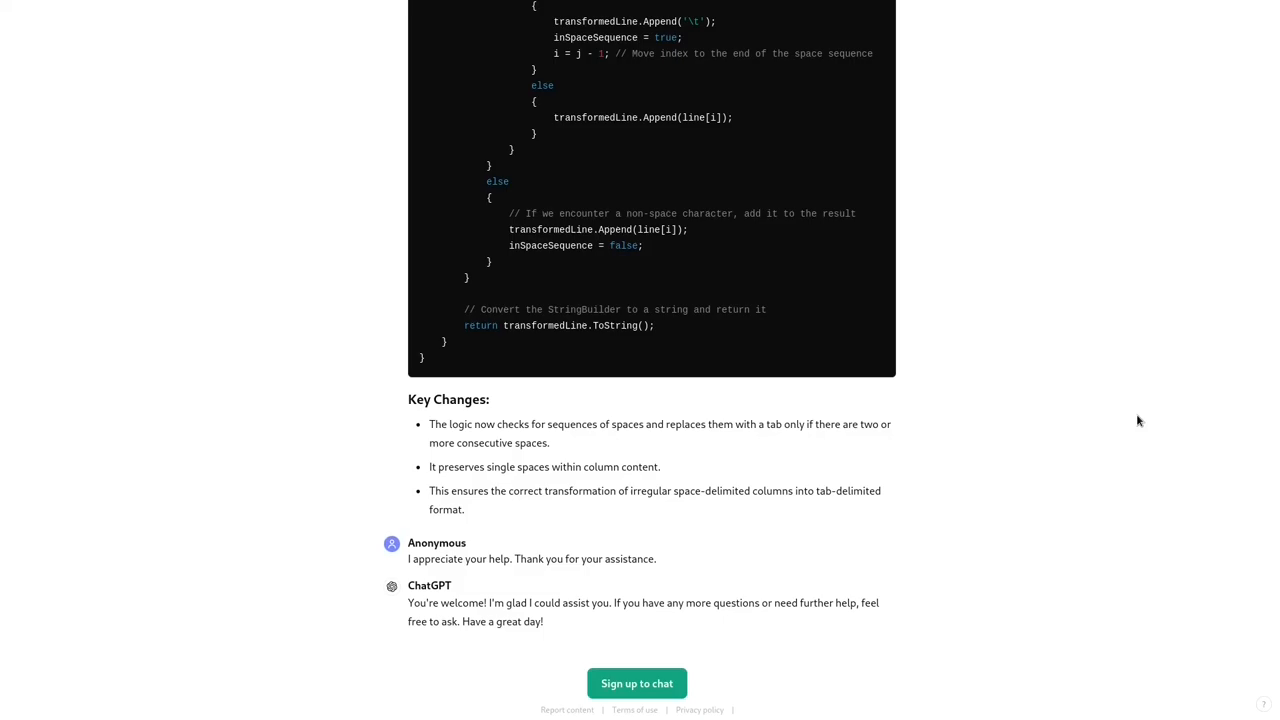
scroll(up, 3)
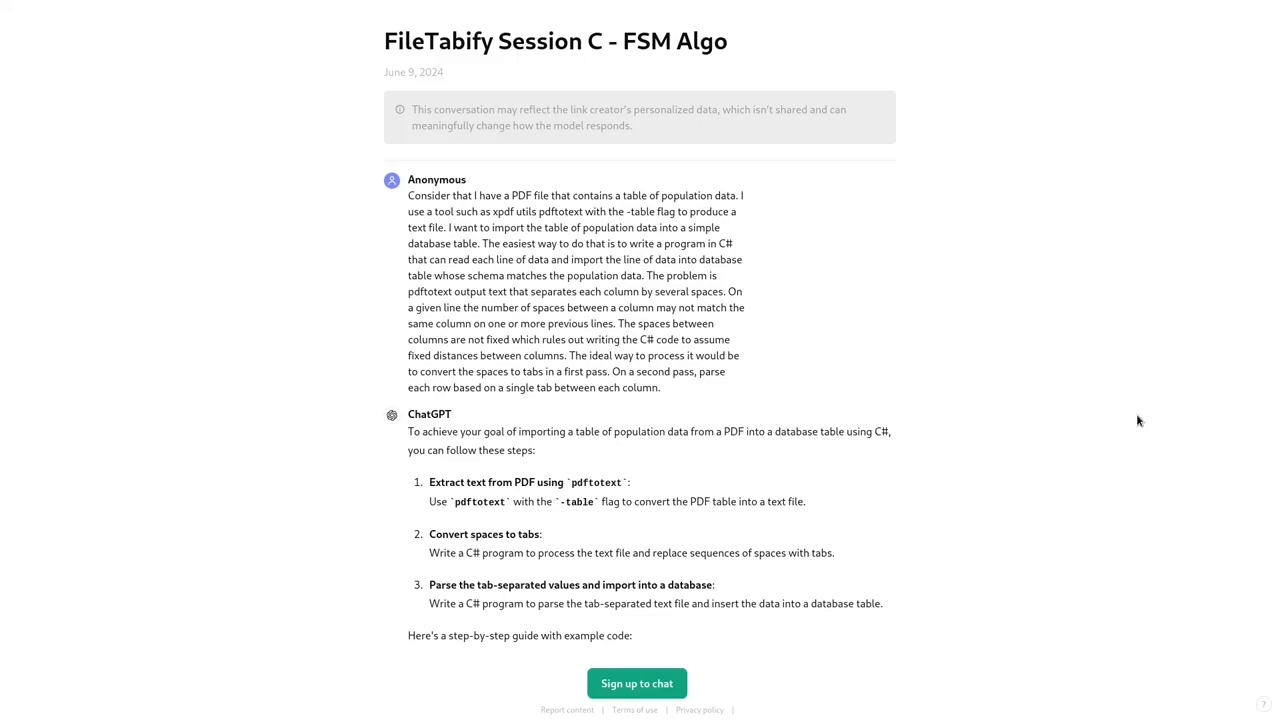
scroll(down, 3)
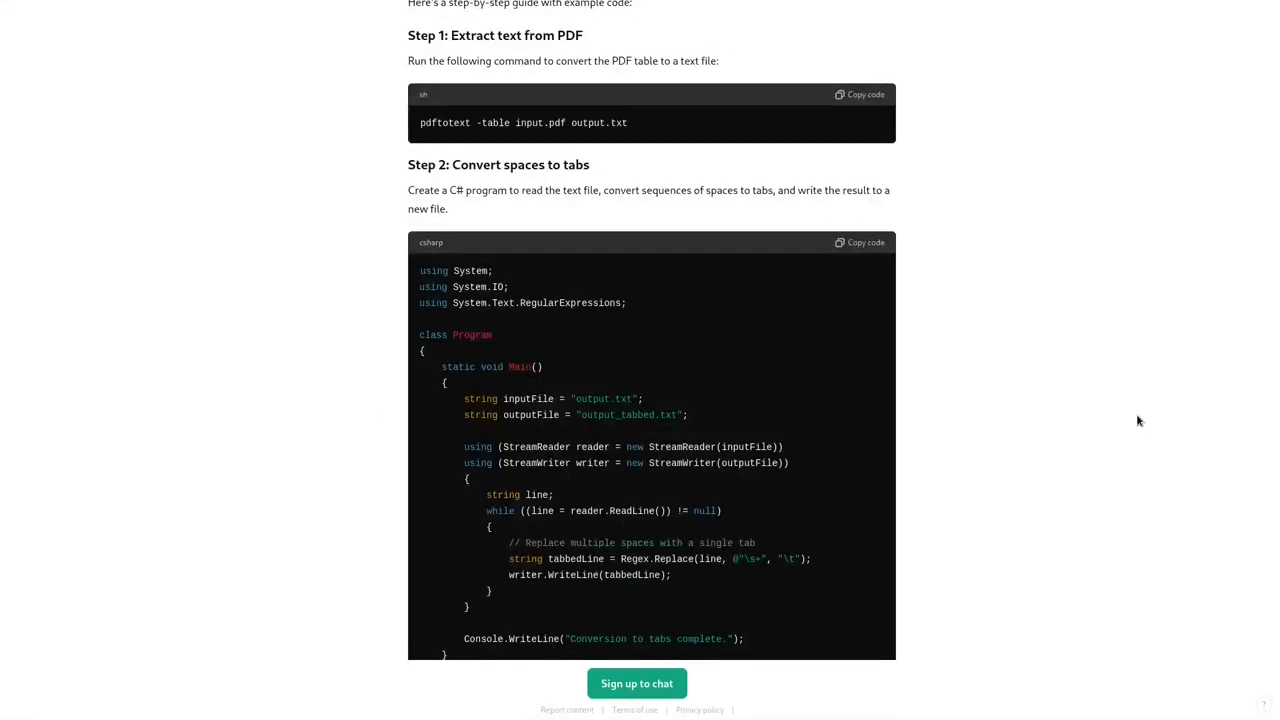
scroll(down, 3)
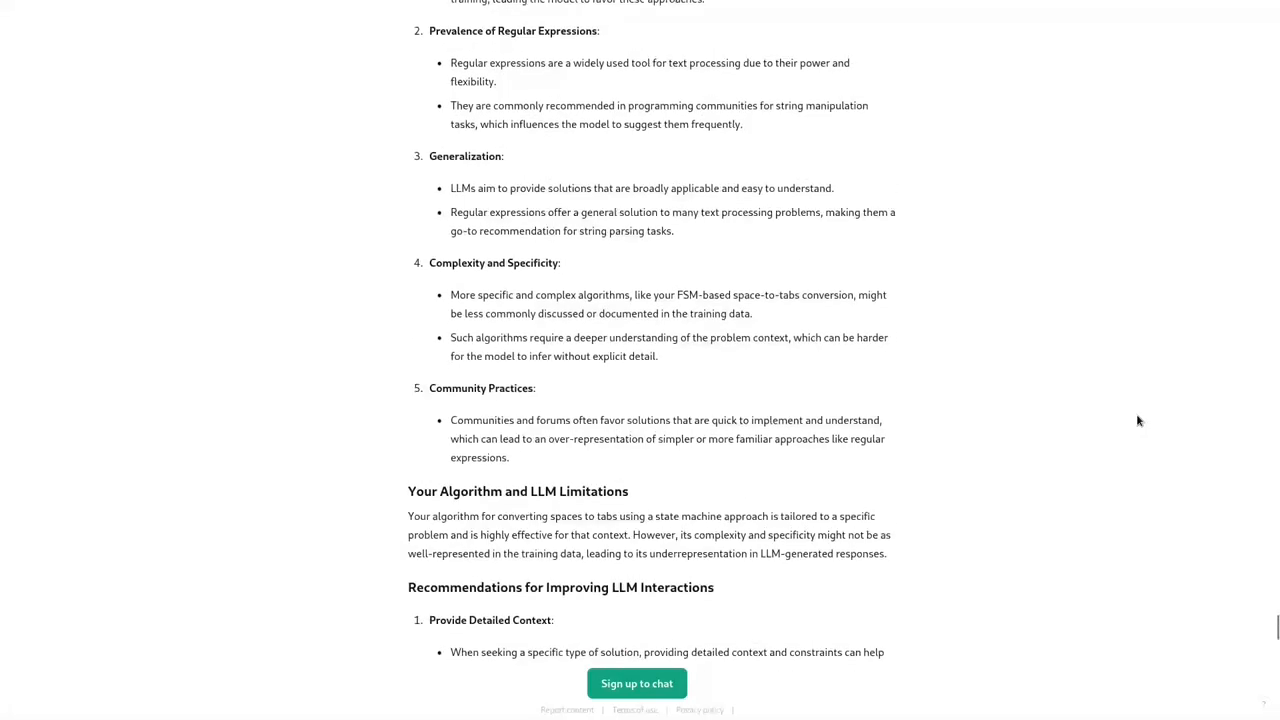
scroll(down, 3)
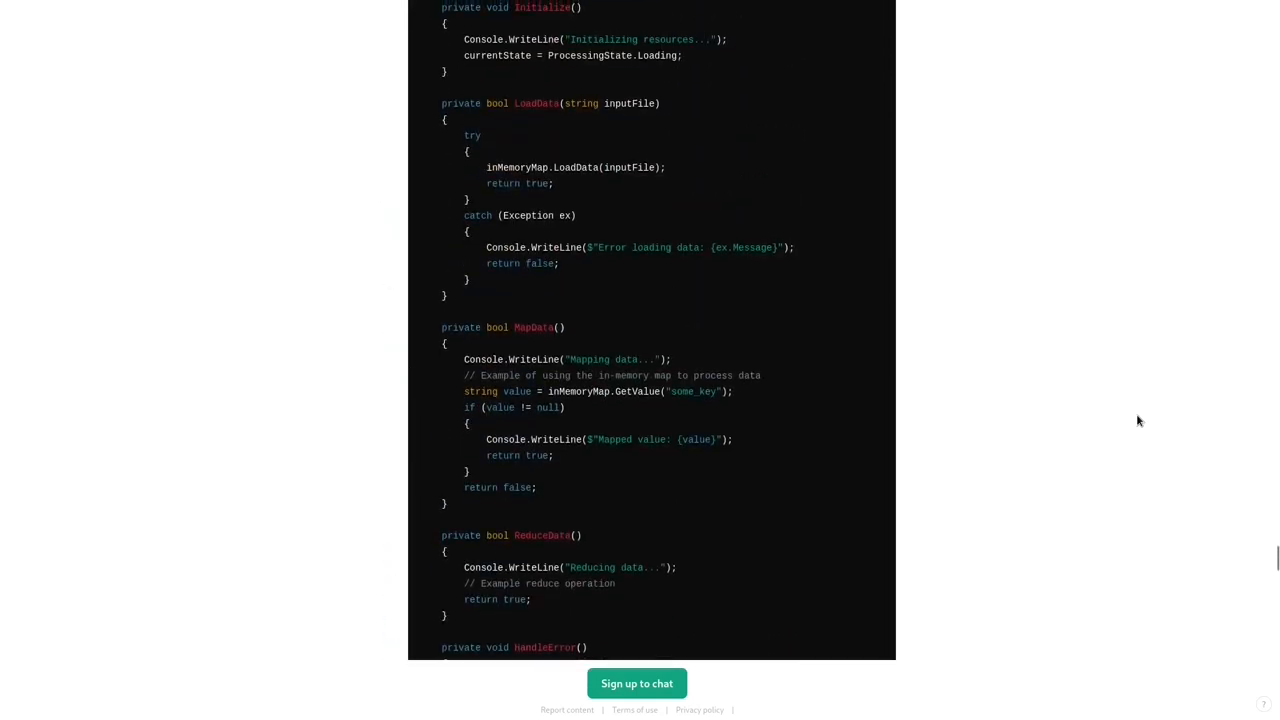
Step: Review Session C's design-pattern definitions and Scheduler code, scrolling back to reread
scroll(down, 3)
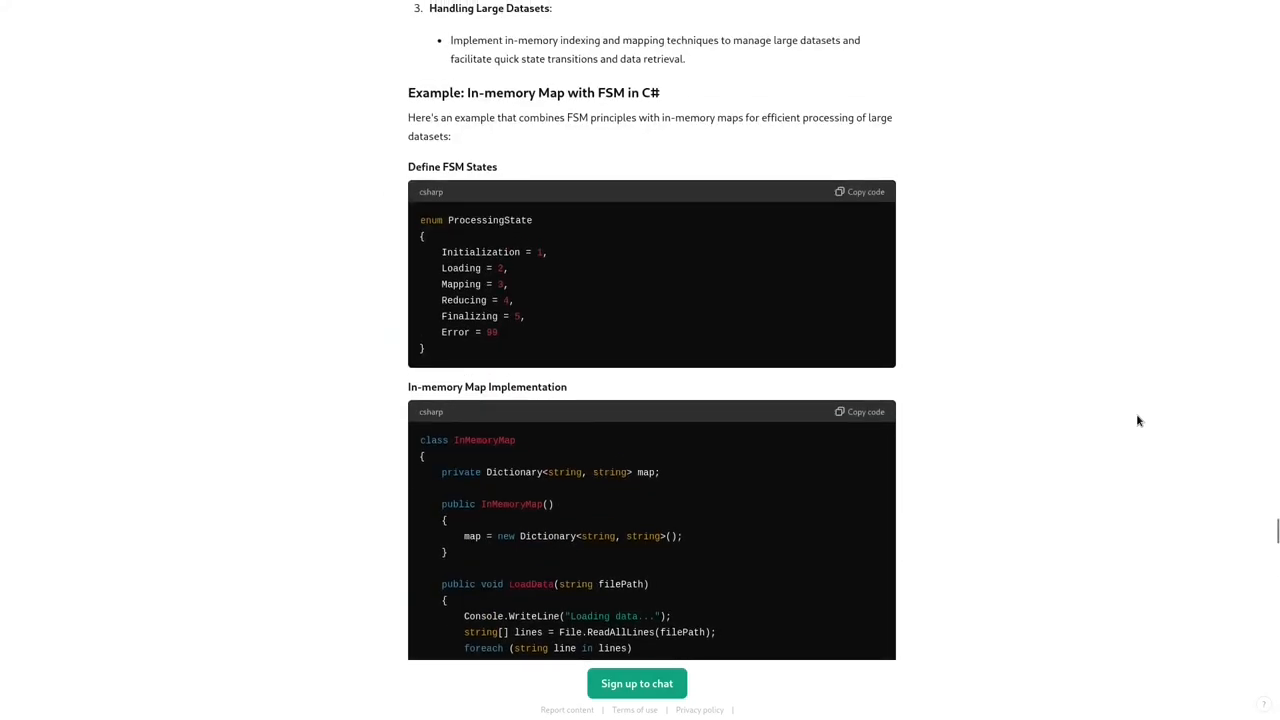
scroll(down, 3)
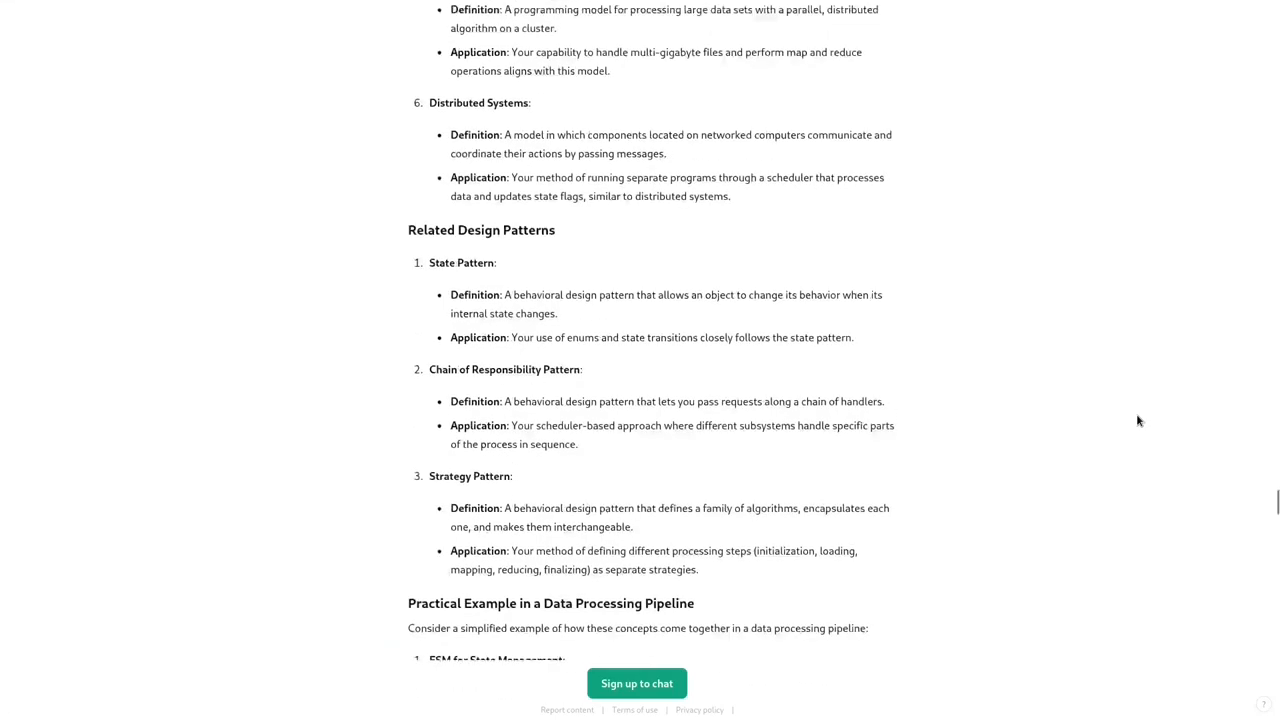
scroll(up, 3)
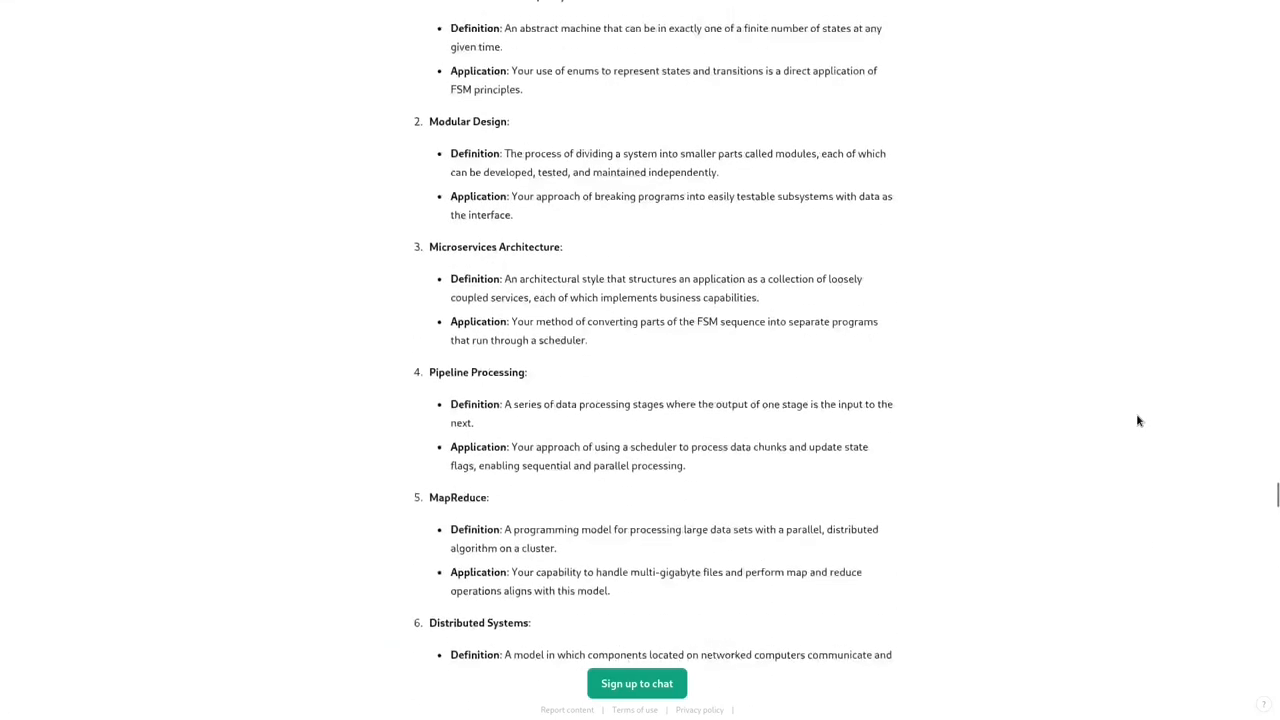
scroll(up, 3)
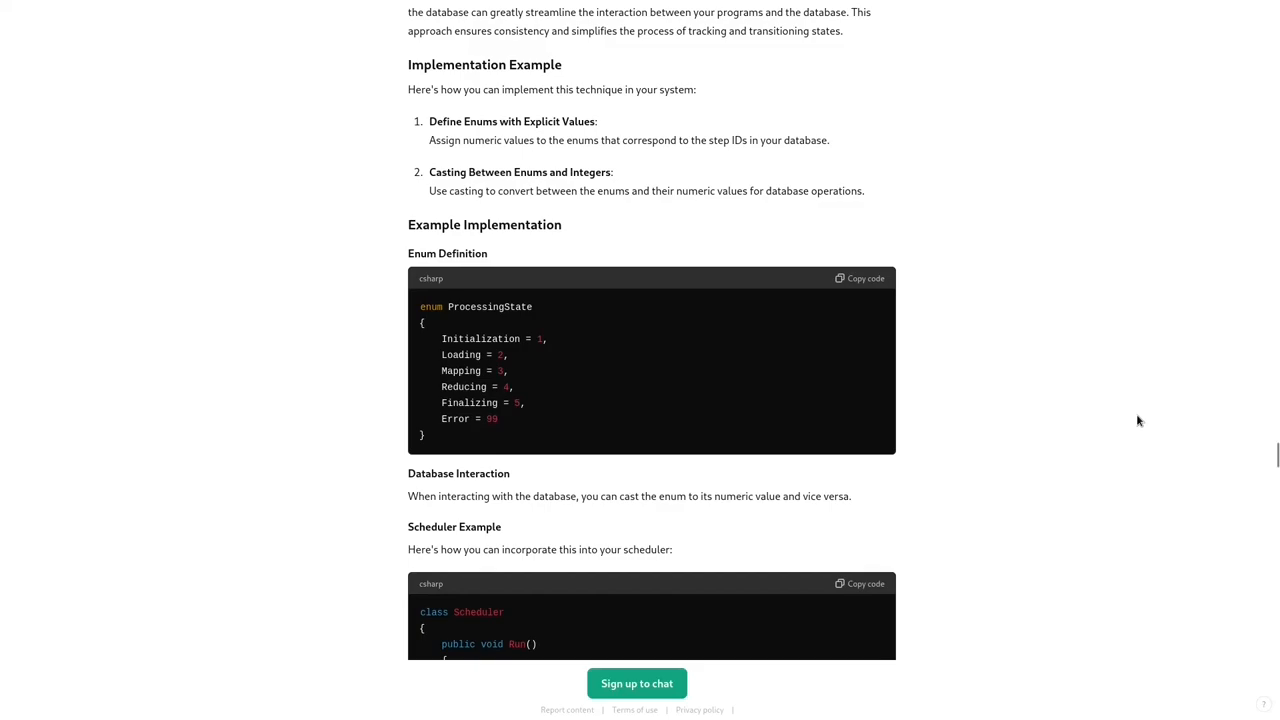
scroll(up, 3)
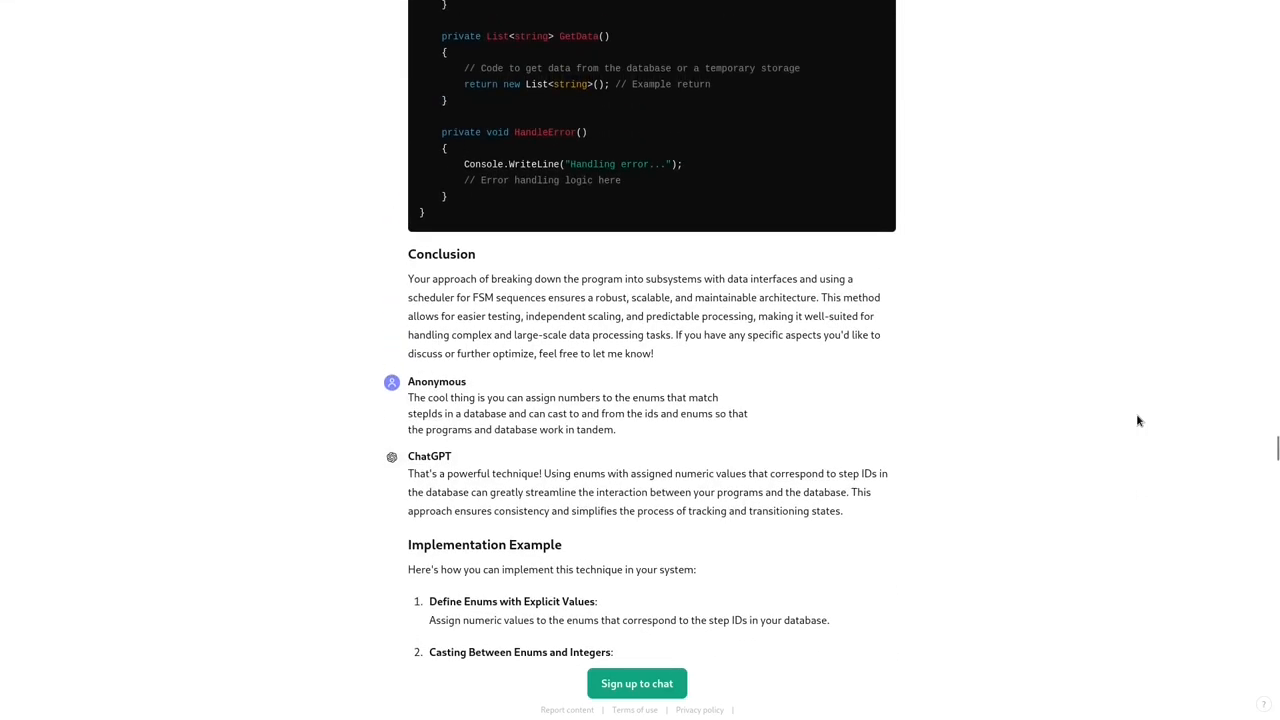
Step: Scroll through the conclusion and enum/database step ID reply toward the Identify Algorithms chat
scroll(down, 3)
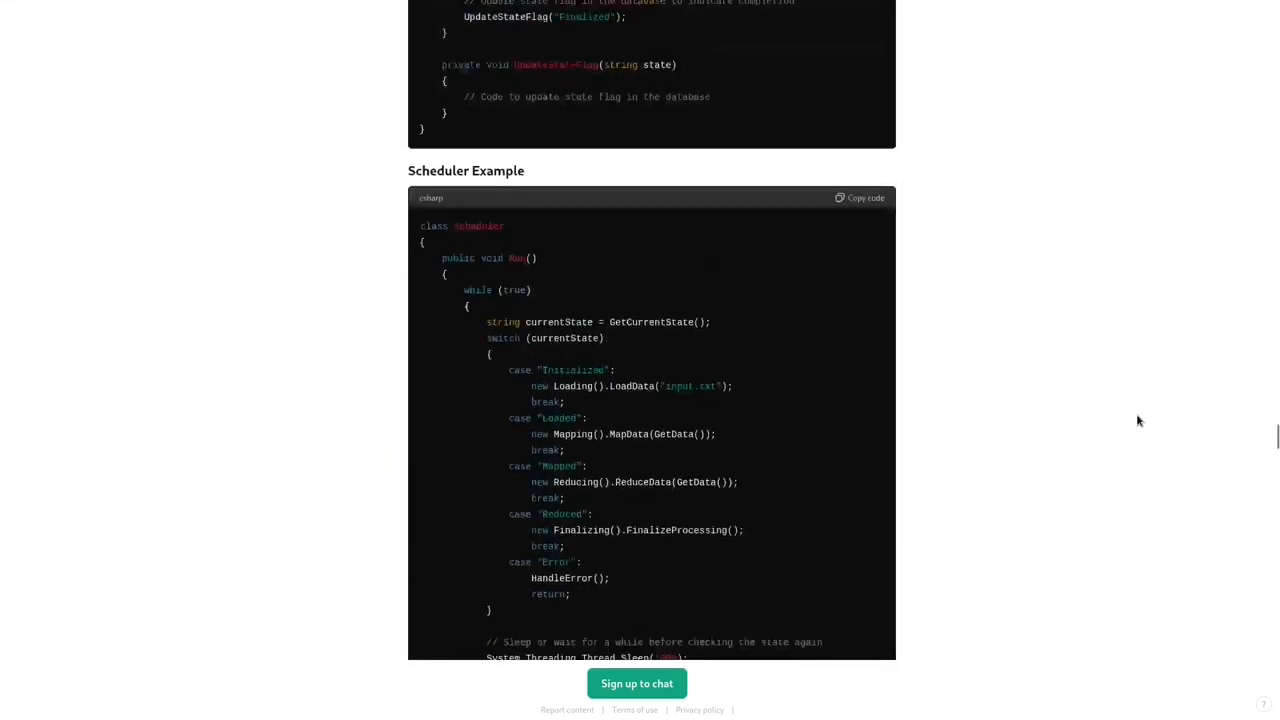
scroll(down, 3)
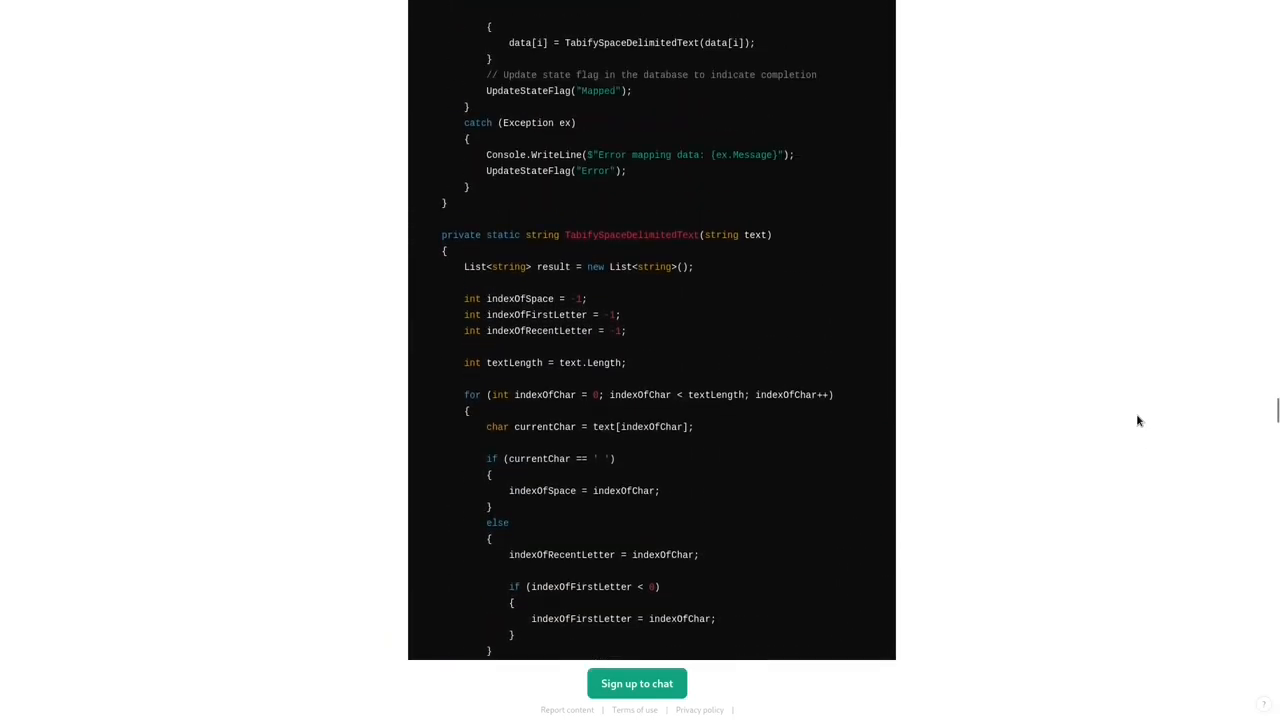
scroll(down, 3)
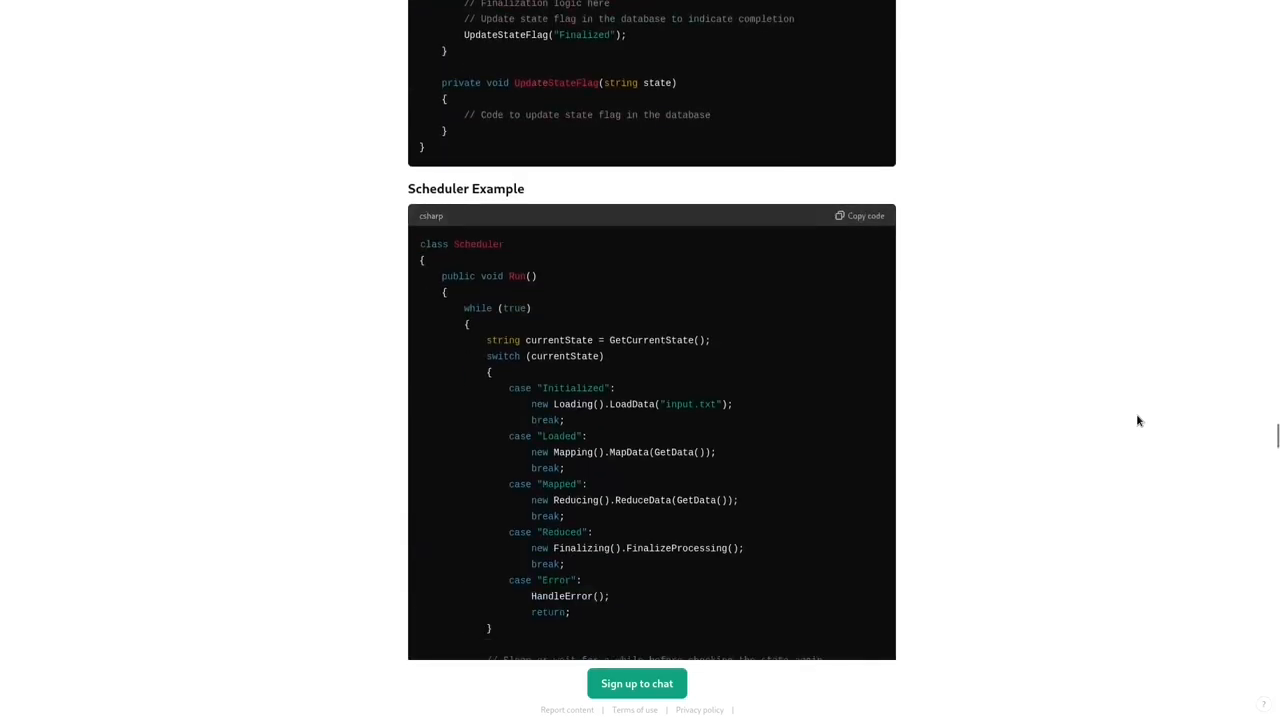
scroll(down, 3)
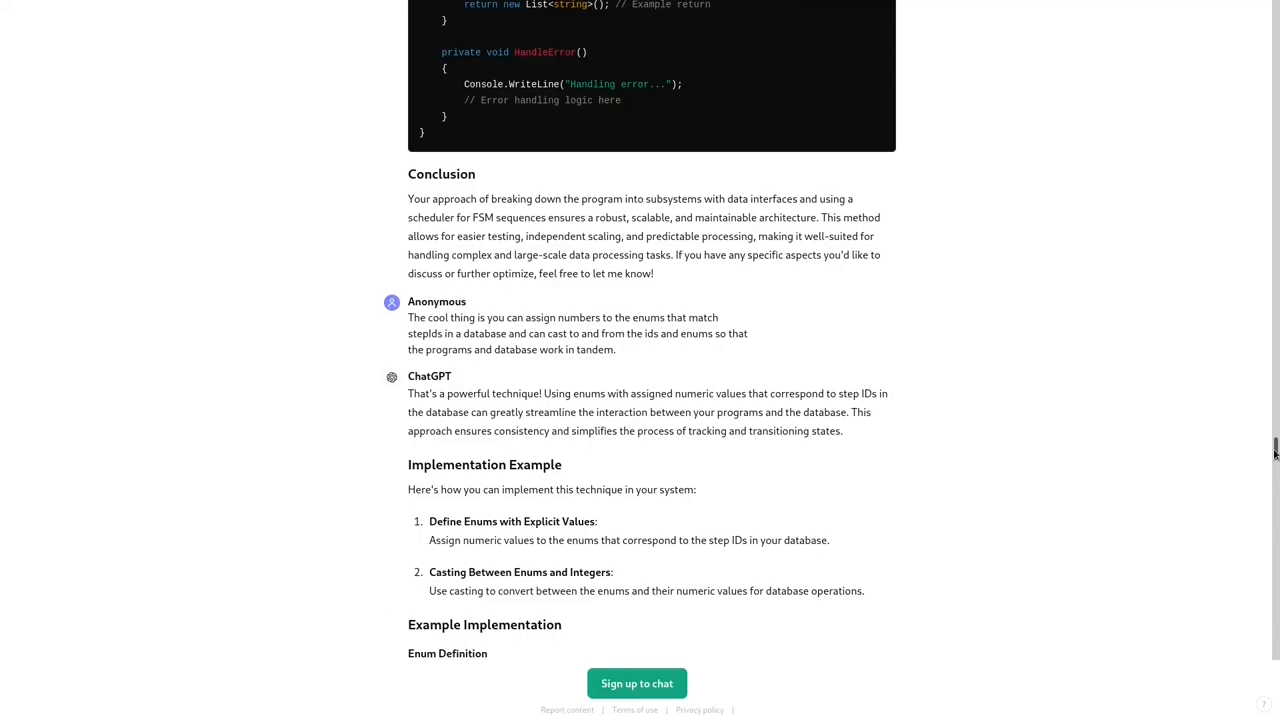
mouse_move(1125, 515)
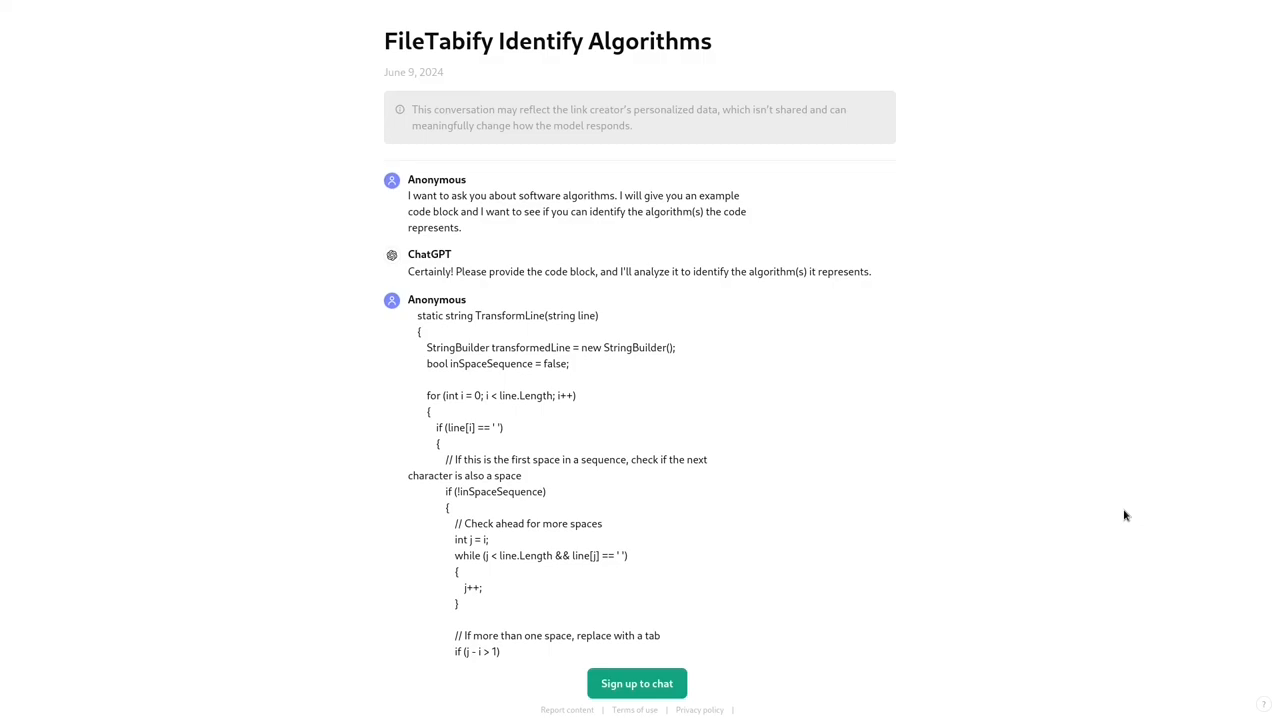
Step: Scroll past the greedy, state-machine-like Summary of the first implementation to the CollapseSpacesToTabs code message
scroll(down, 3)
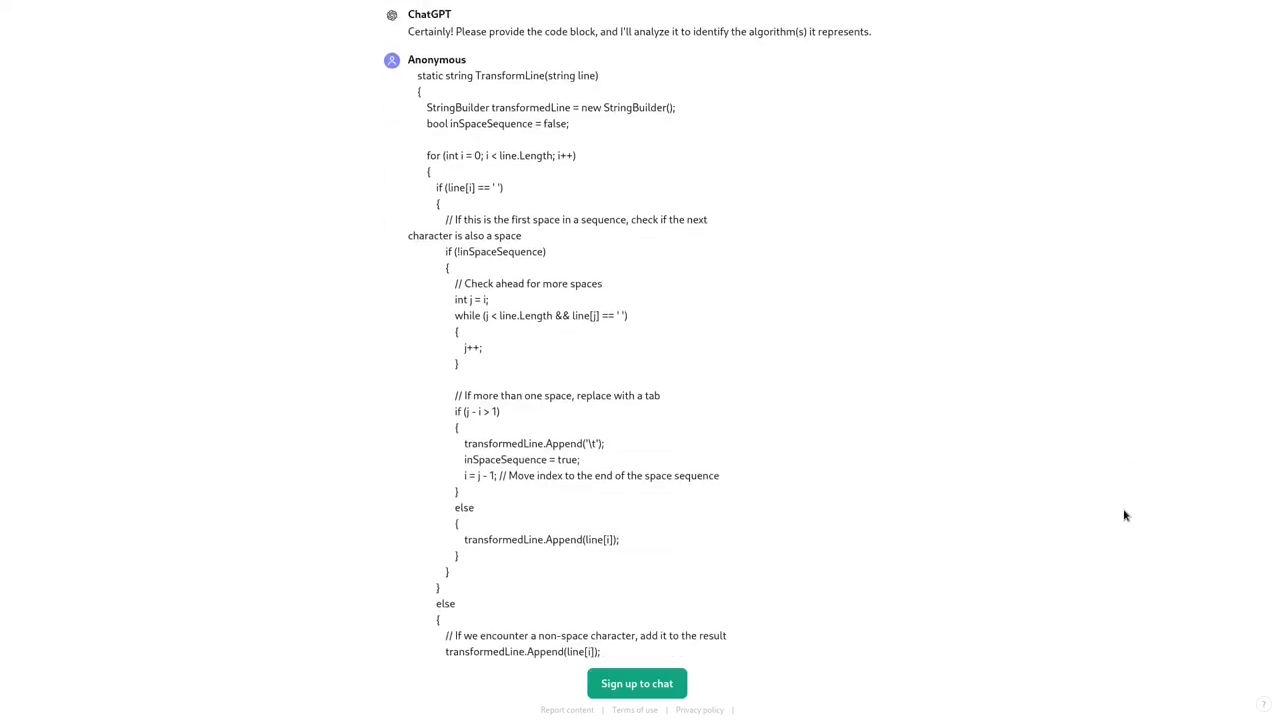
scroll(down, 3)
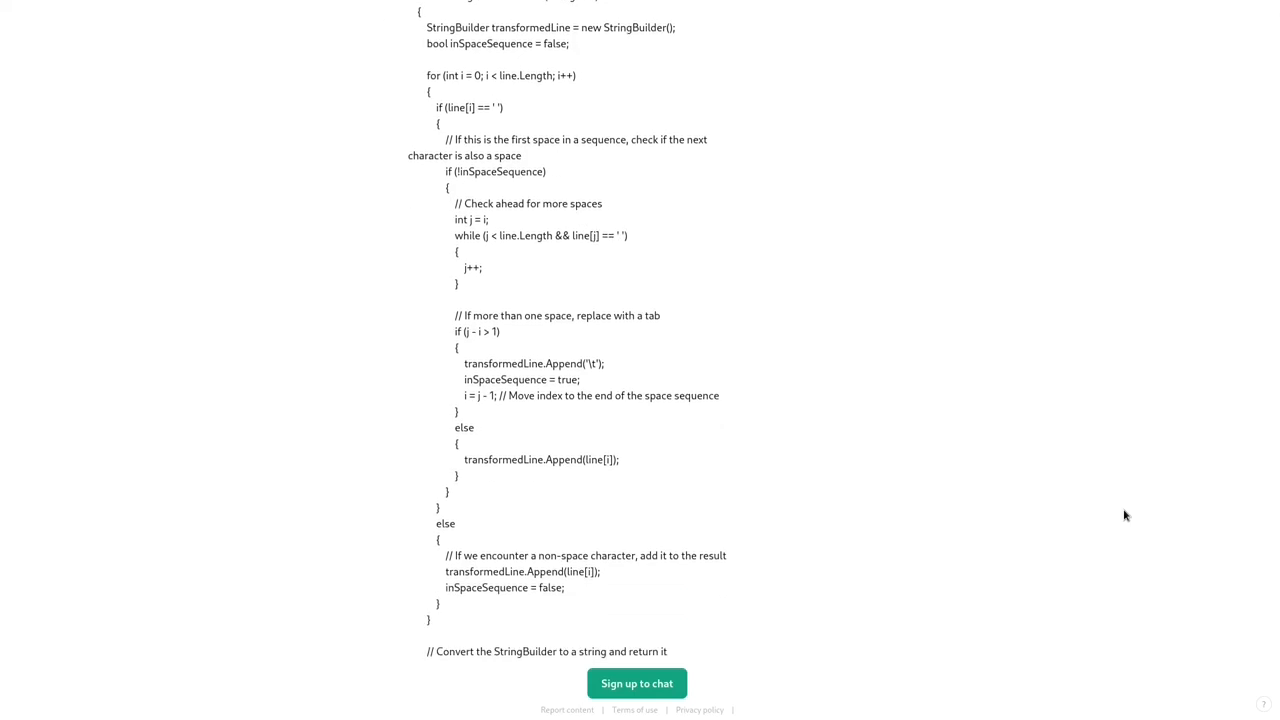
scroll(down, 3)
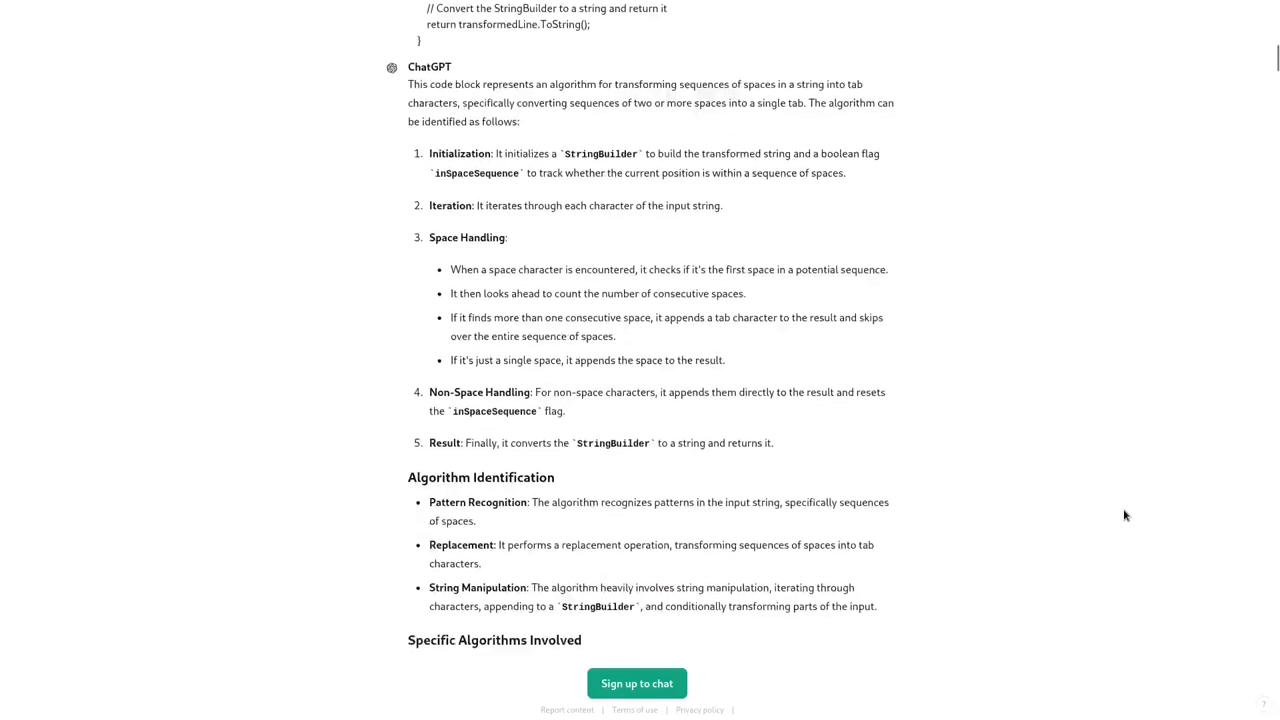
scroll(down, 3)
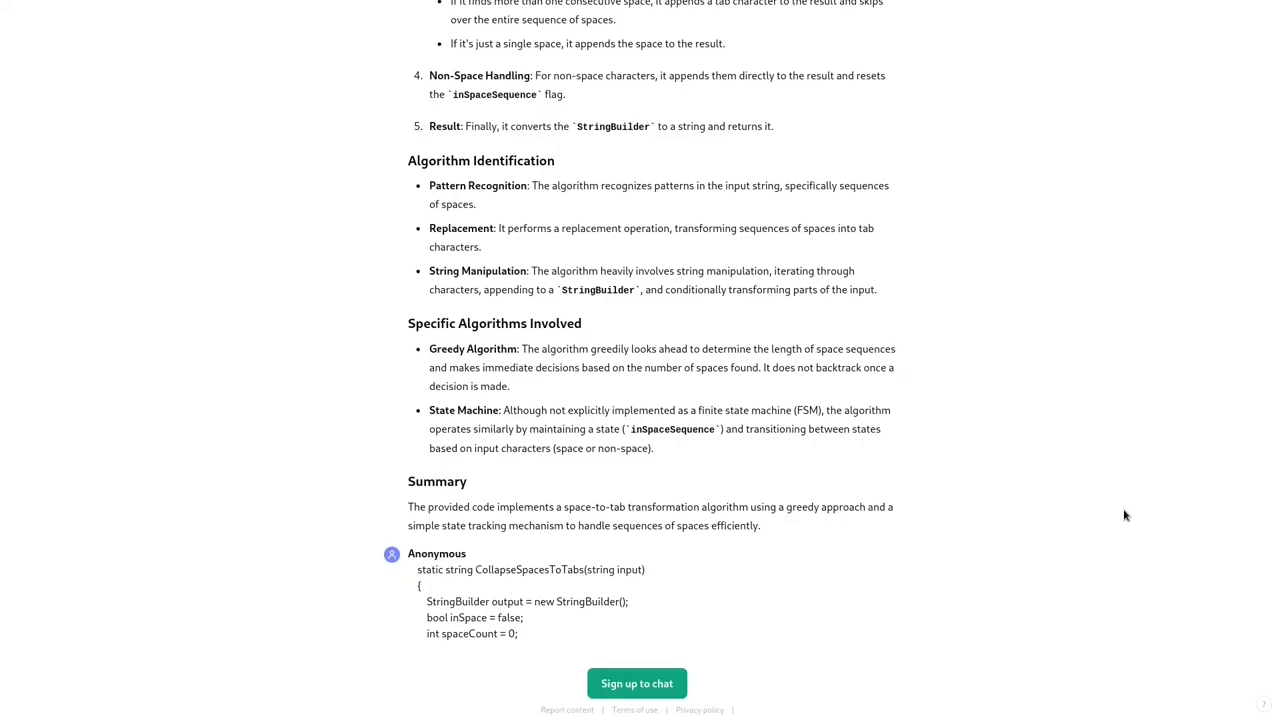
mouse_move(865, 445)
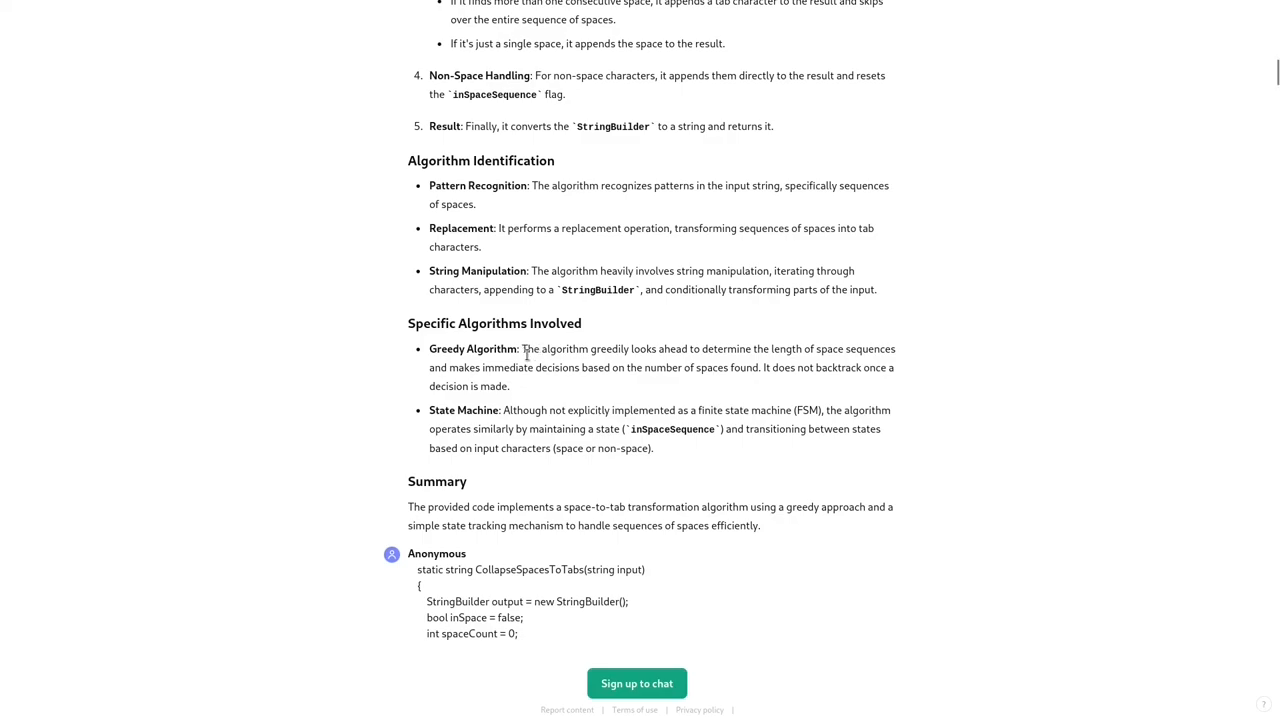
mouse_move(588, 387)
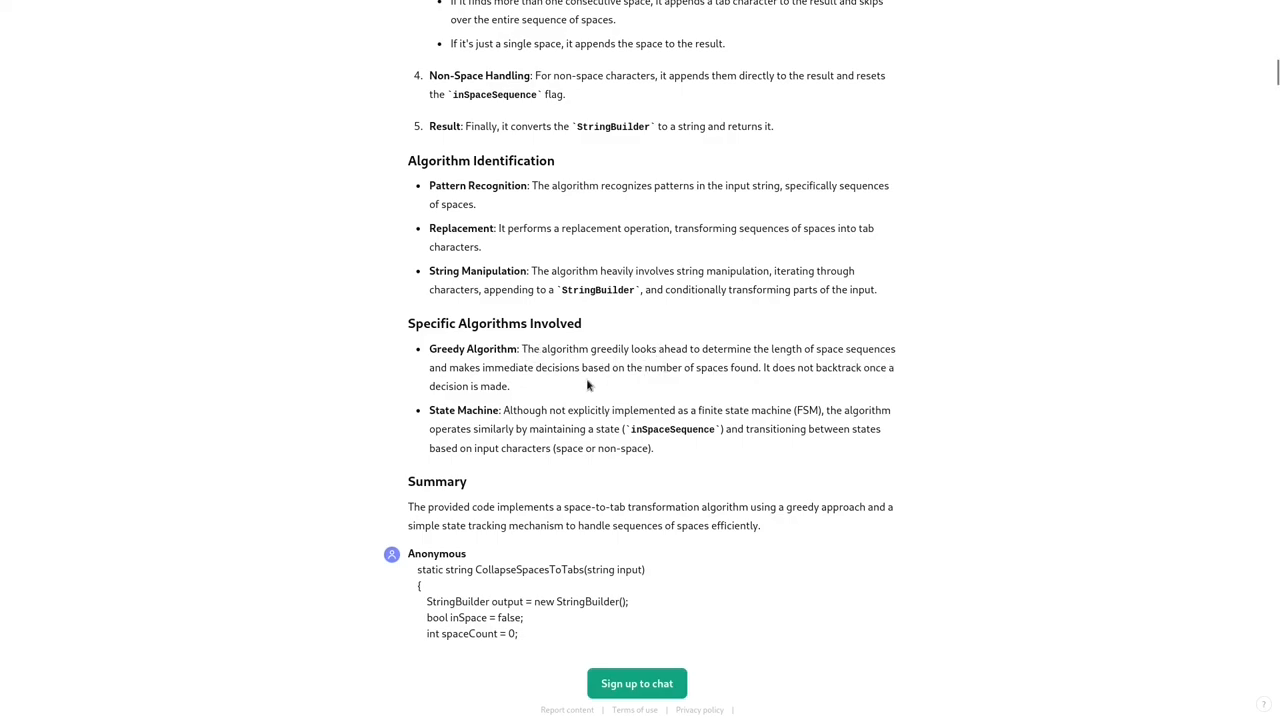
mouse_move(432, 355)
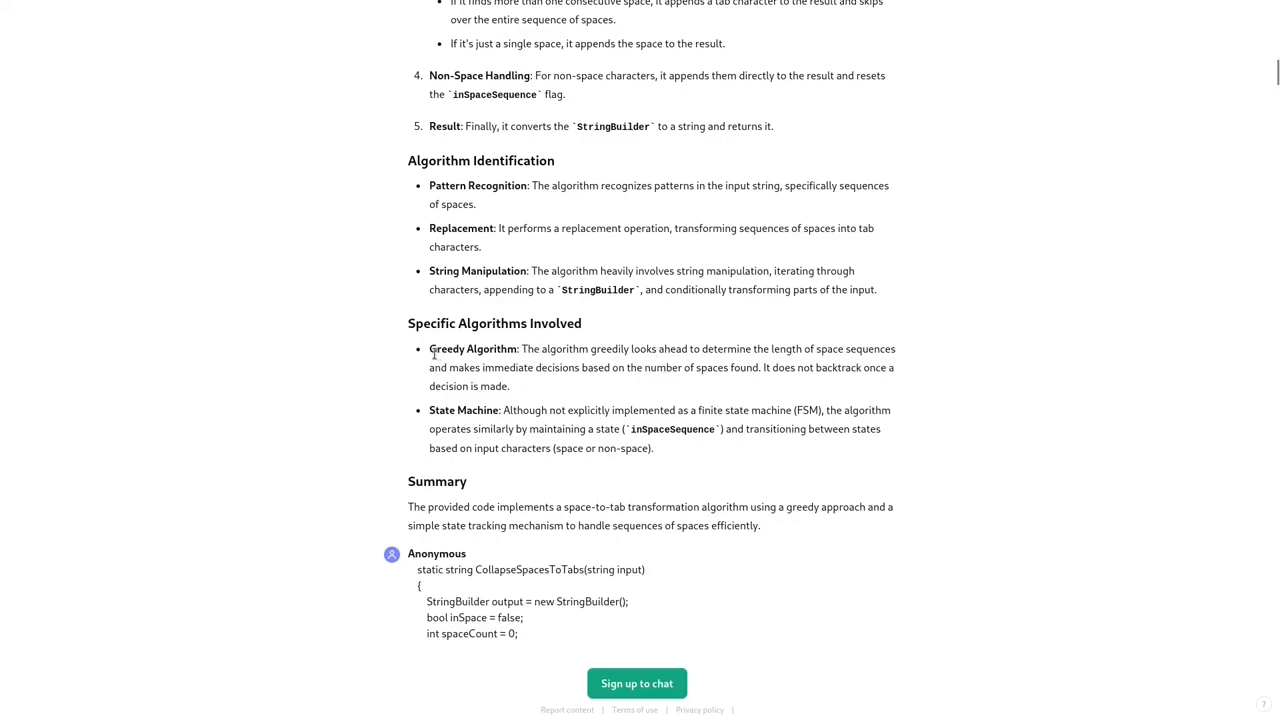
mouse_move(790, 385)
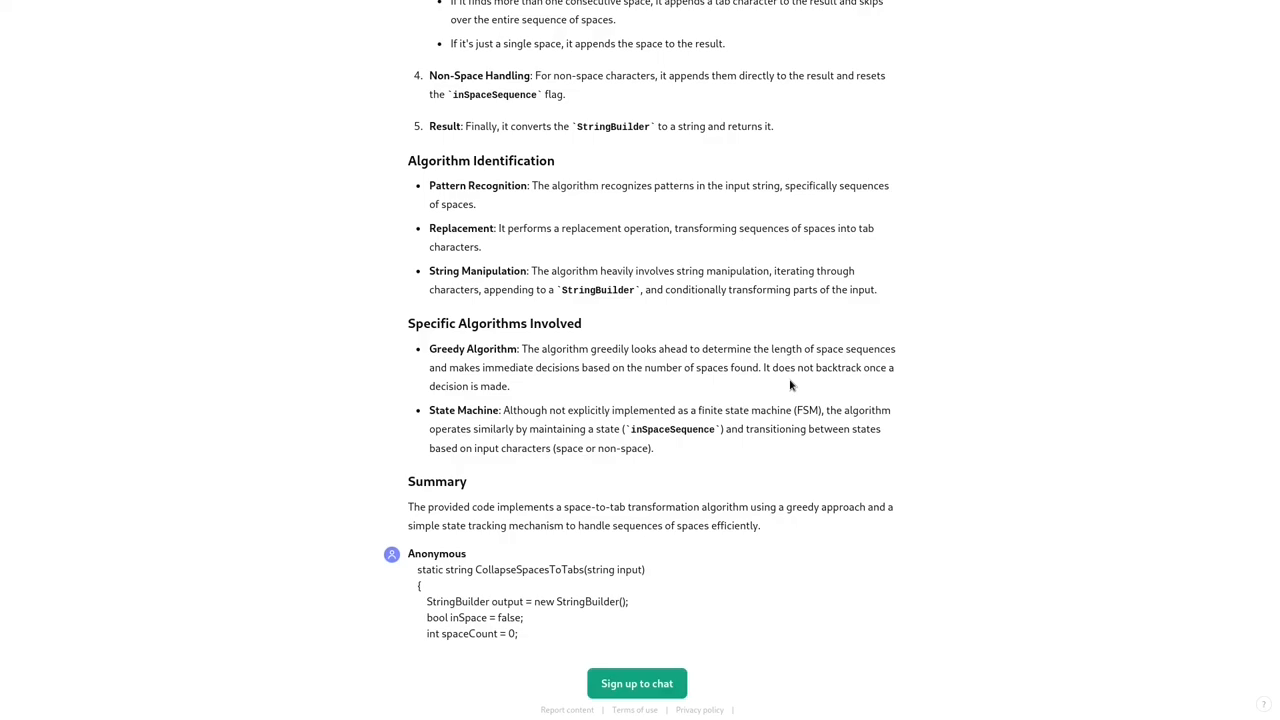
mouse_move(1012, 412)
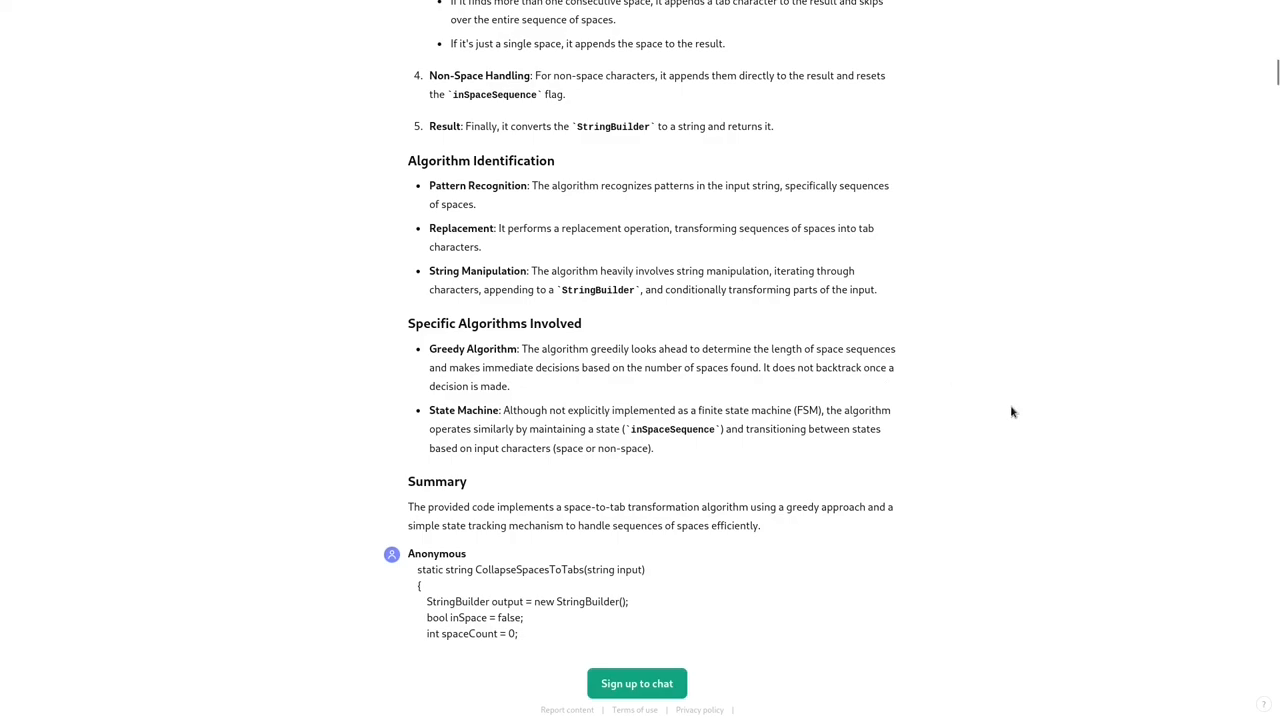
scroll(down, 3)
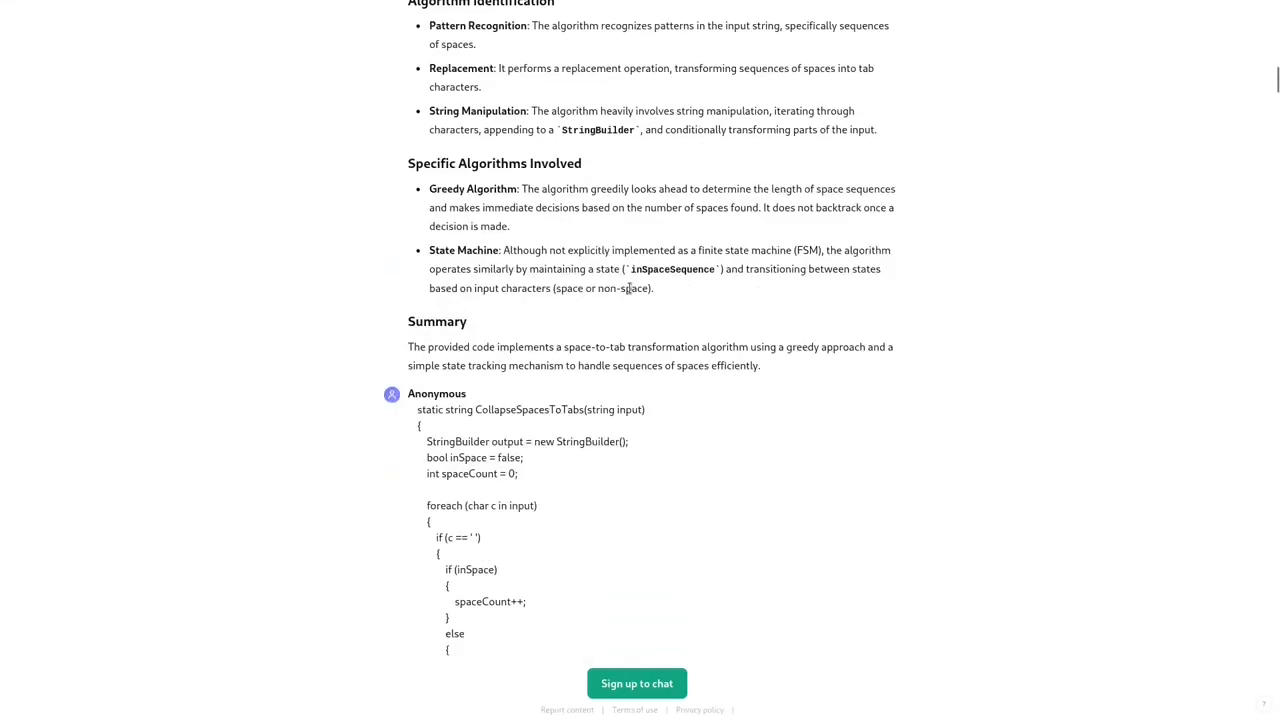
mouse_move(945, 295)
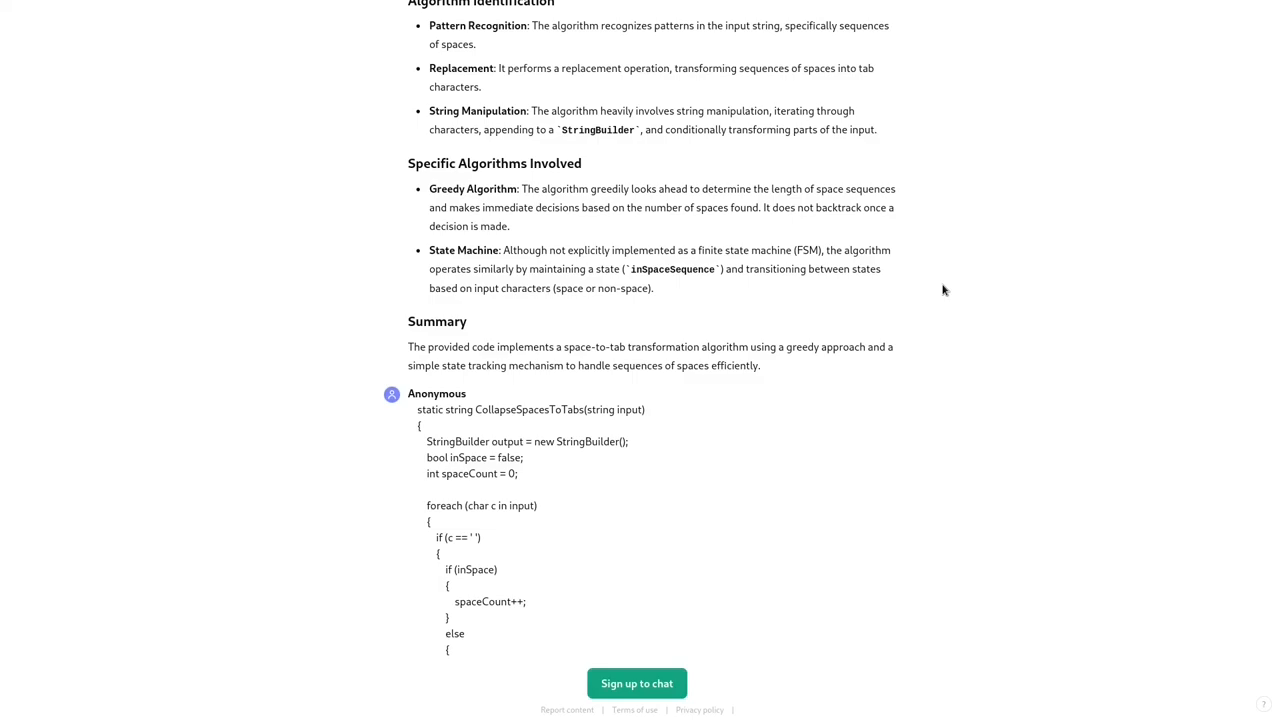
Step: Scroll through the ProcessText and TabifySpaceDelimitedText analyses to the 'Evaluate the implementations' request and First Implementation review
scroll(down, 3)
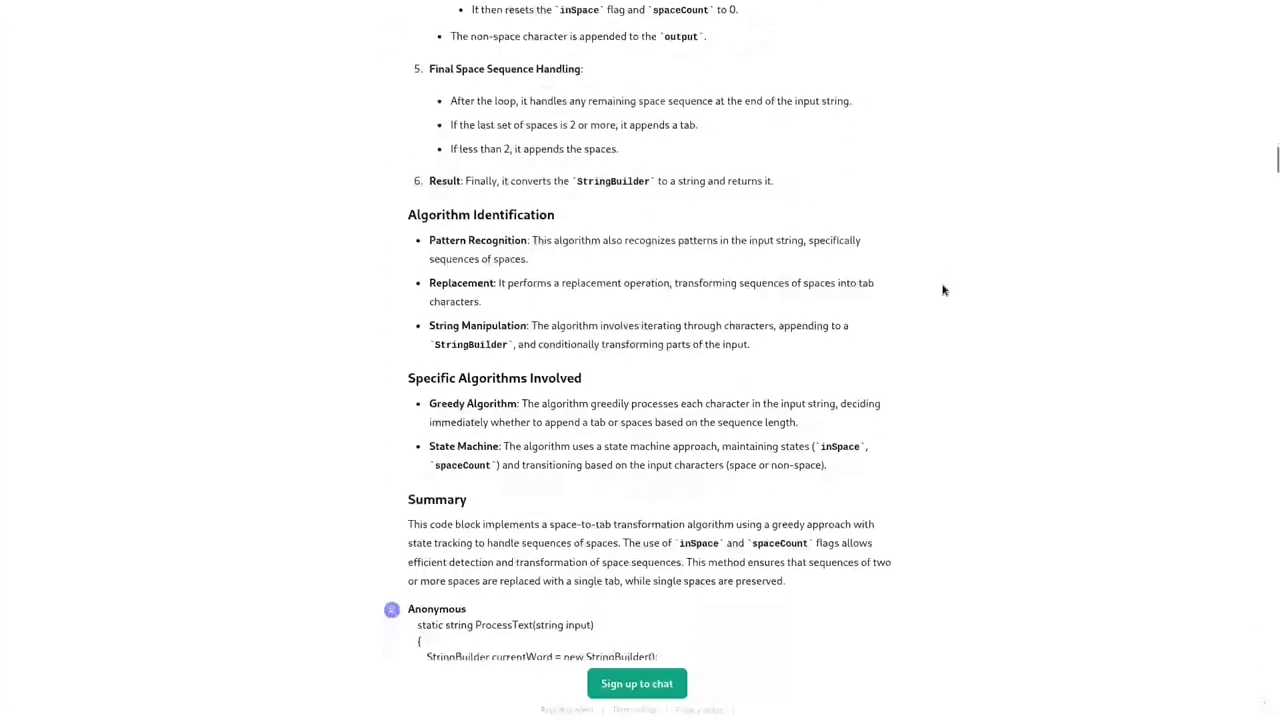
scroll(down, 3)
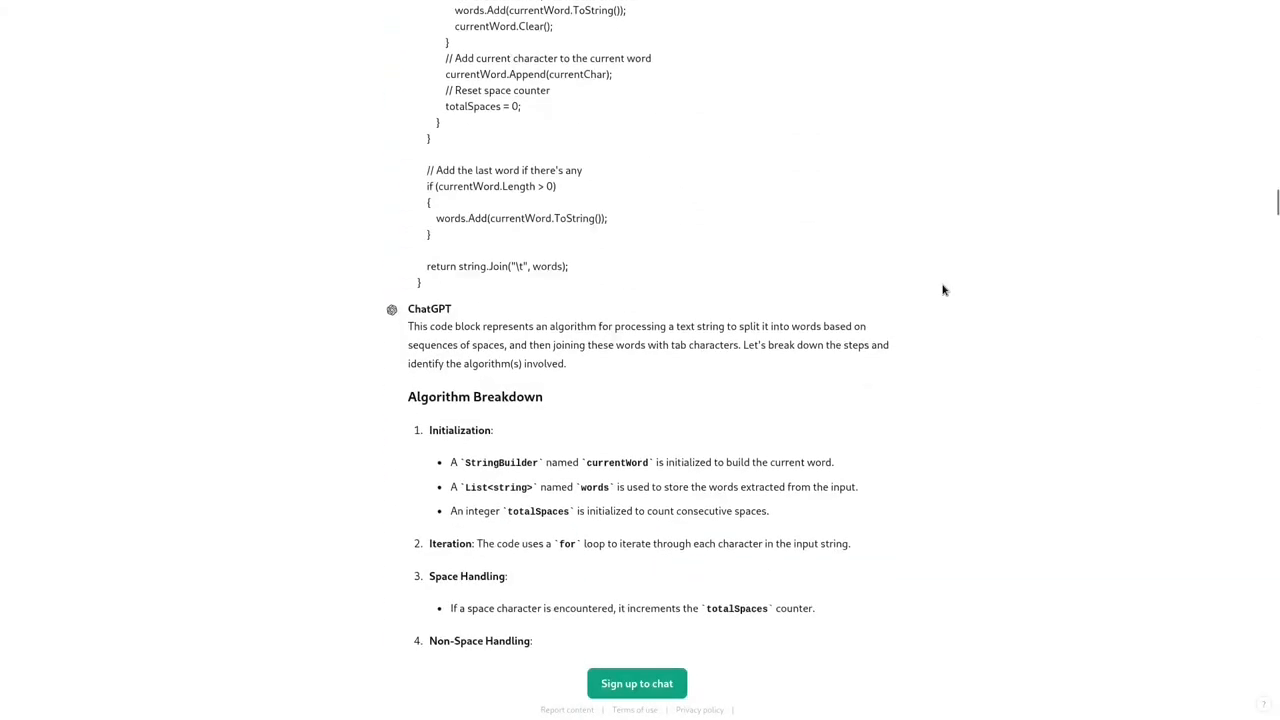
scroll(down, 3)
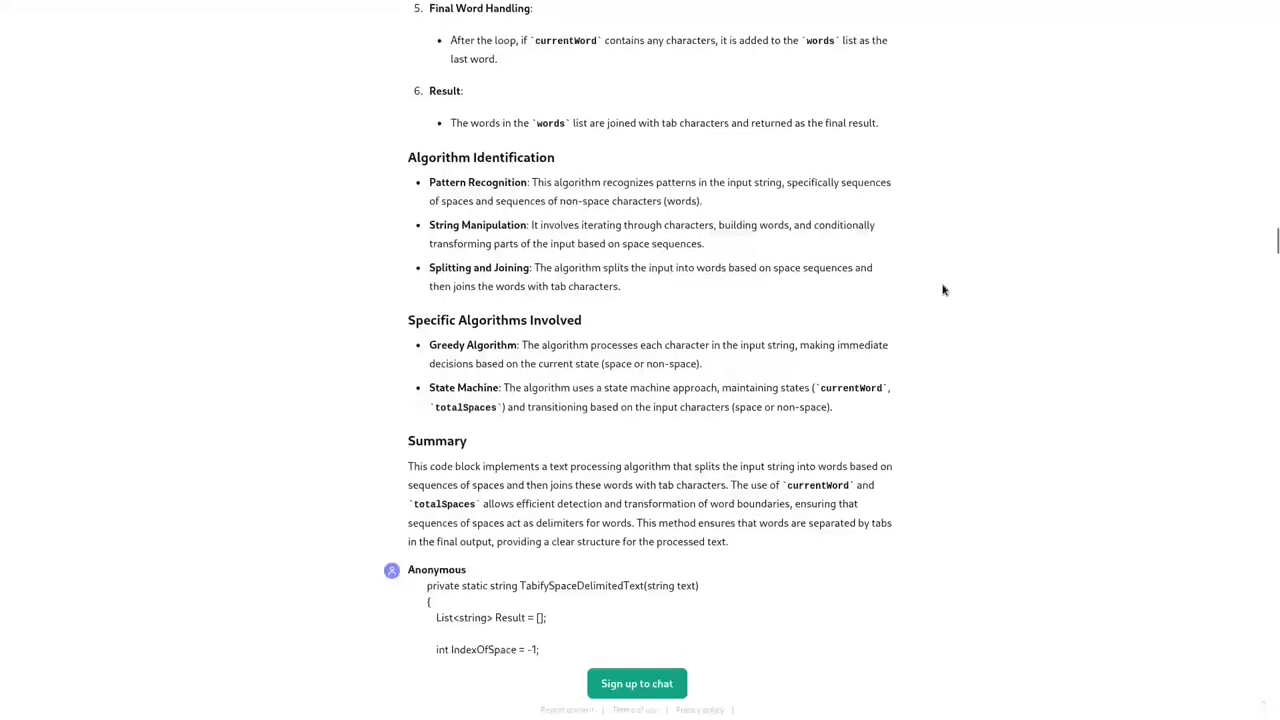
scroll(down, 3)
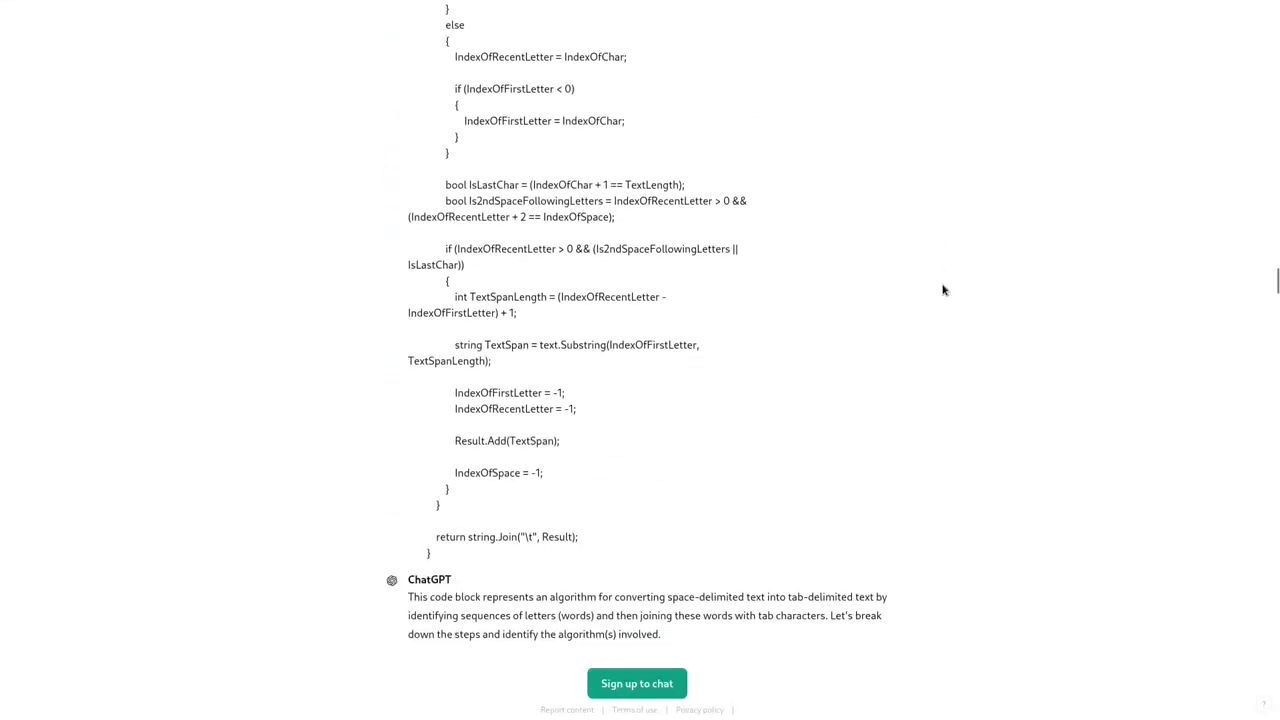
scroll(down, 3)
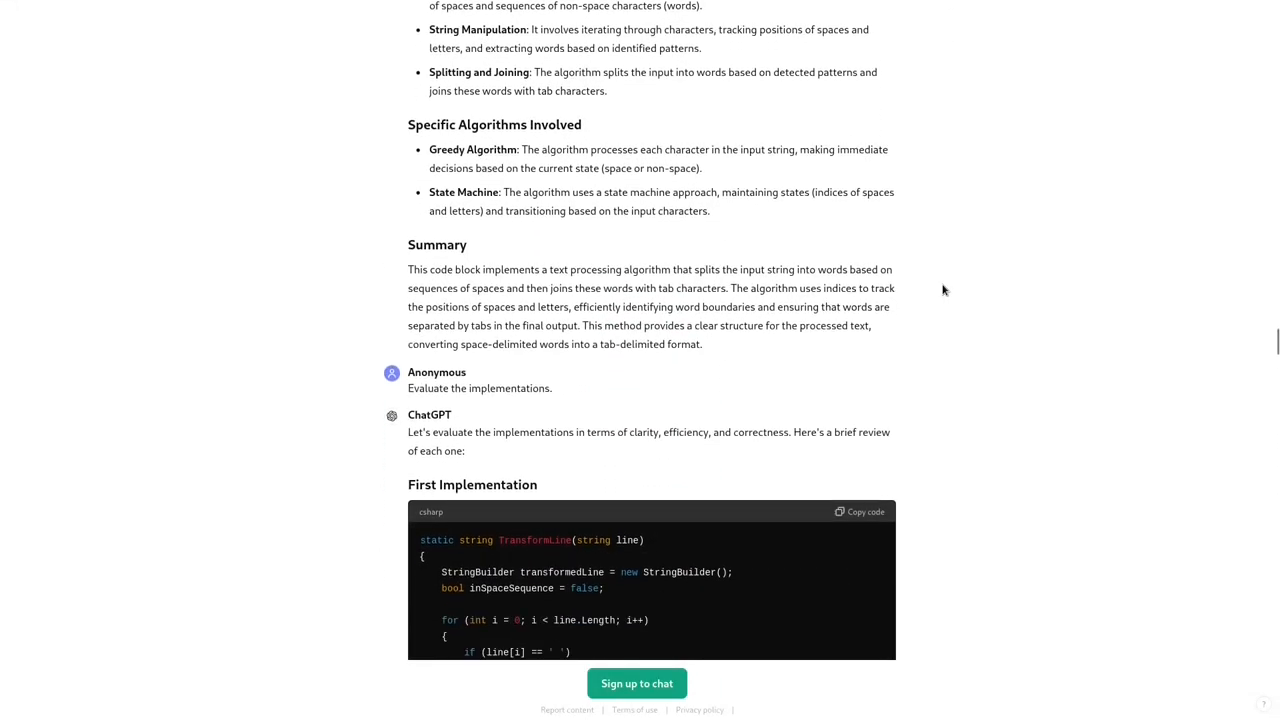
scroll(down, 3)
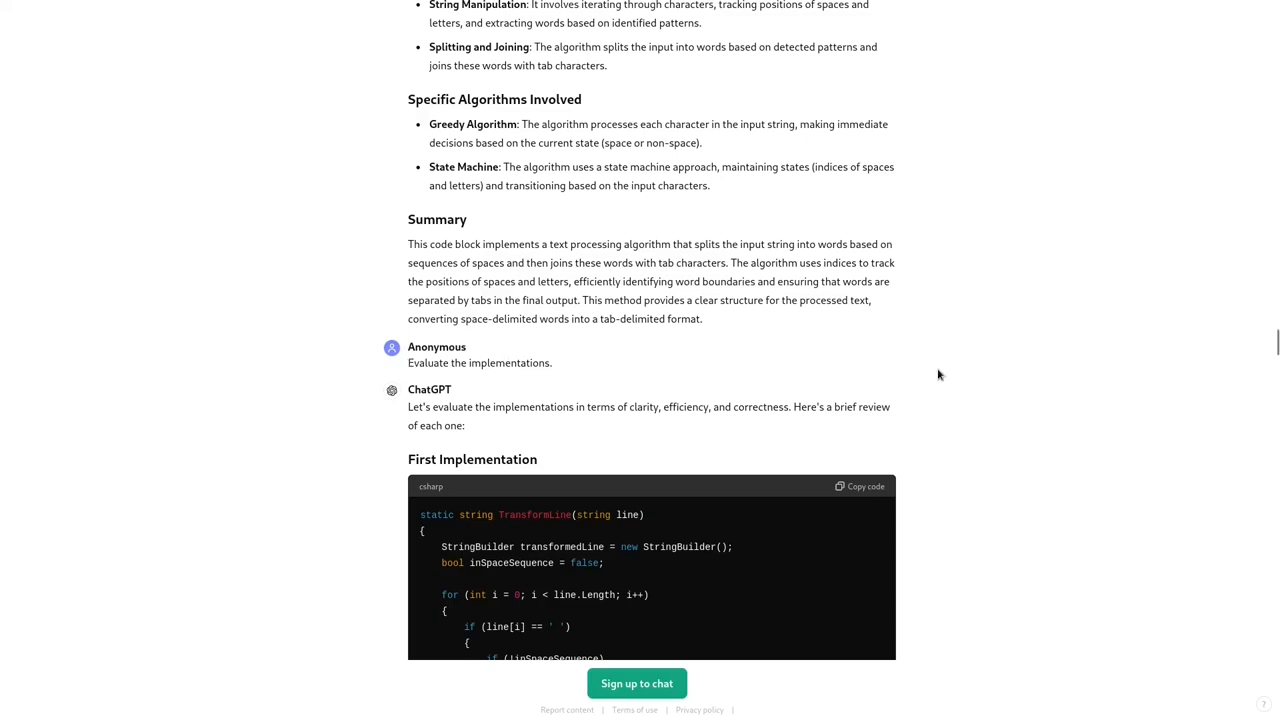
mouse_move(977, 380)
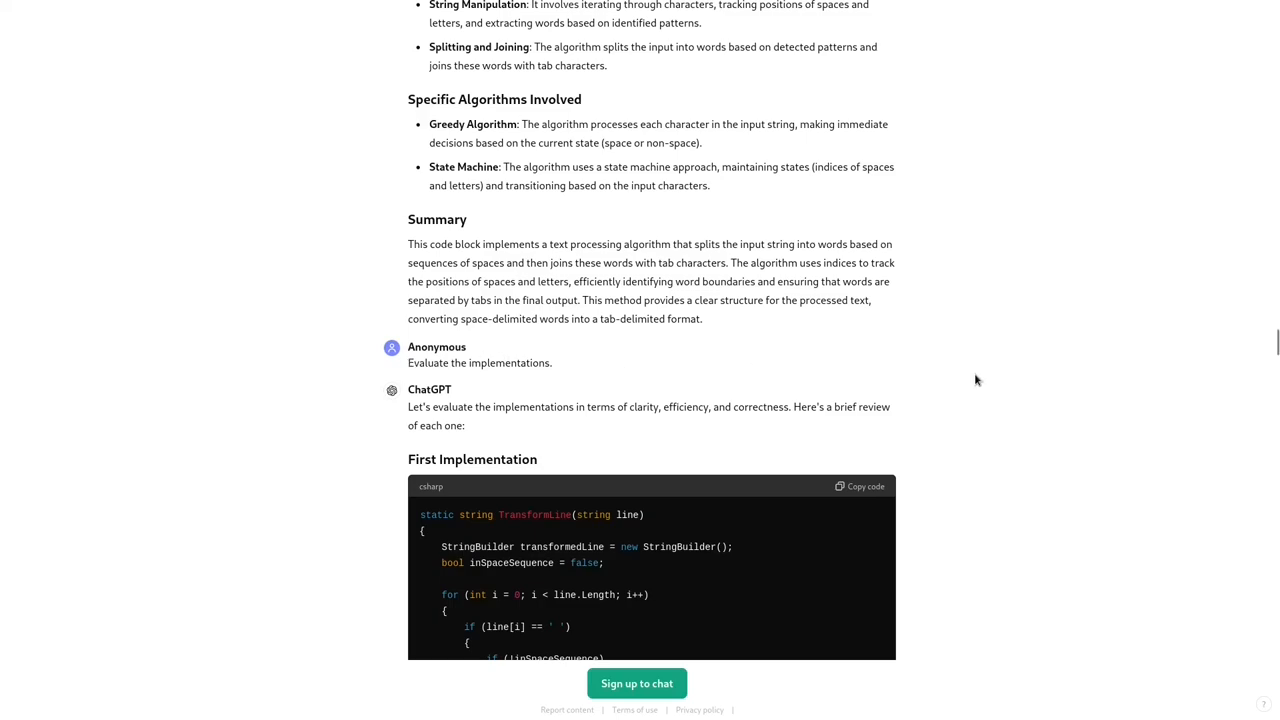
Step: Scroll through the four reviews to the Overall Comparison recommending CollapseSpacesToTabs
scroll(down, 3)
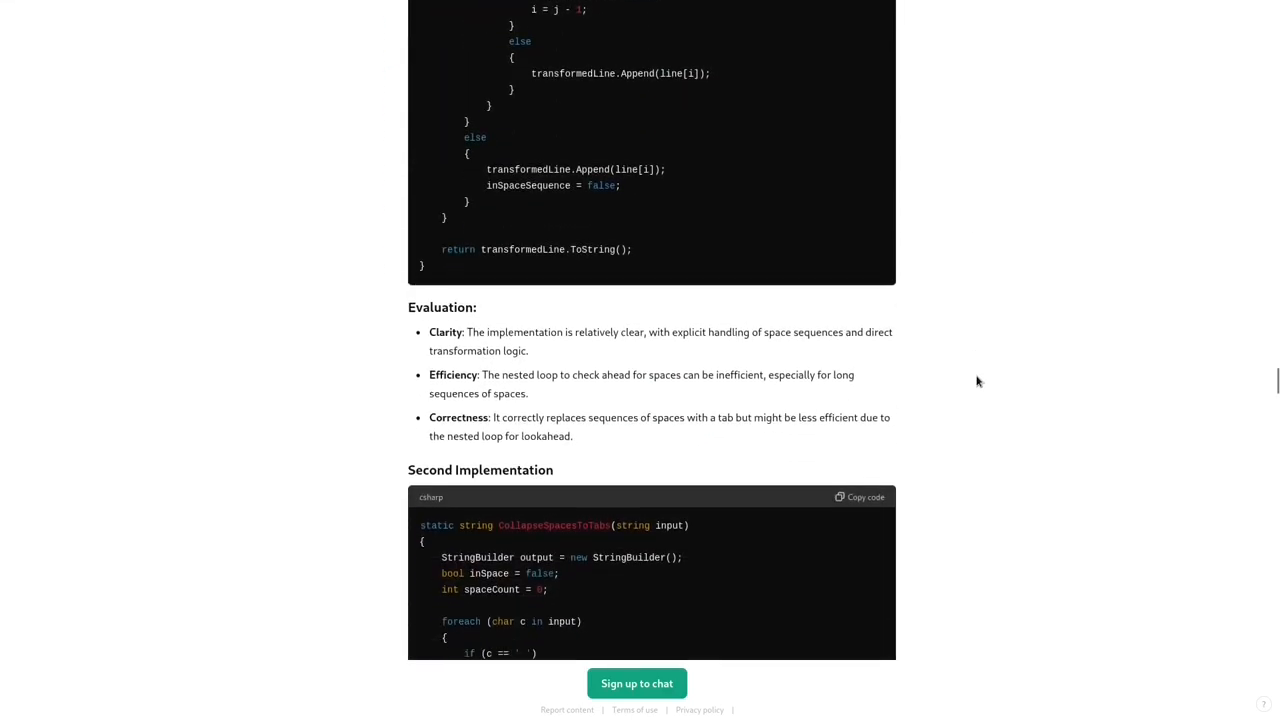
scroll(down, 3)
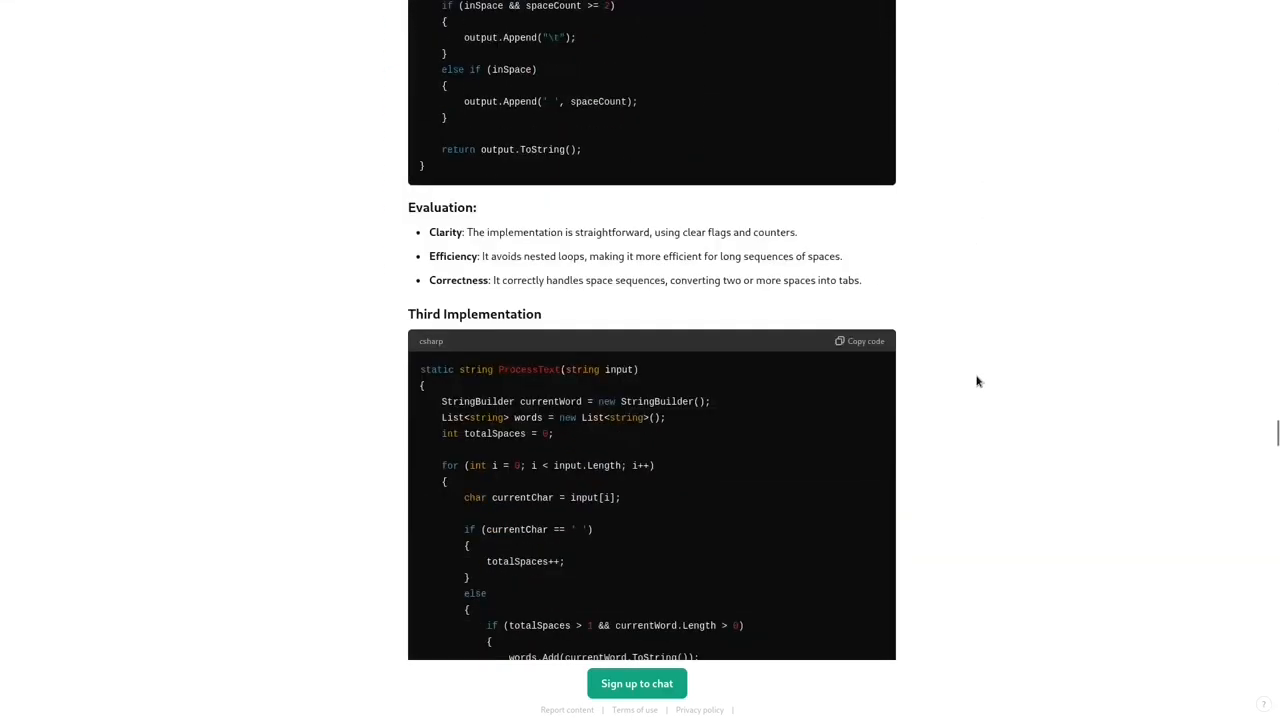
scroll(down, 3)
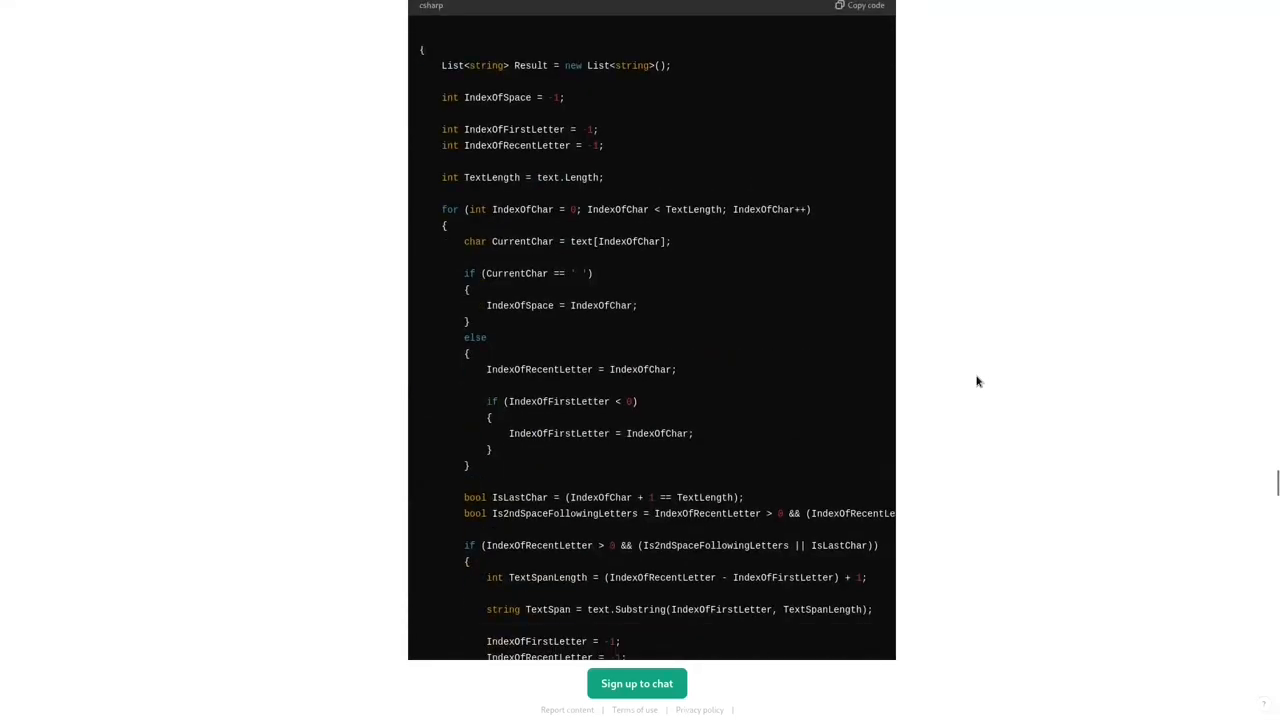
scroll(down, 3)
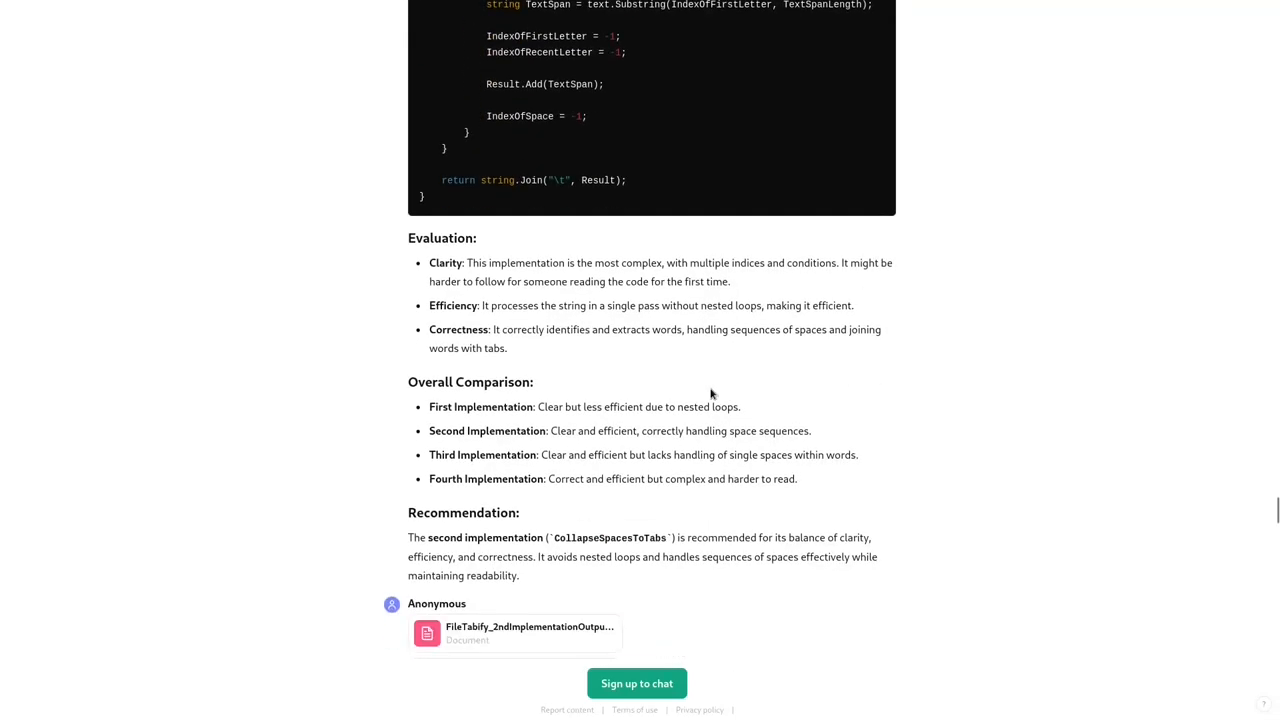
mouse_move(767, 424)
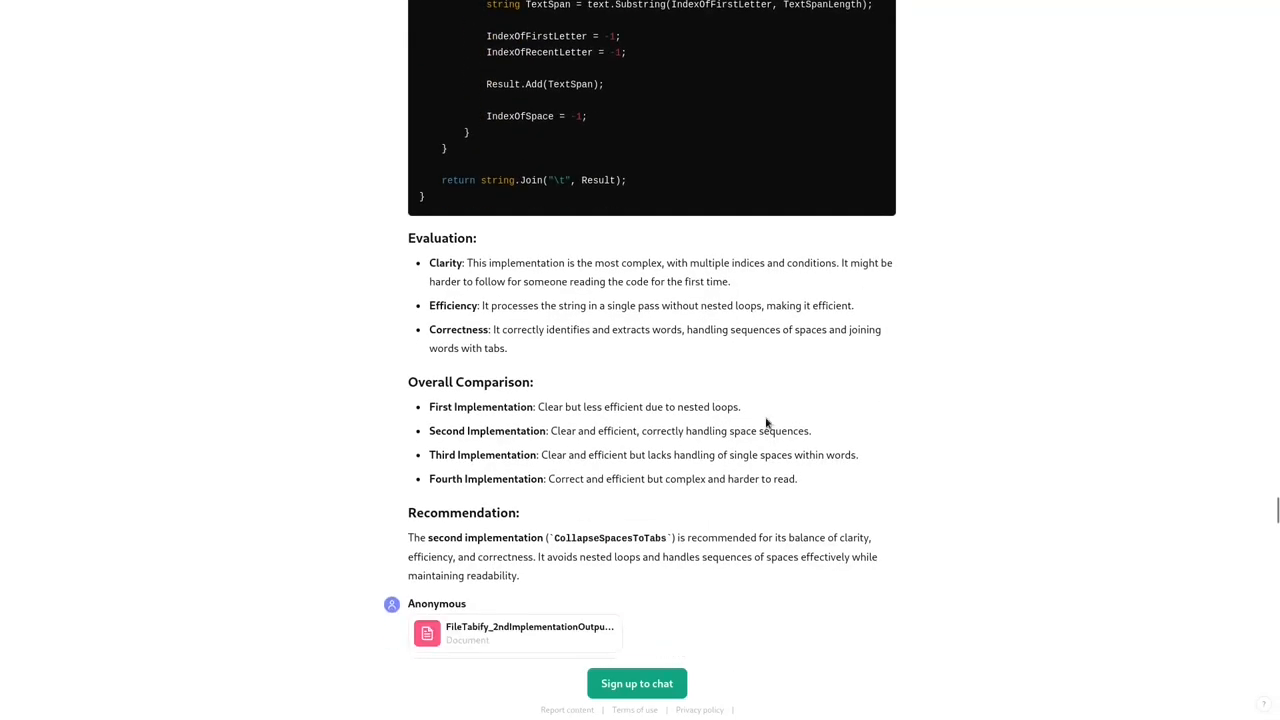
mouse_move(558, 413)
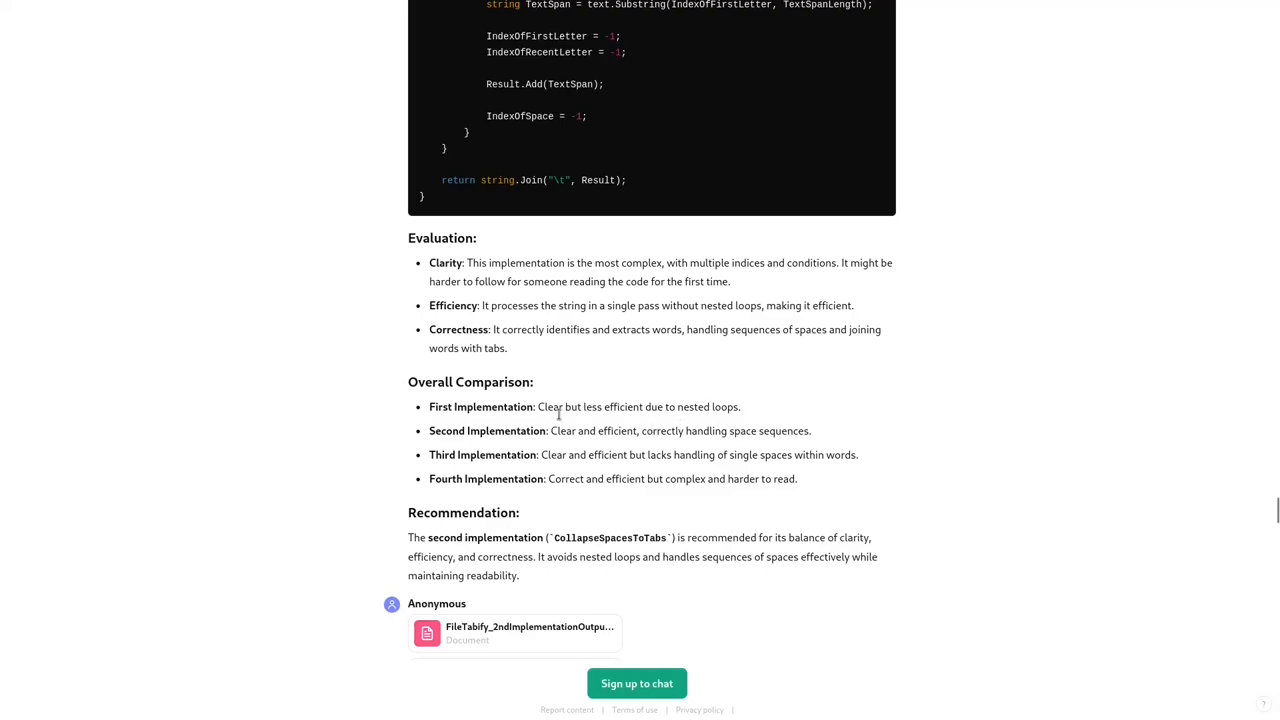
mouse_move(943, 427)
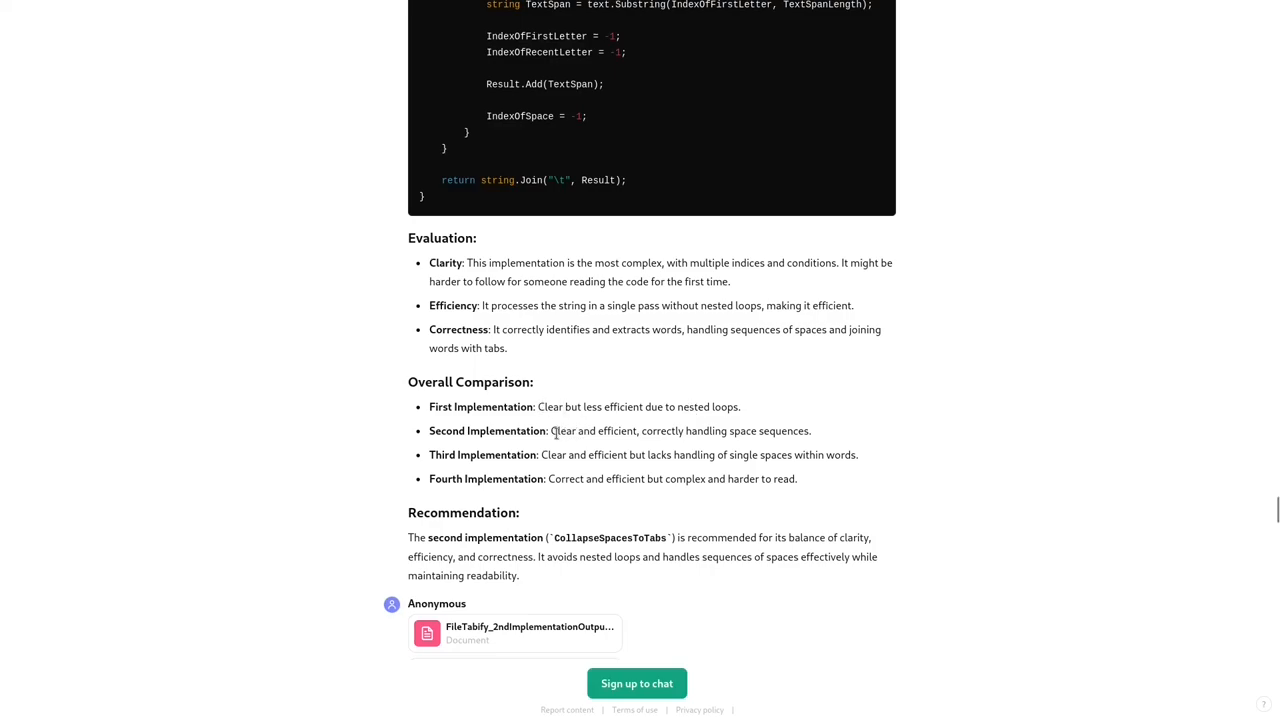
drag(428, 430, 625, 430)
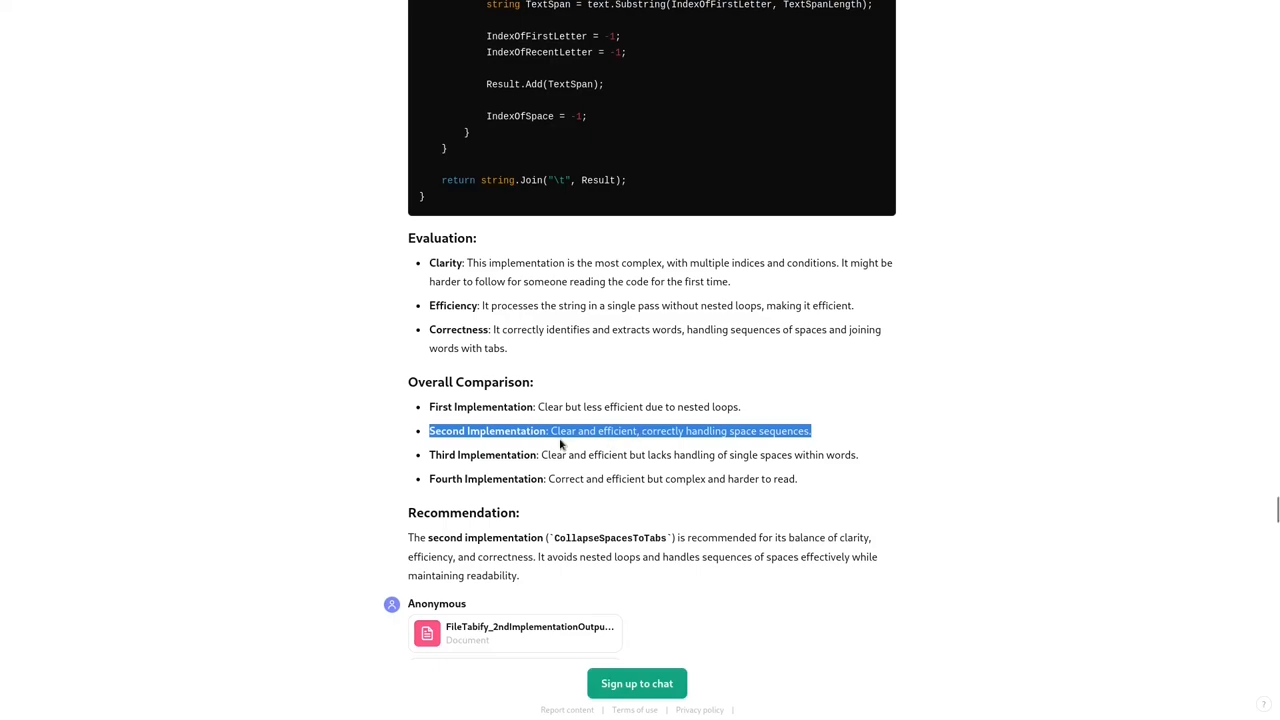
click(660, 431)
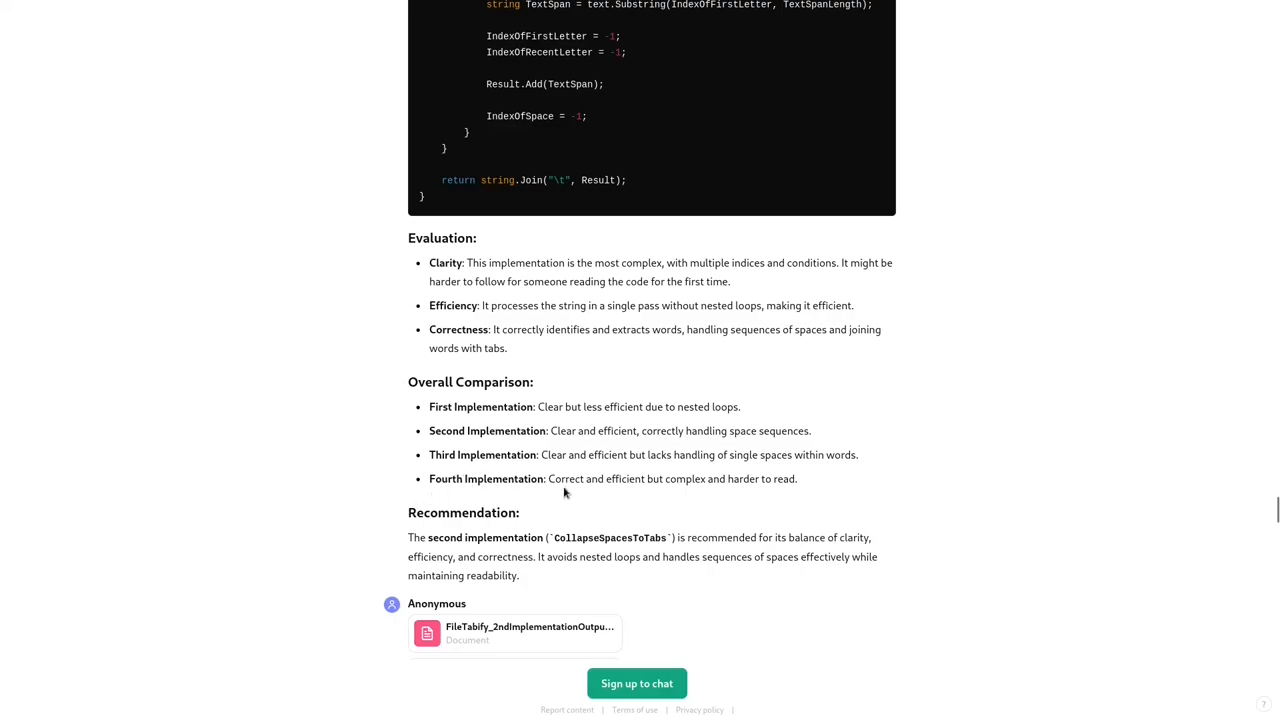
mouse_move(567, 485)
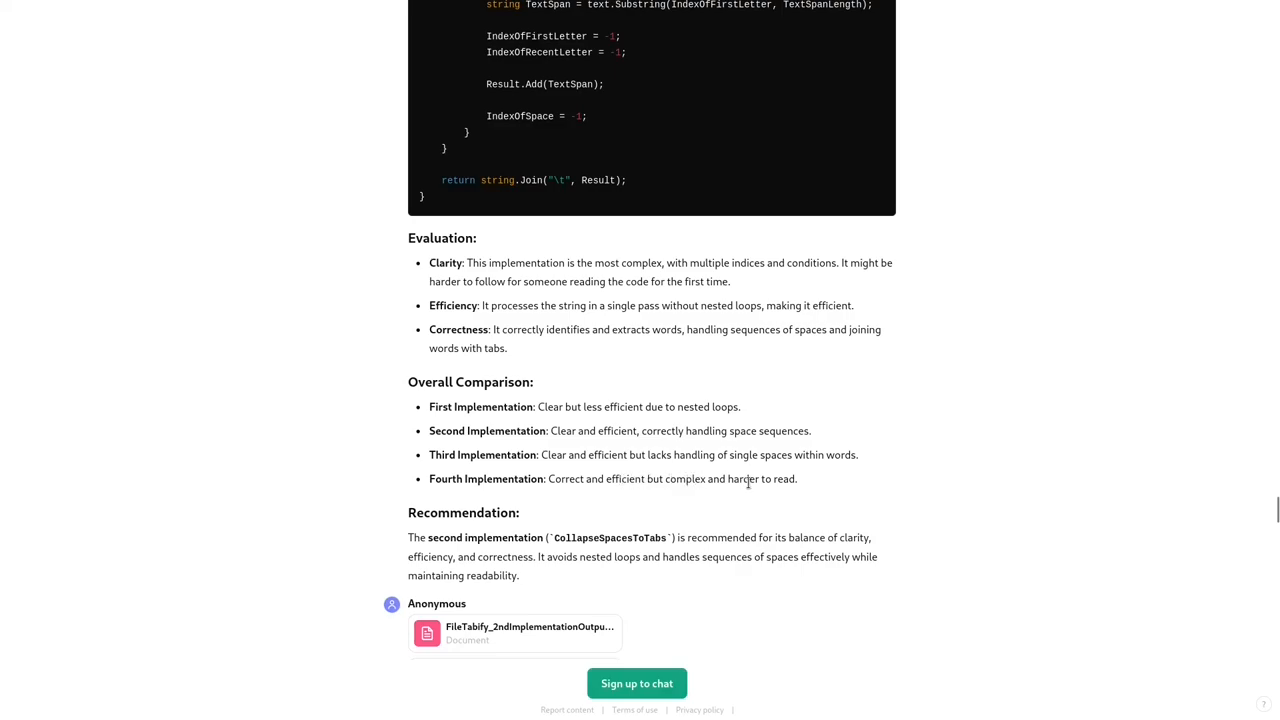
mouse_move(805, 485)
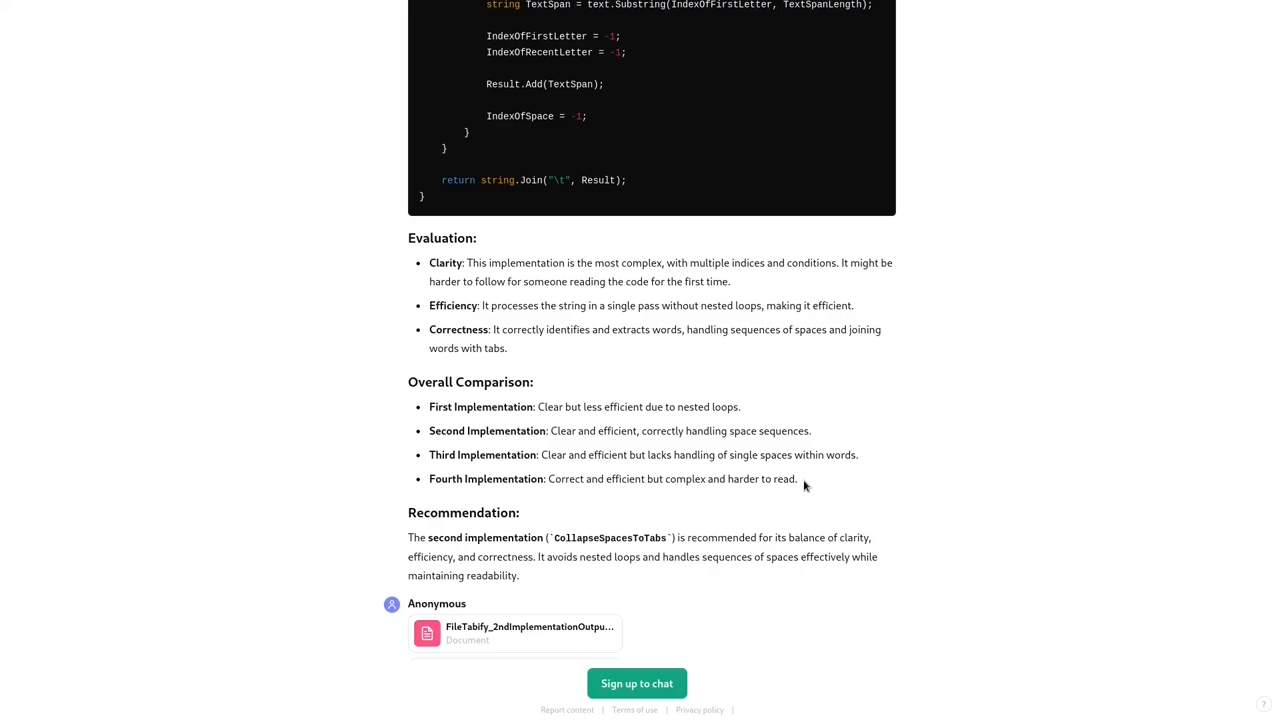
mouse_move(893, 471)
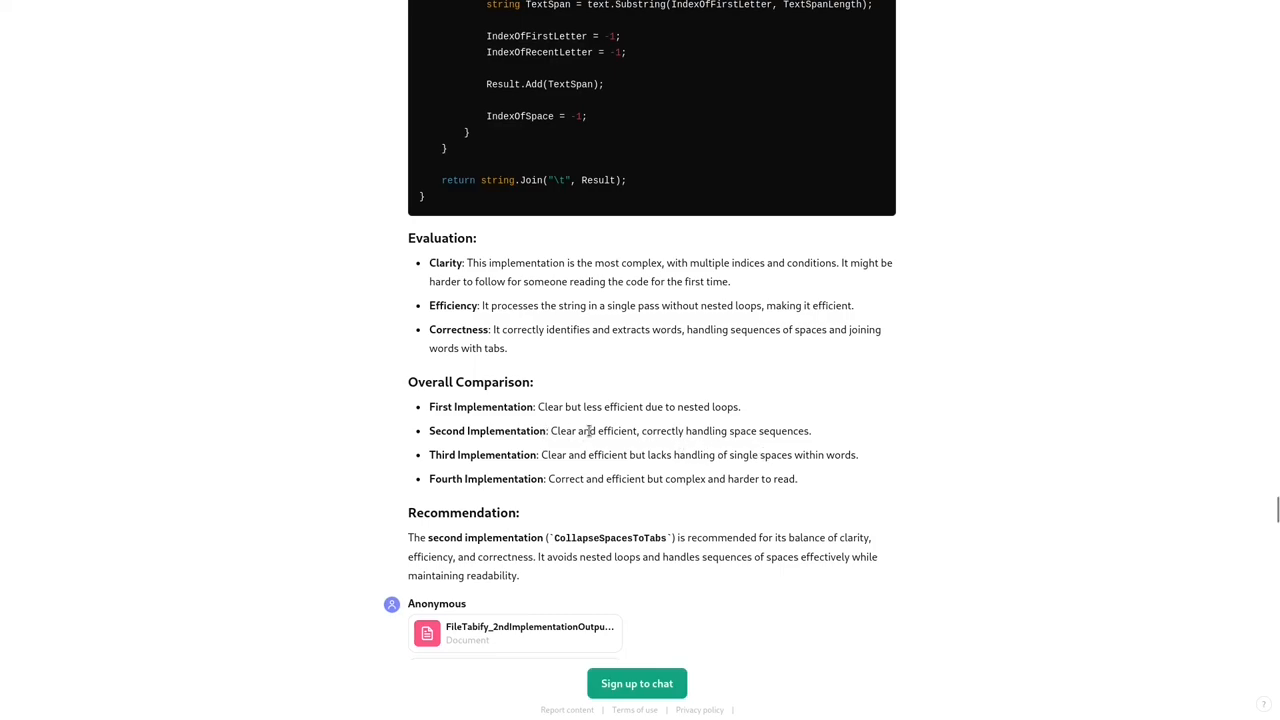
mouse_move(630, 483)
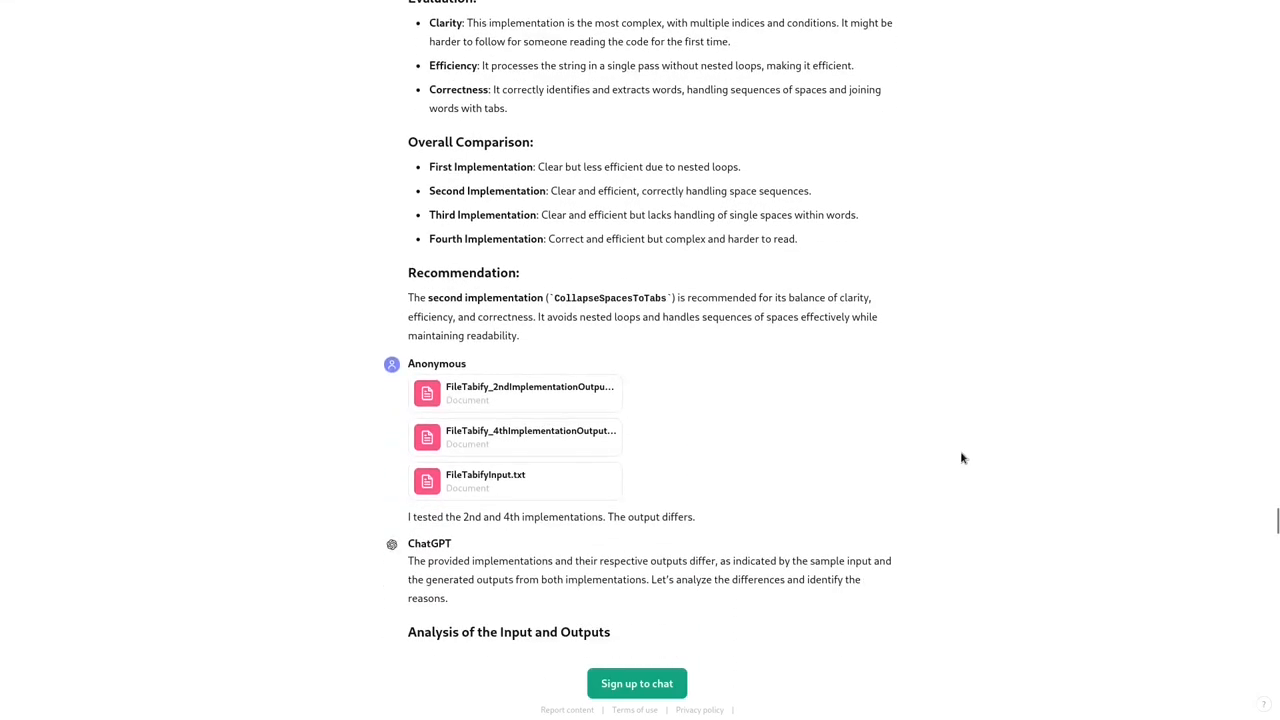
mouse_move(501, 399)
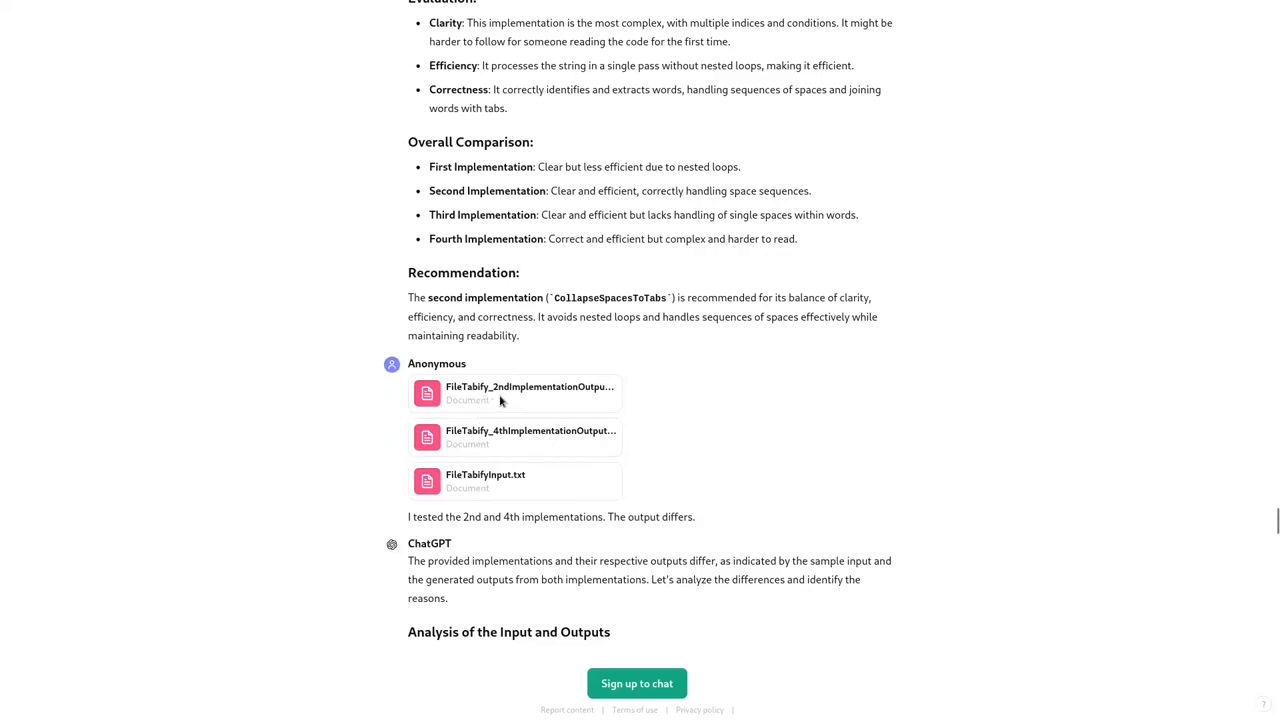
mouse_move(515, 433)
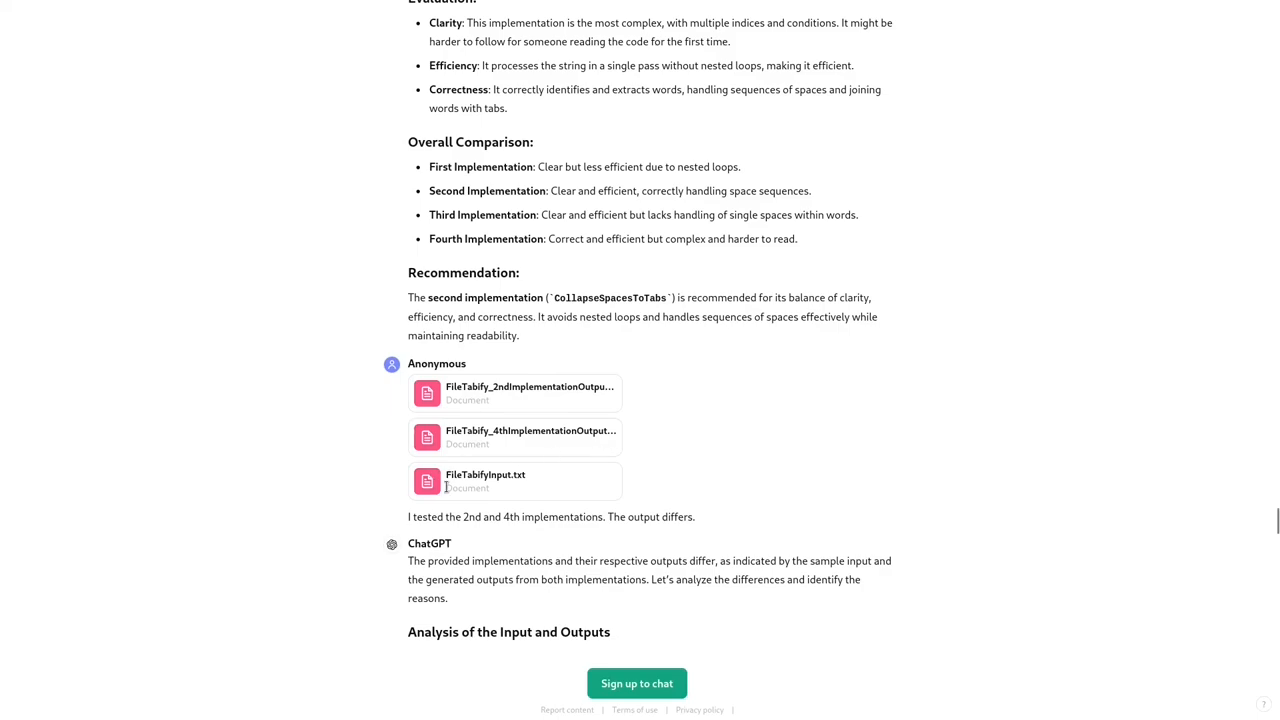
mouse_move(631, 489)
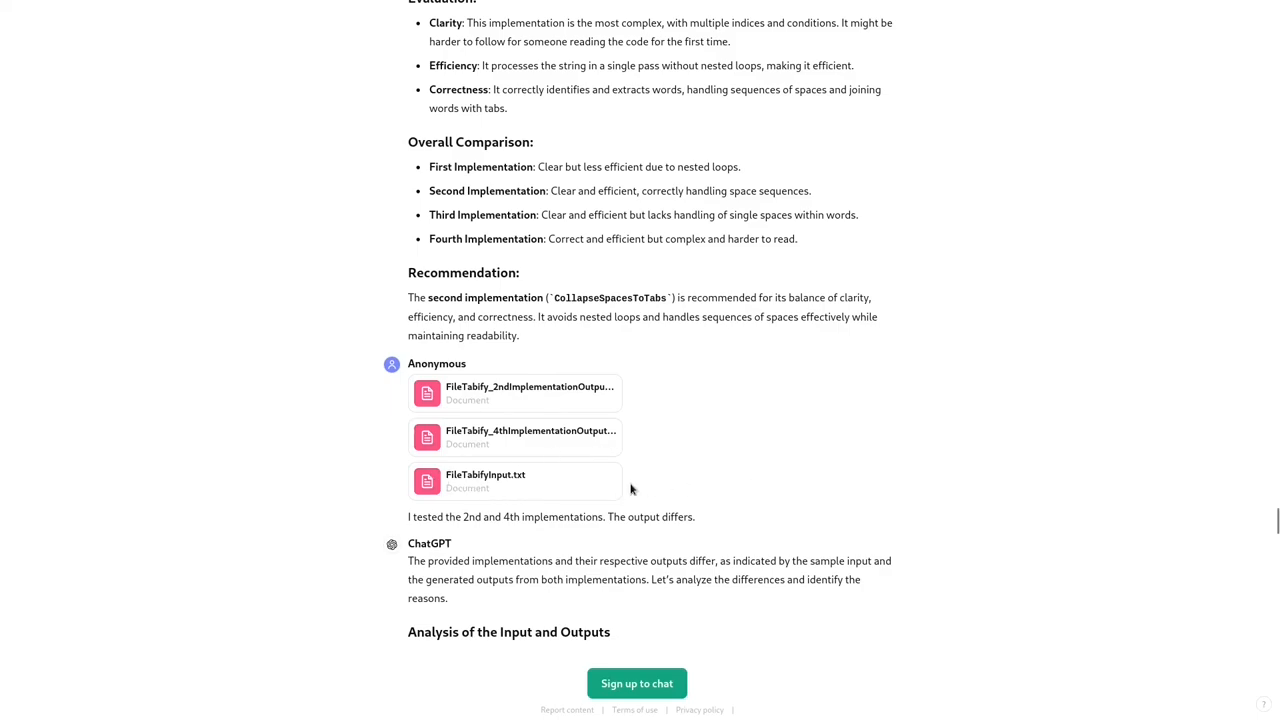
mouse_move(657, 404)
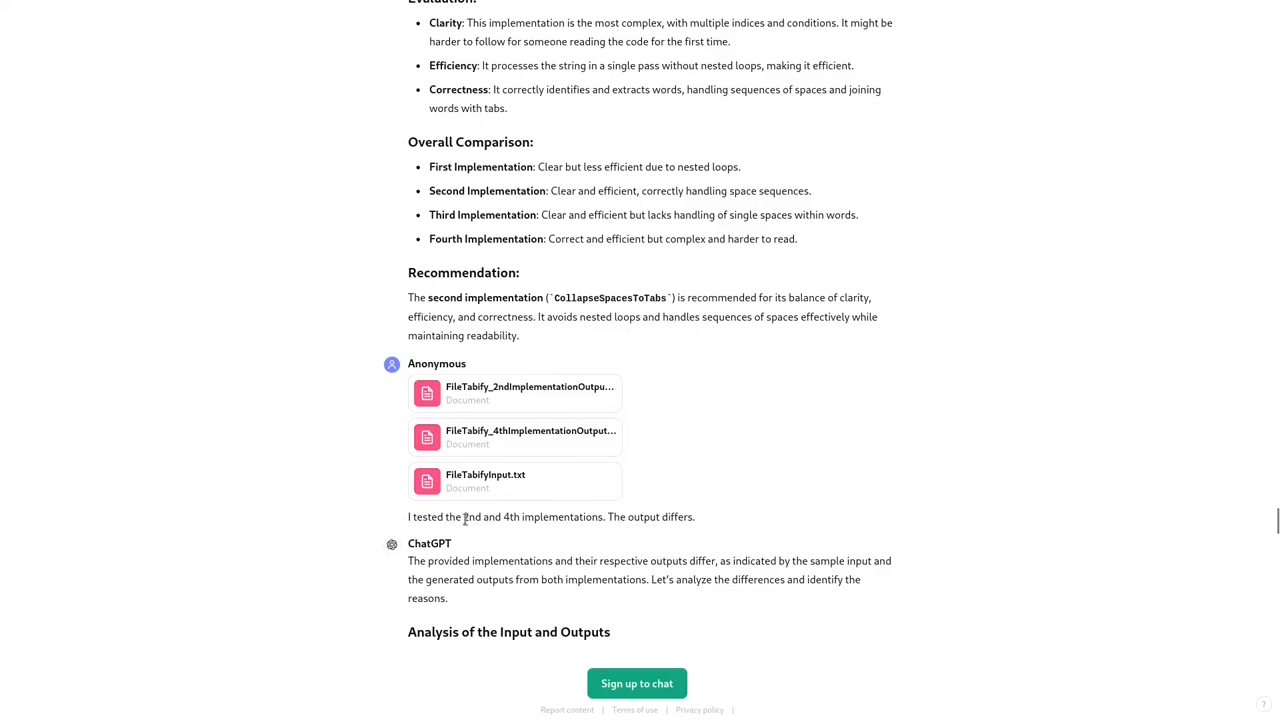
Step: Read the Detailed Comparison and the recommendation of the fourth implementation, TabifySpaceDelimitedText
scroll(down, 3)
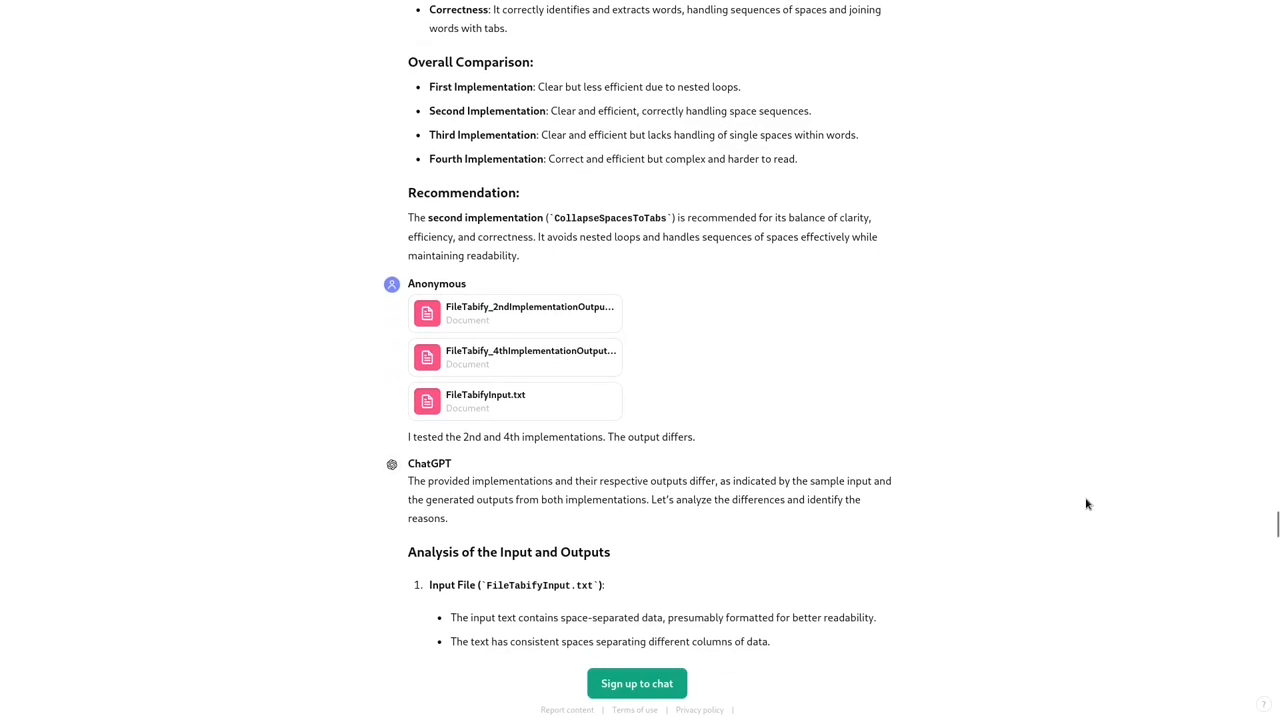
scroll(down, 3)
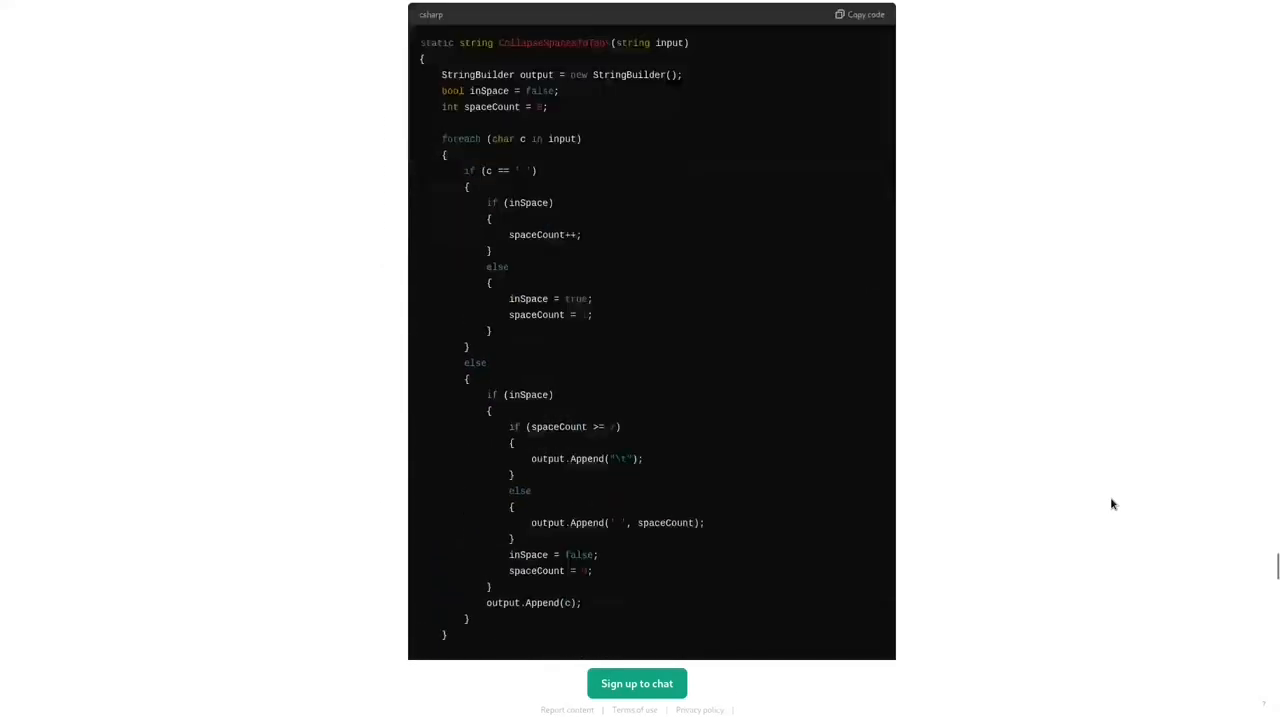
scroll(down, 3)
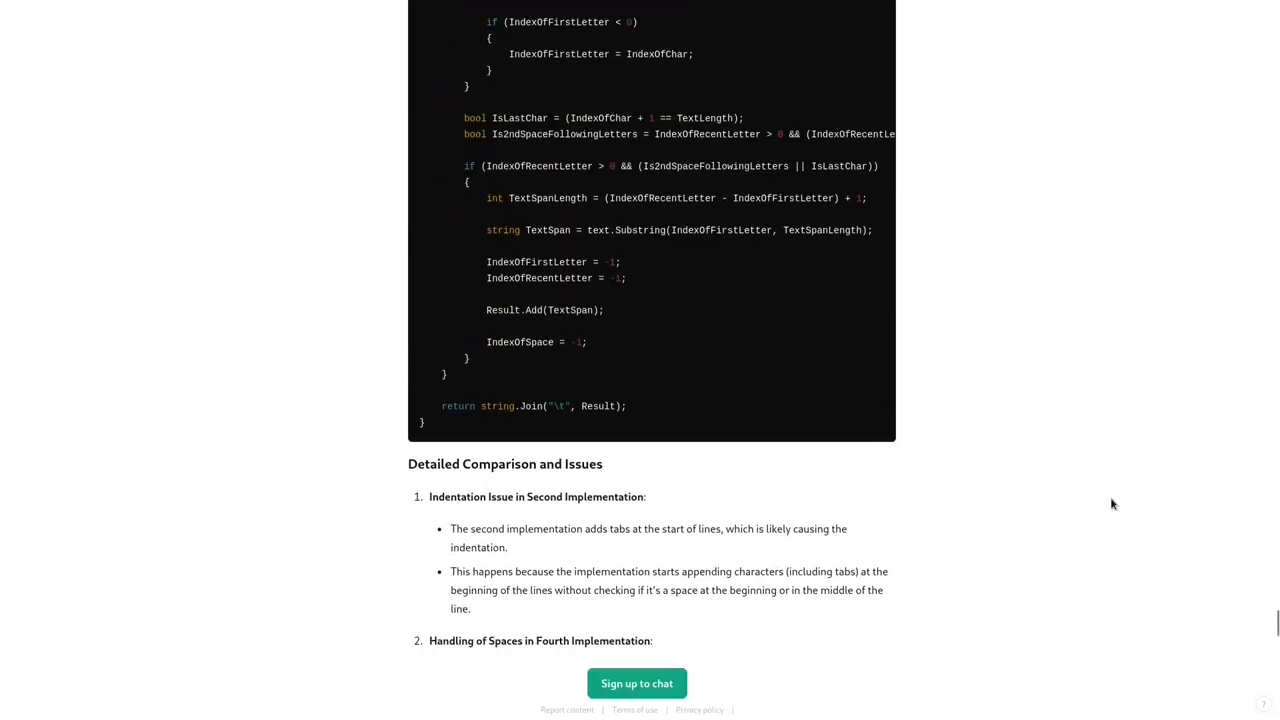
scroll(down, 3)
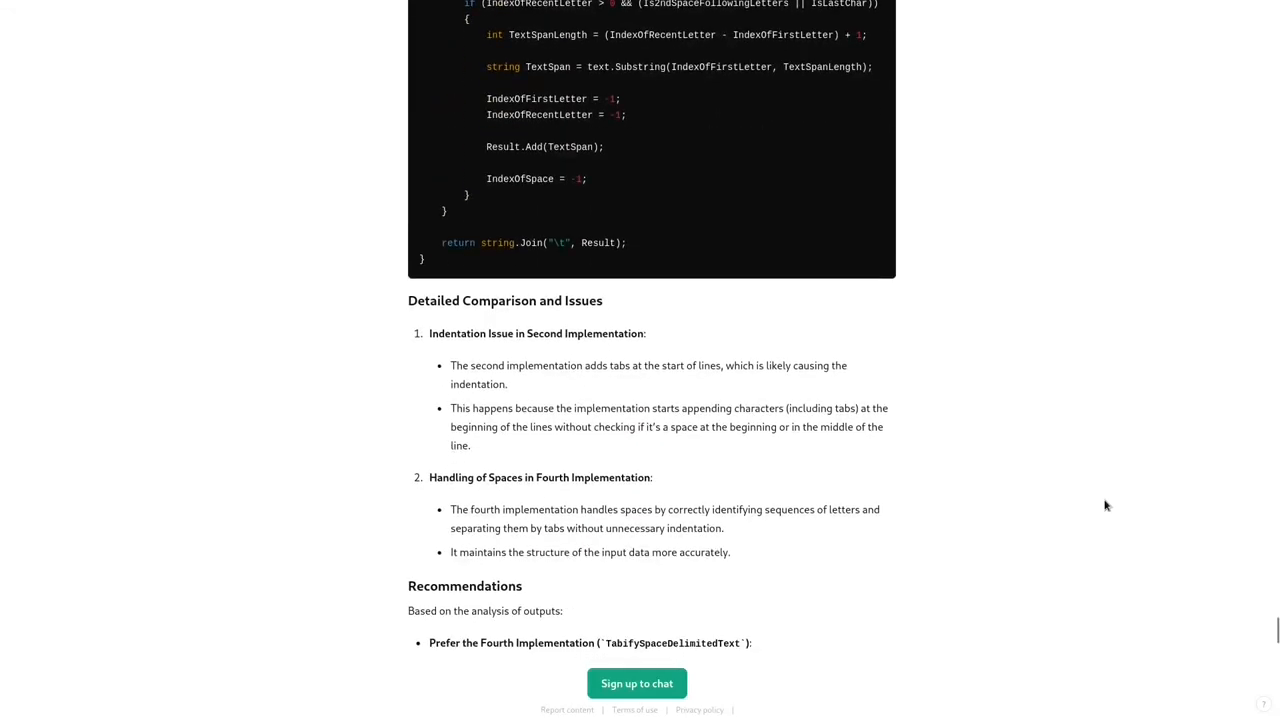
scroll(down, 3)
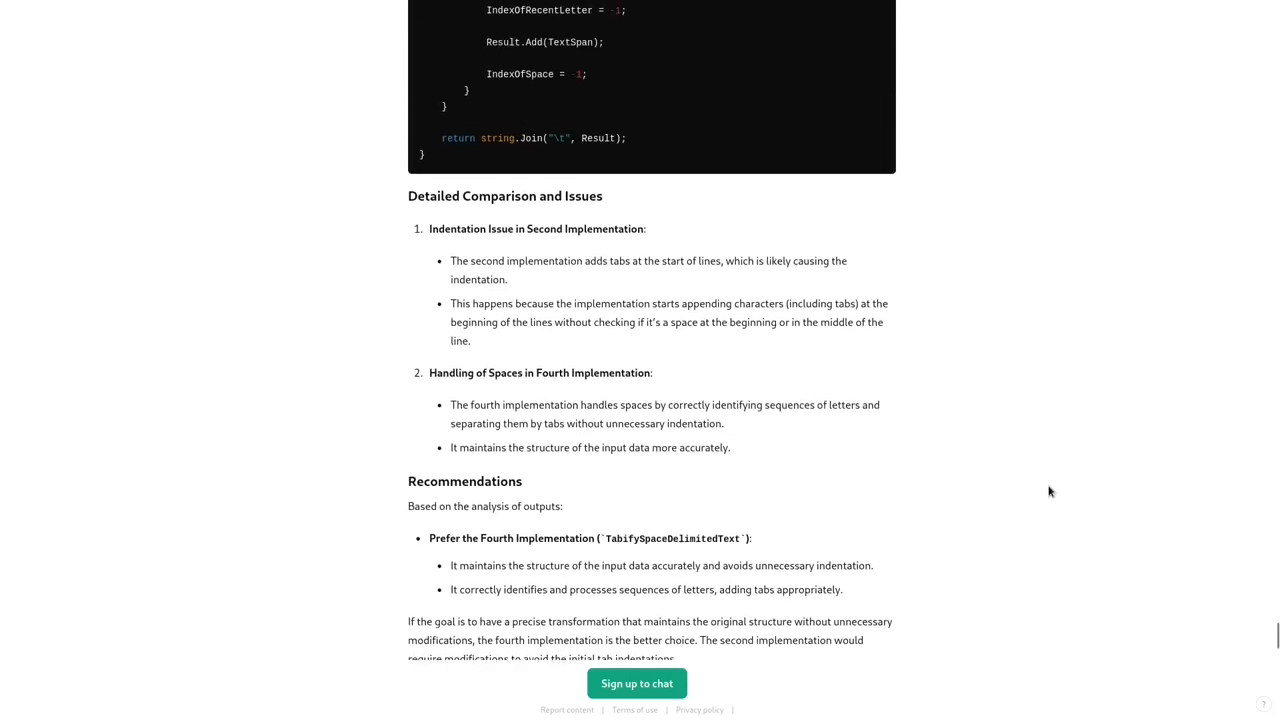
mouse_move(976, 451)
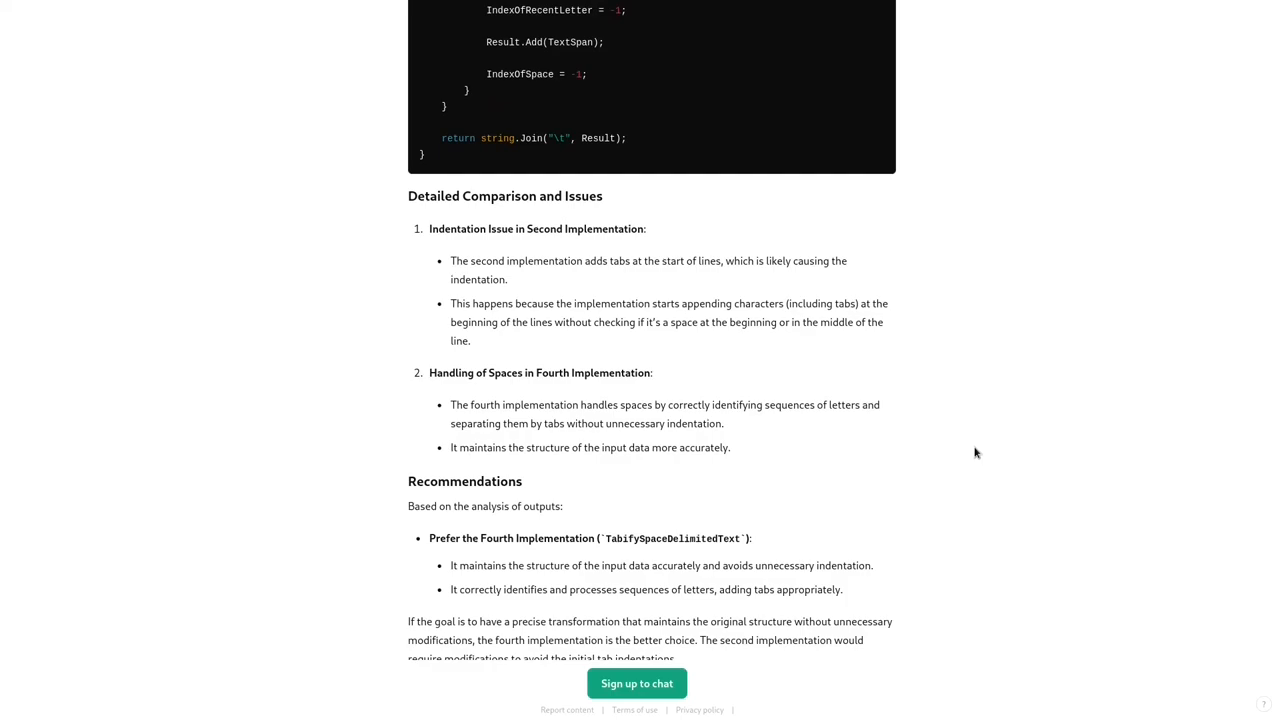
mouse_move(940, 448)
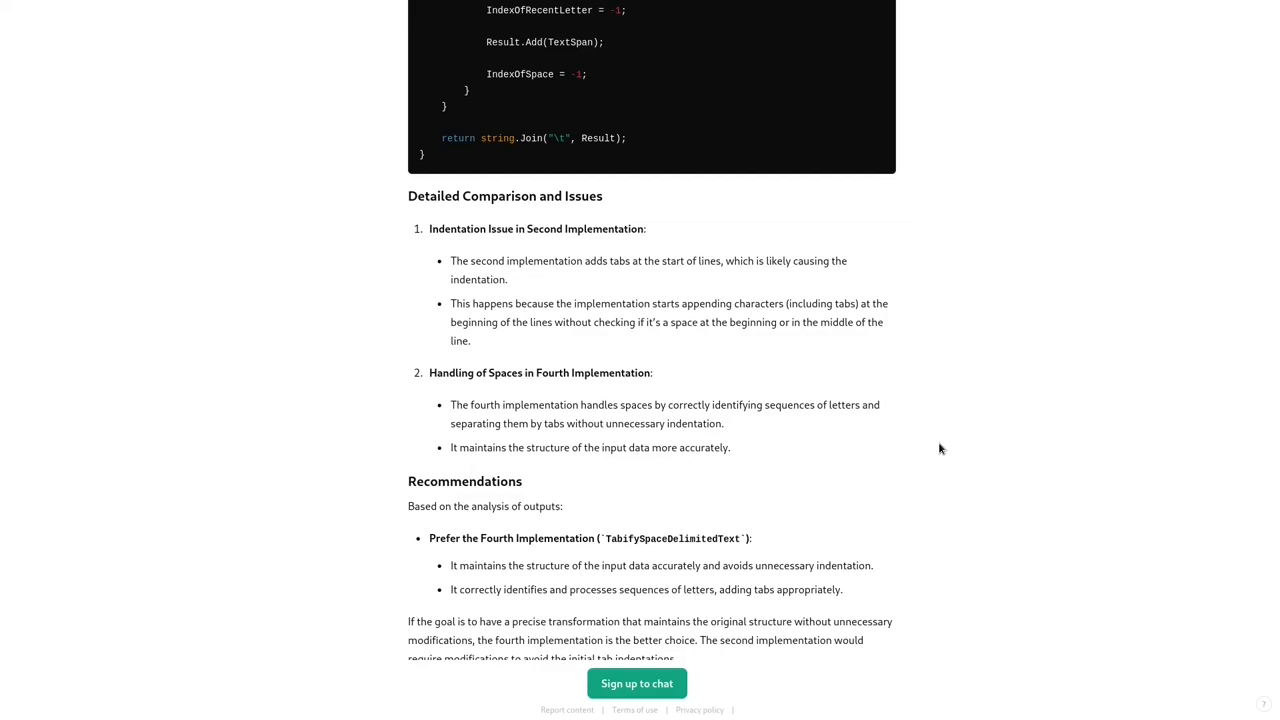
mouse_move(969, 461)
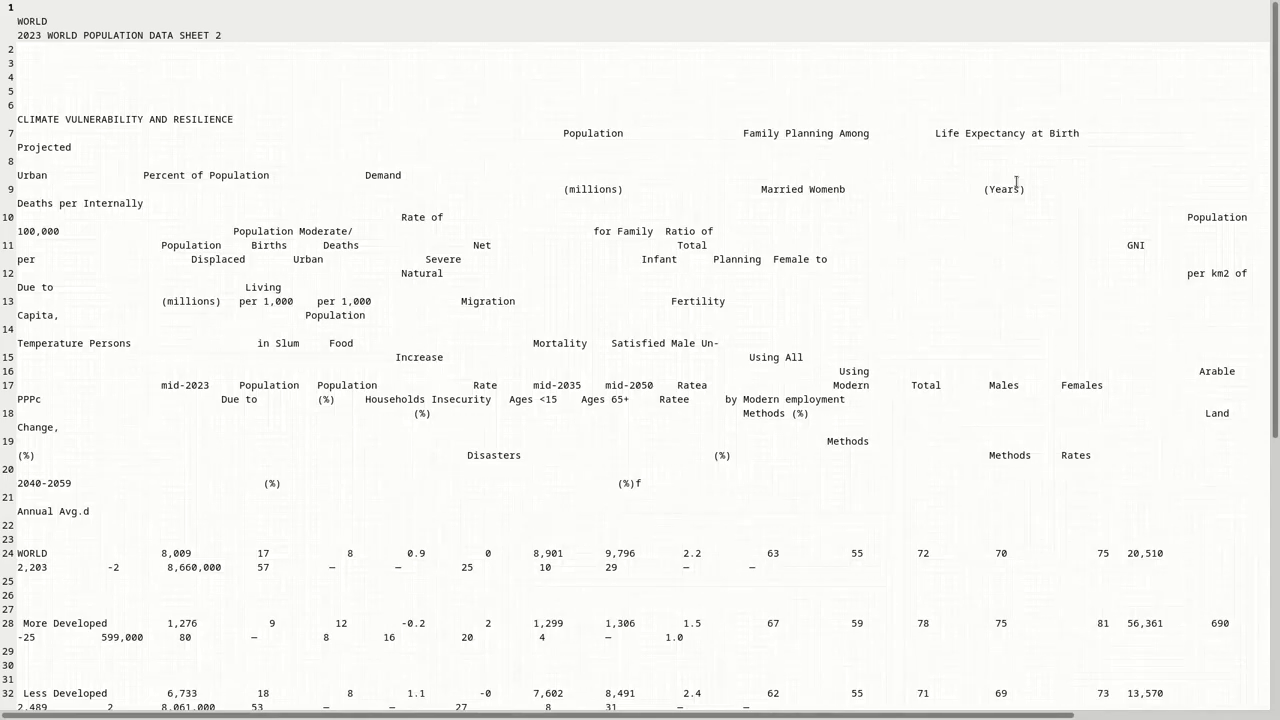
mouse_move(428, 114)
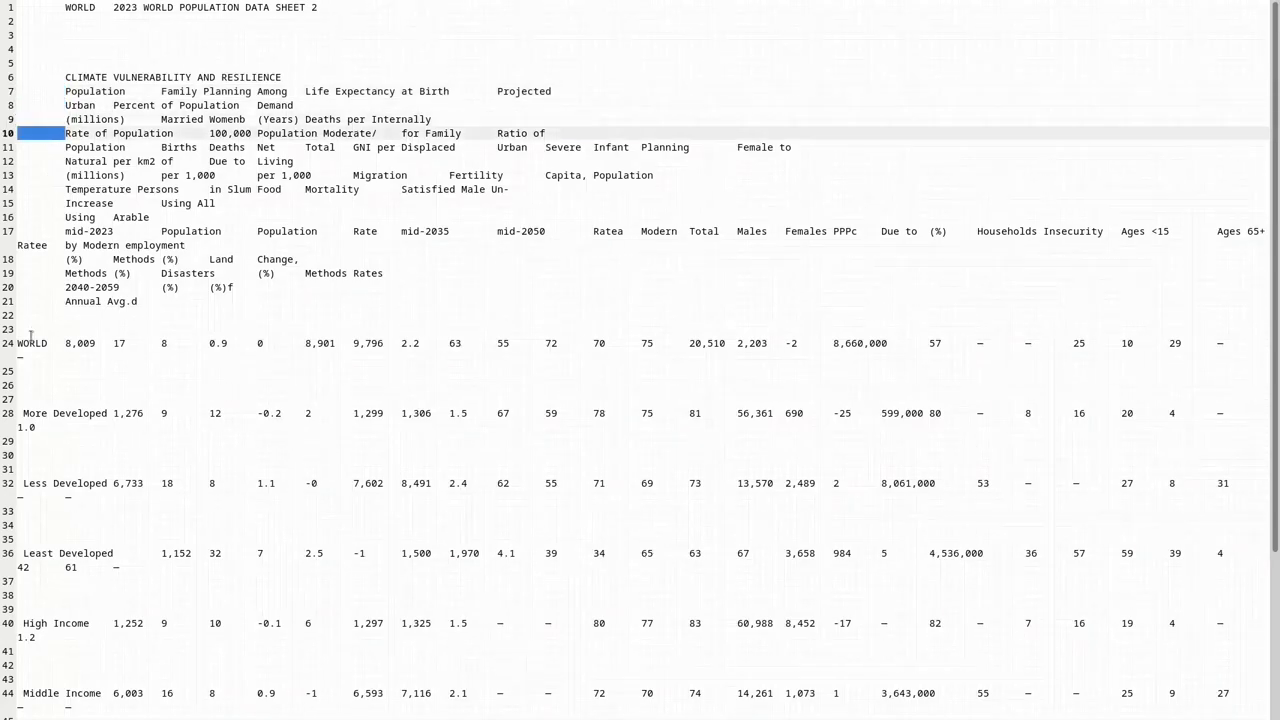
Step: Switch from the text editor to the browser showing the GitHub Gist 'All gists' page
click(10, 413)
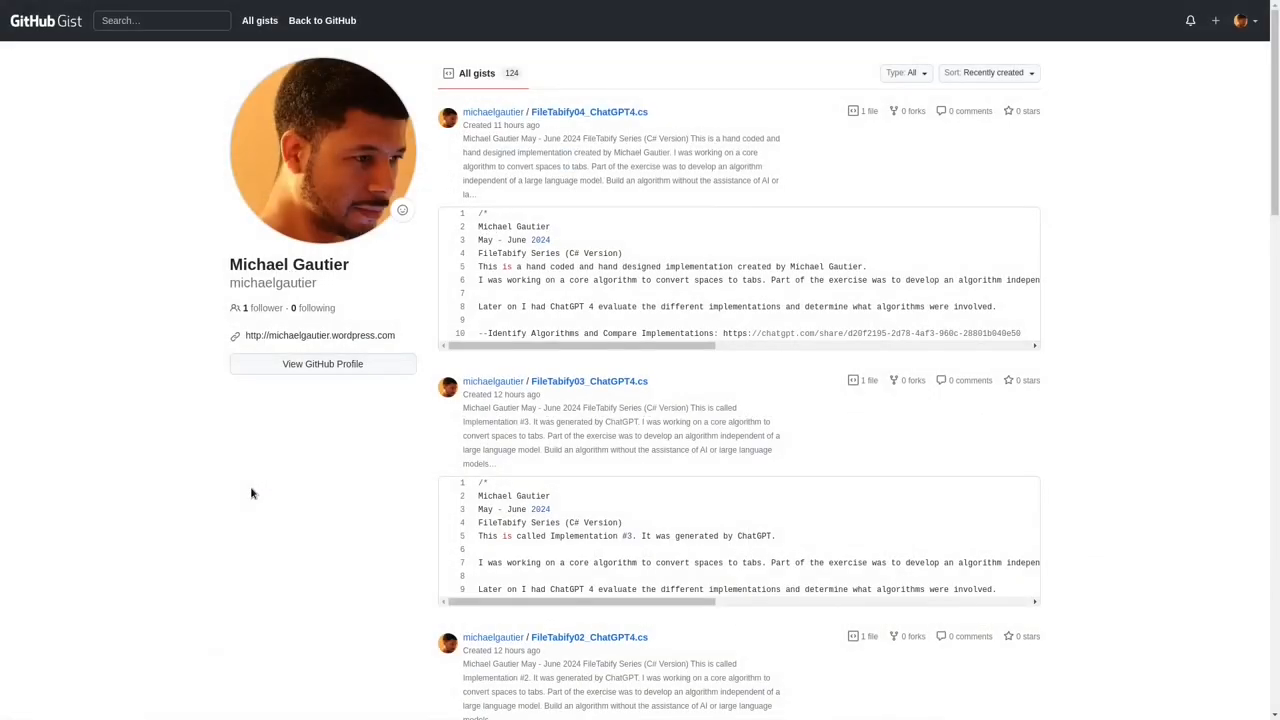
Step: Move down the All gists list to the FileTabify01_ChatGPT4.cs entry
scroll(down, 3)
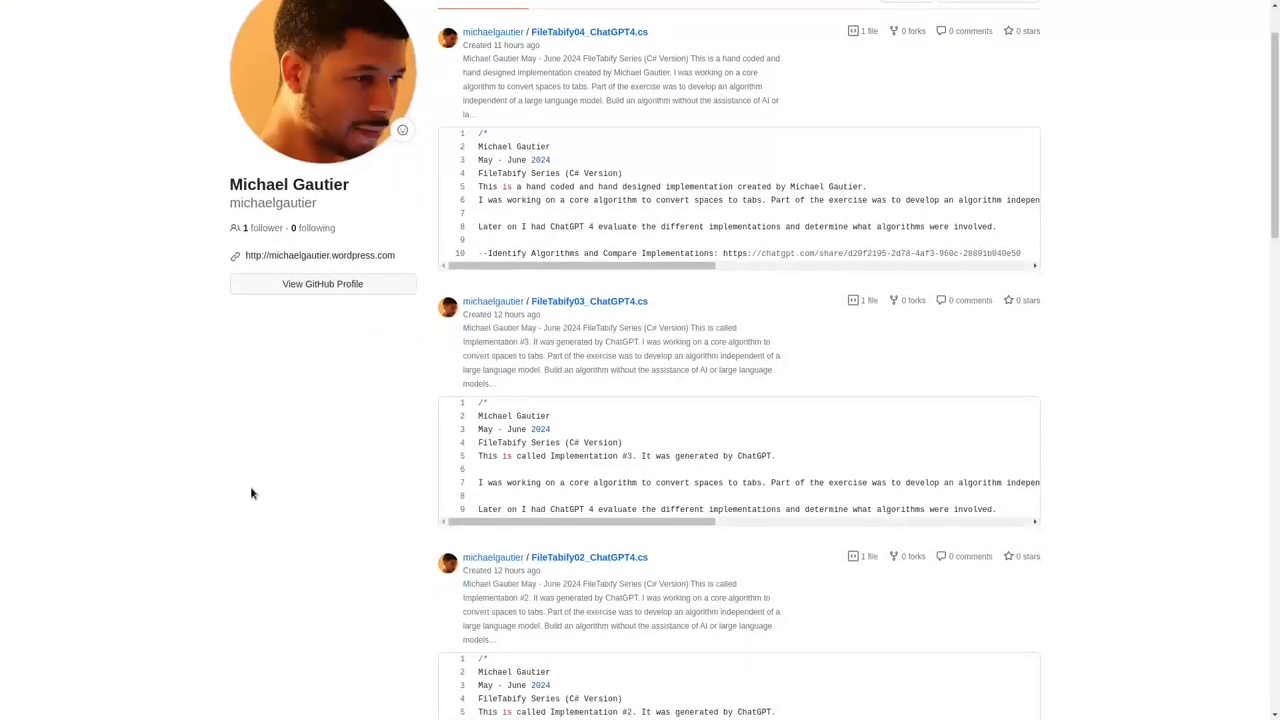
scroll(down, 3)
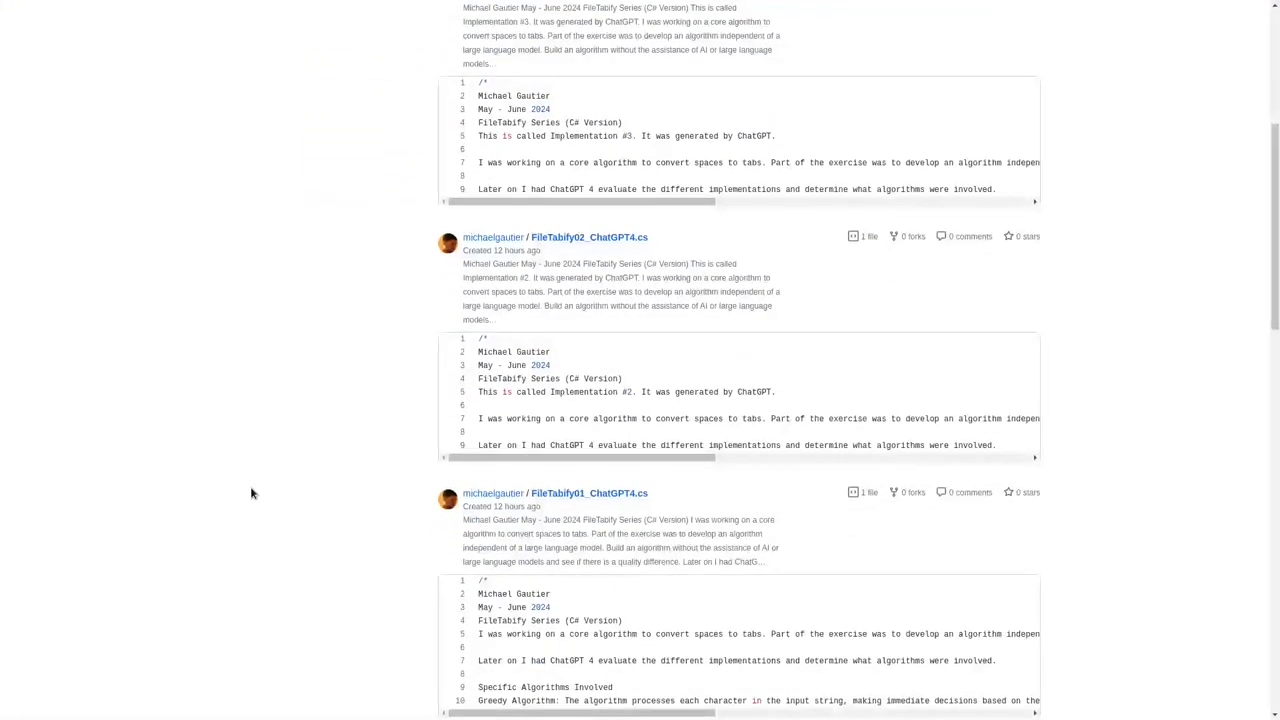
scroll(down, 3)
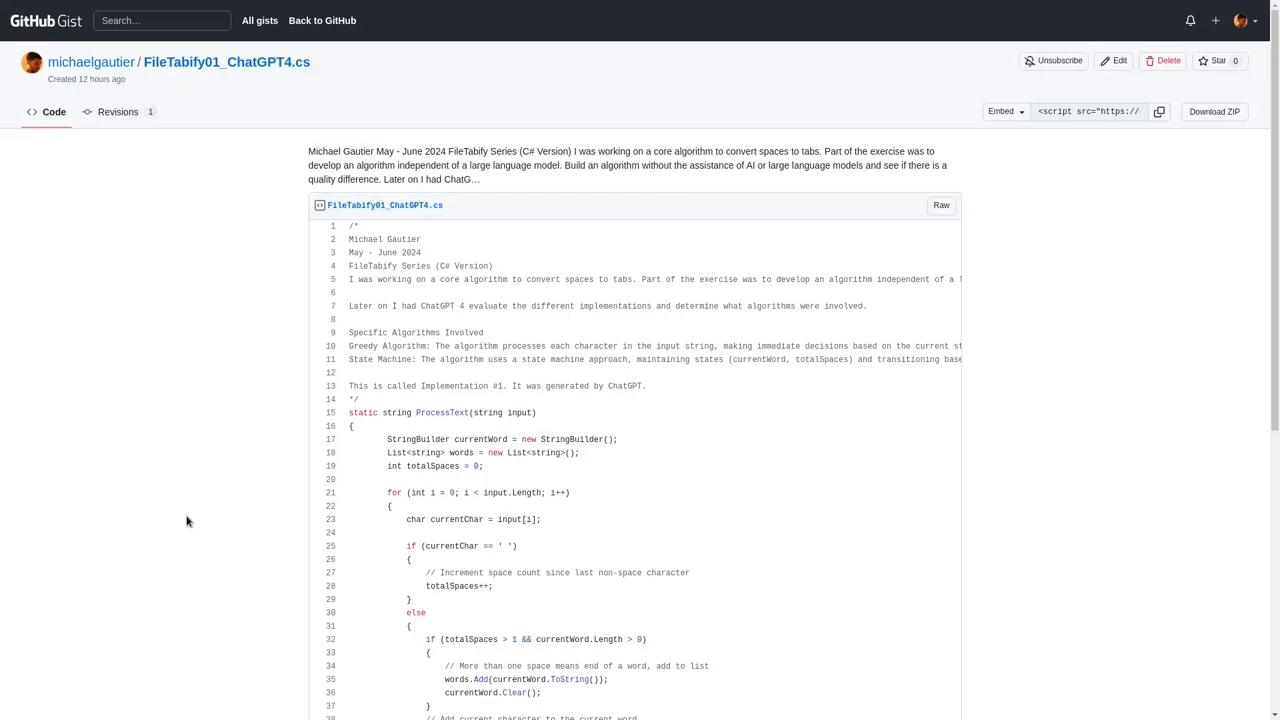
Step: Read the FileTabify01 ProcessText code to its end, where the words are joined by tabs
scroll(down, 3)
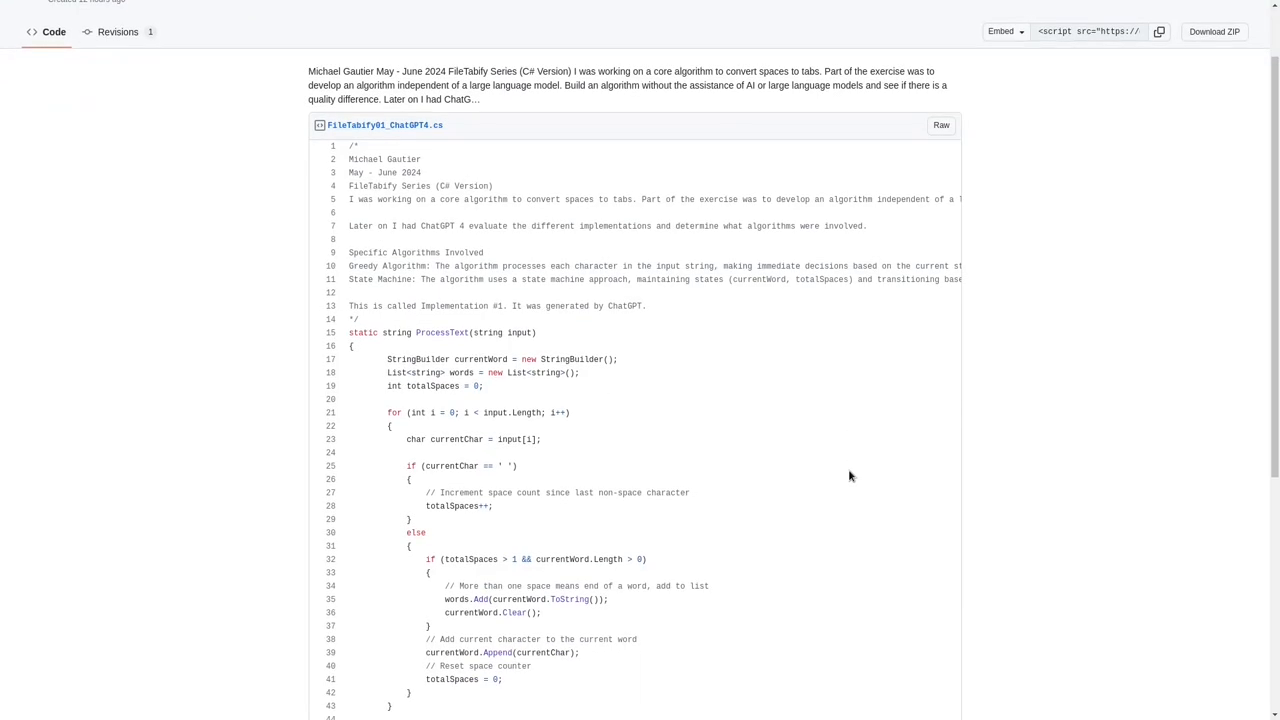
scroll(down, 3)
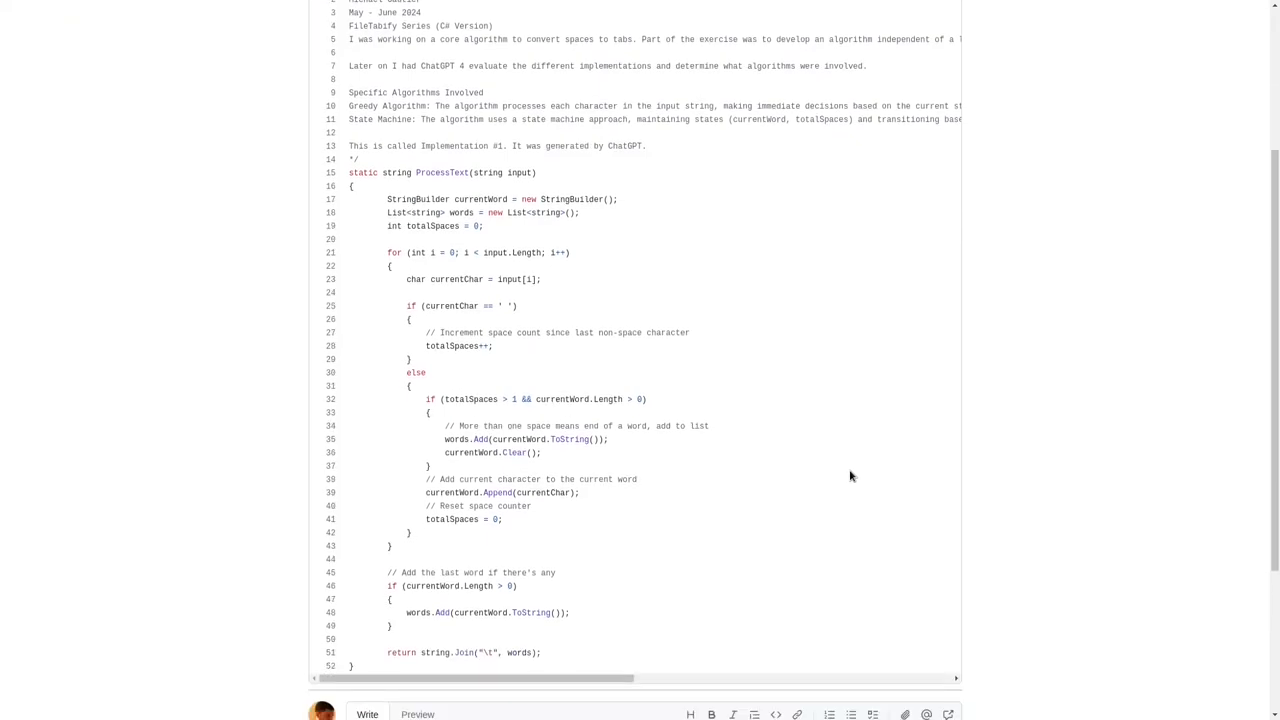
mouse_move(667, 285)
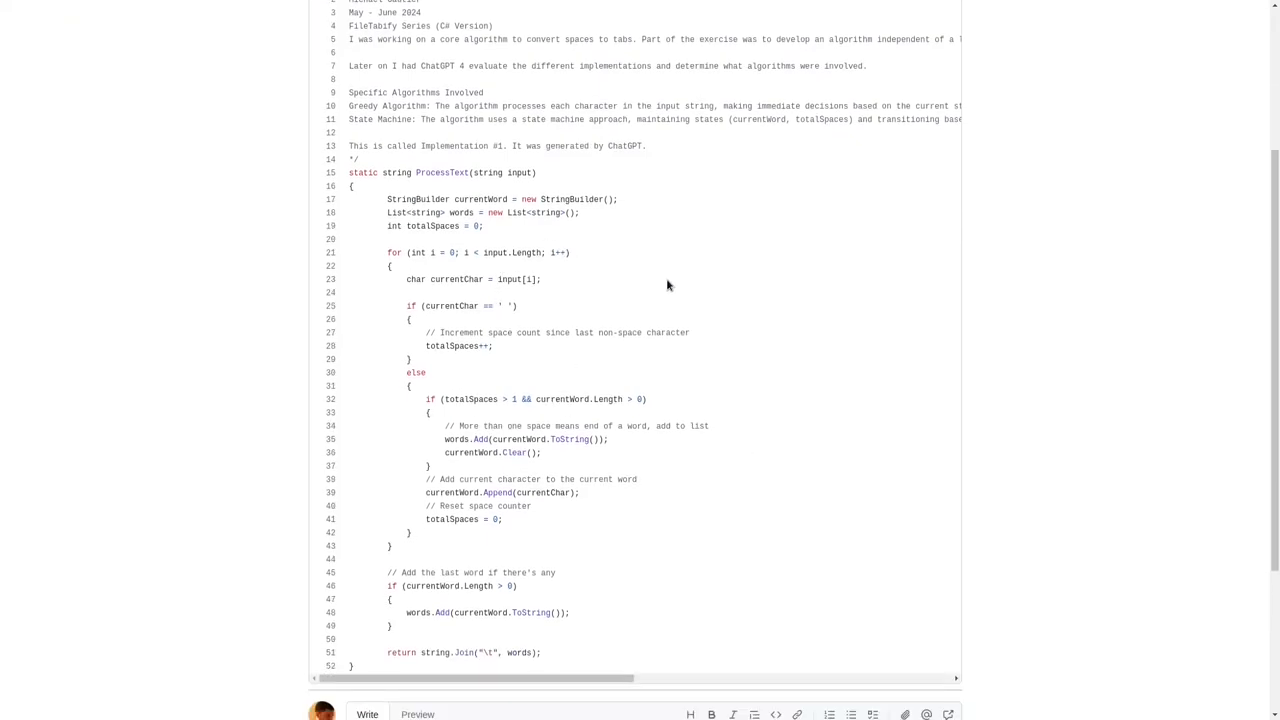
mouse_move(662, 267)
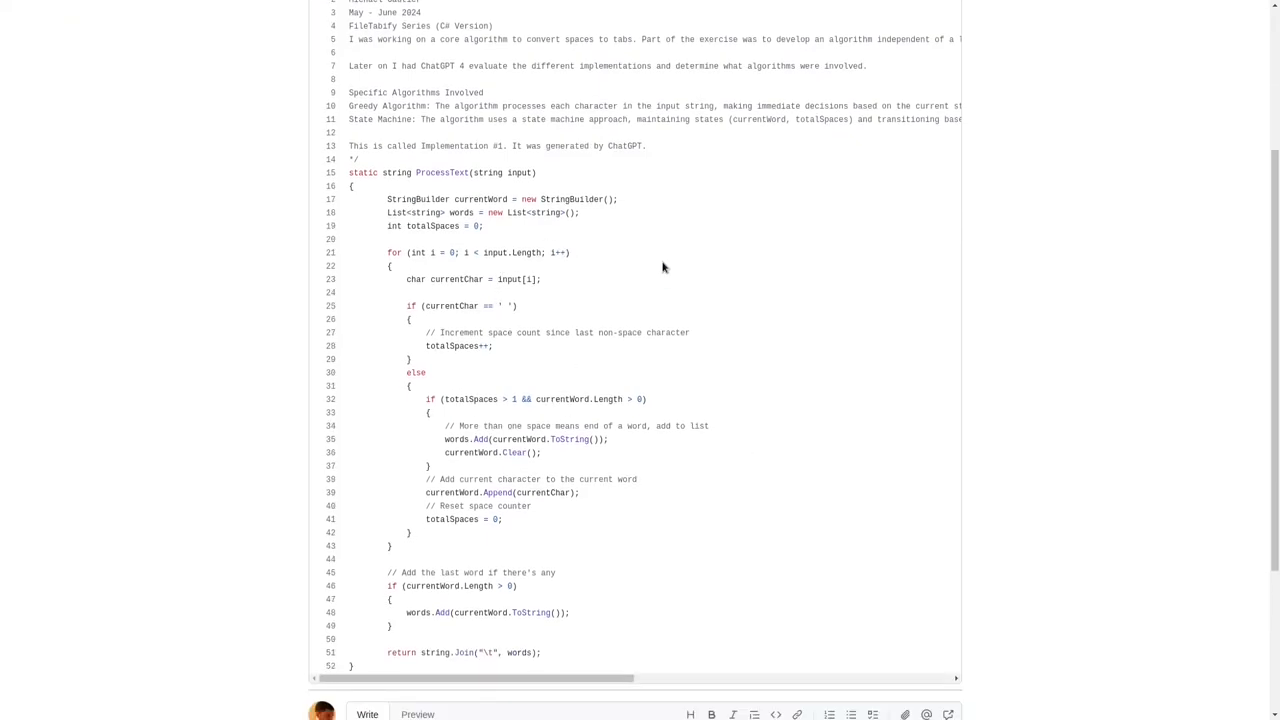
mouse_move(747, 530)
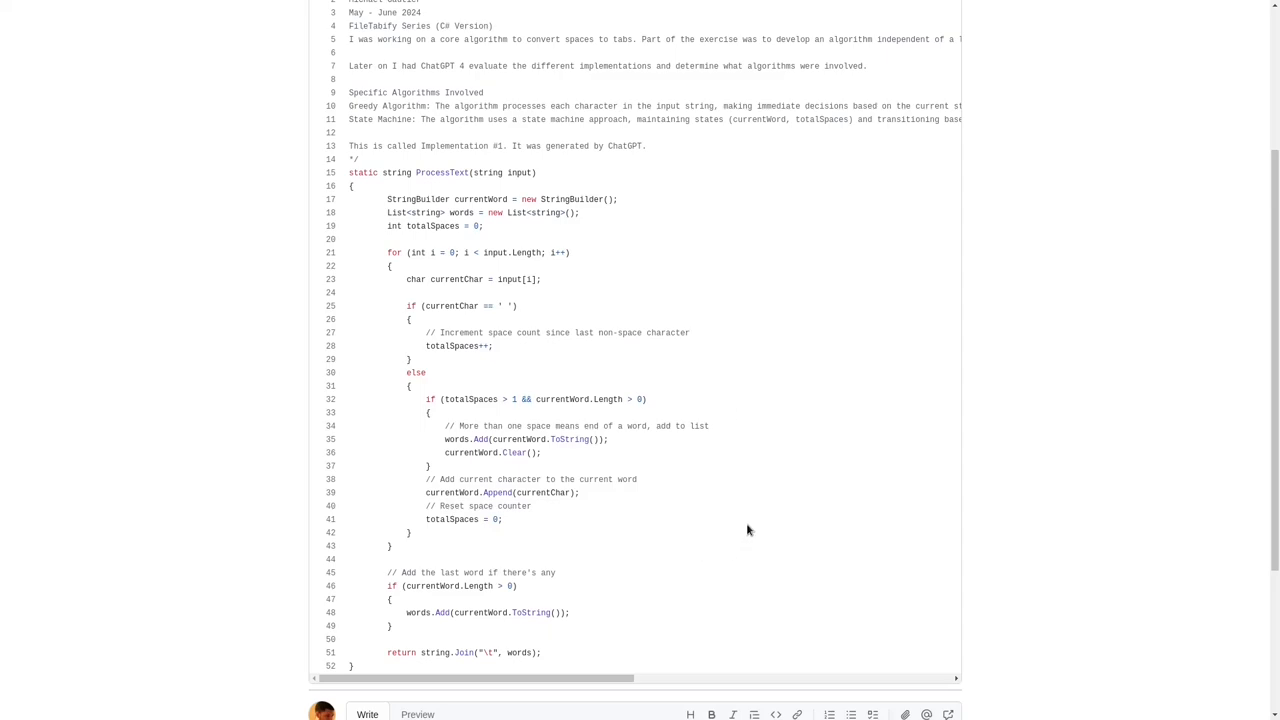
mouse_move(674, 491)
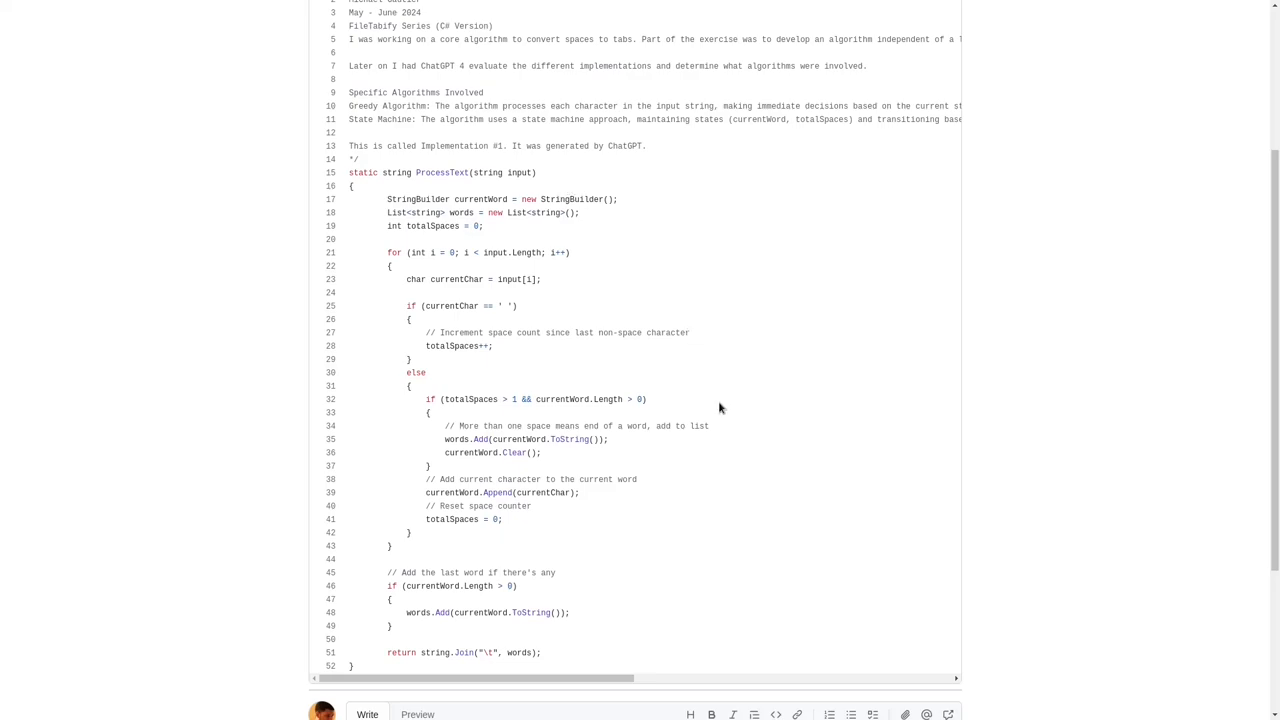
mouse_move(718, 408)
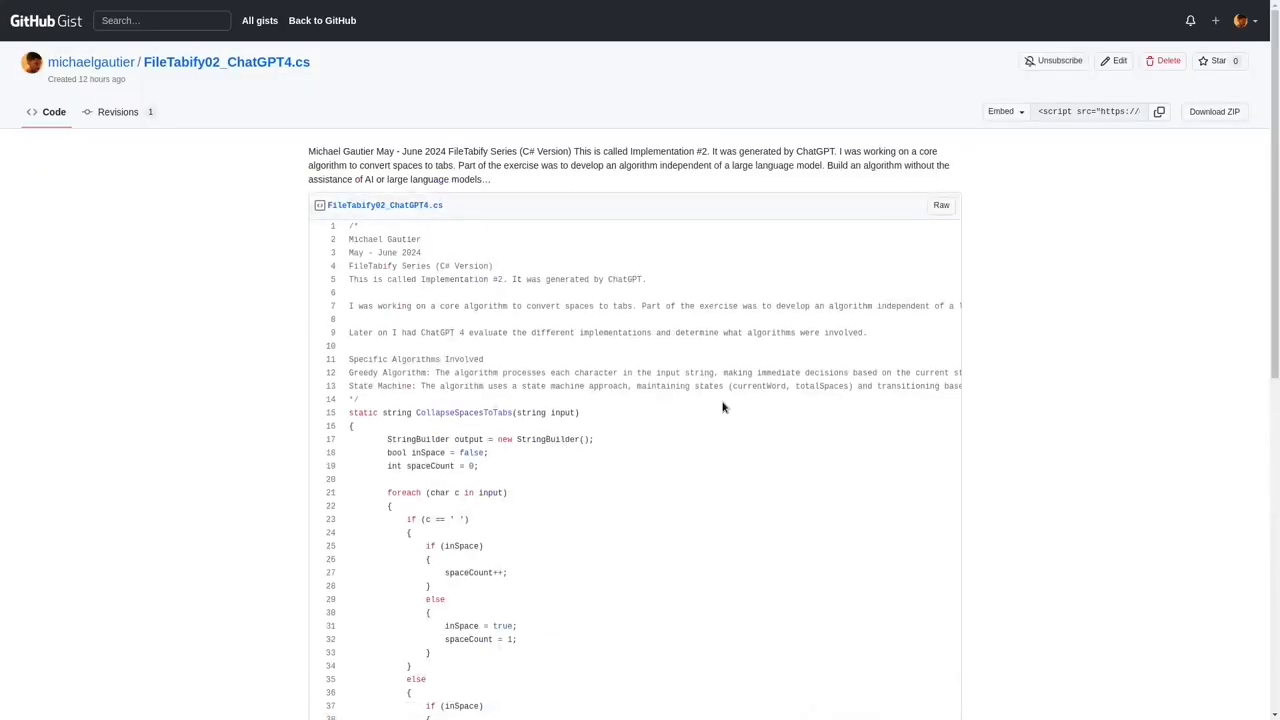
Step: Review the Implementation #3 gist code before moving to the FileTabify04_ChatGPT4.cs gist
scroll(down, 3)
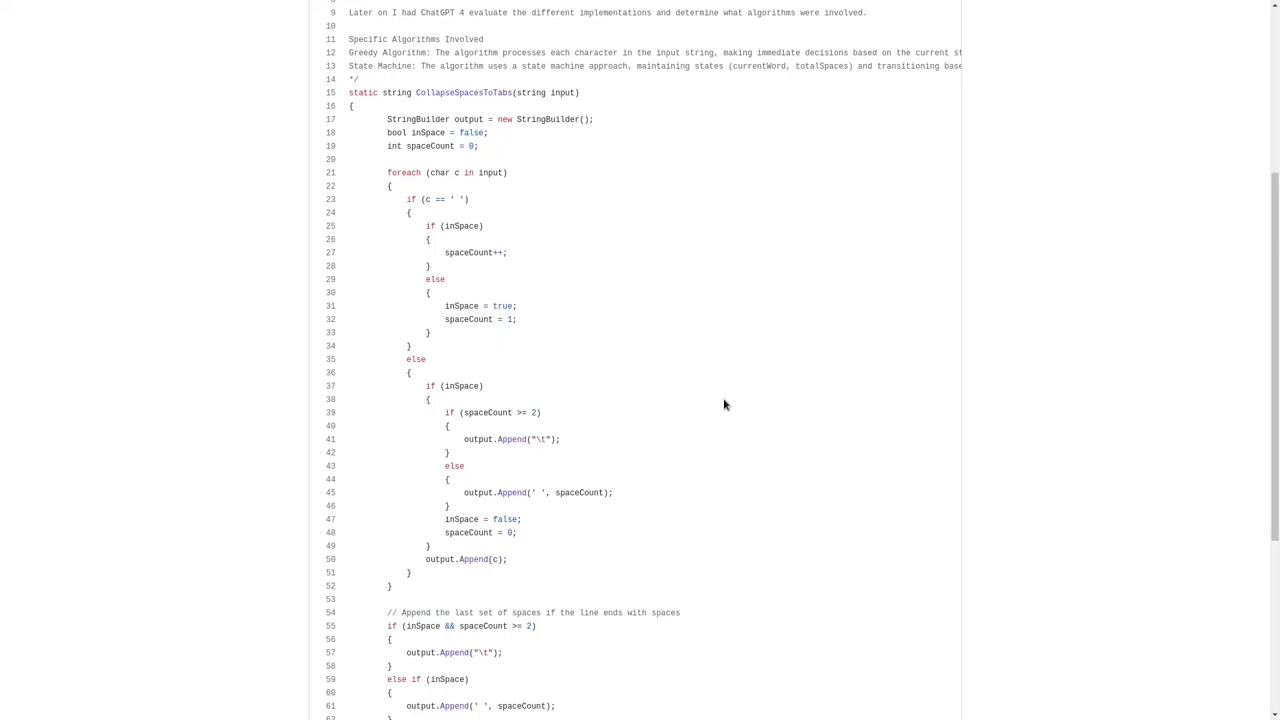
mouse_move(593, 273)
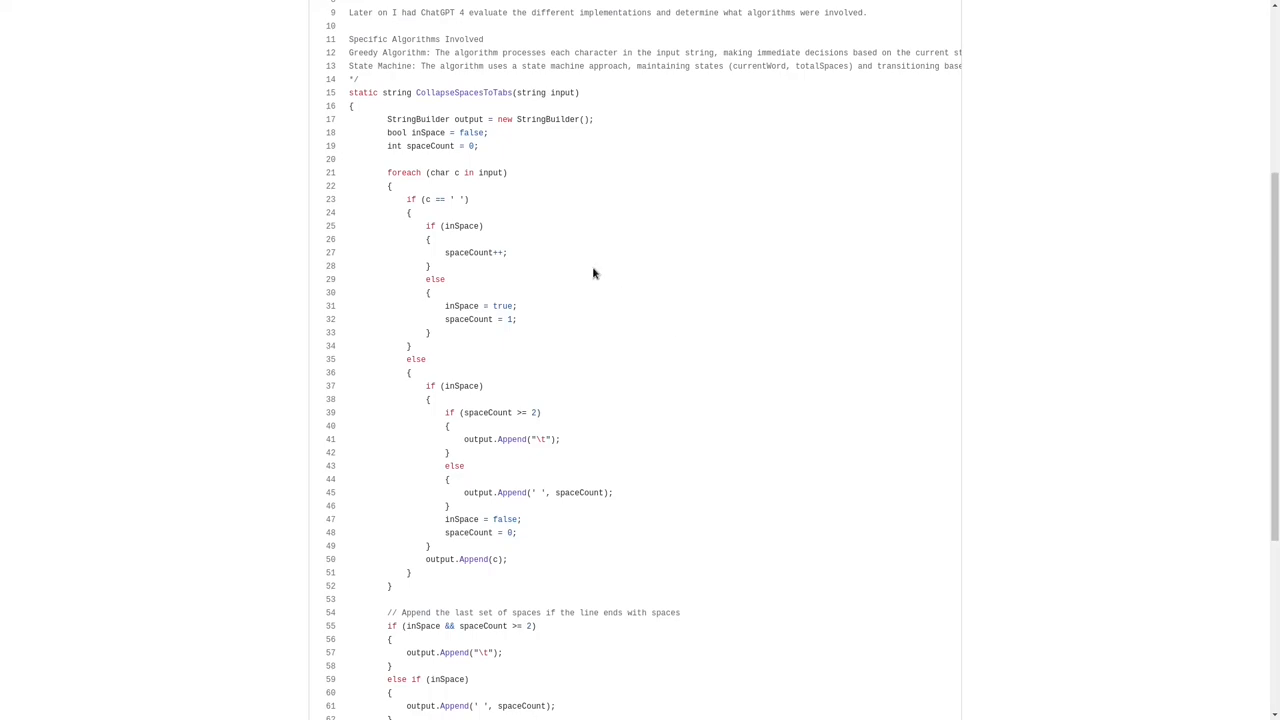
scroll(down, 3)
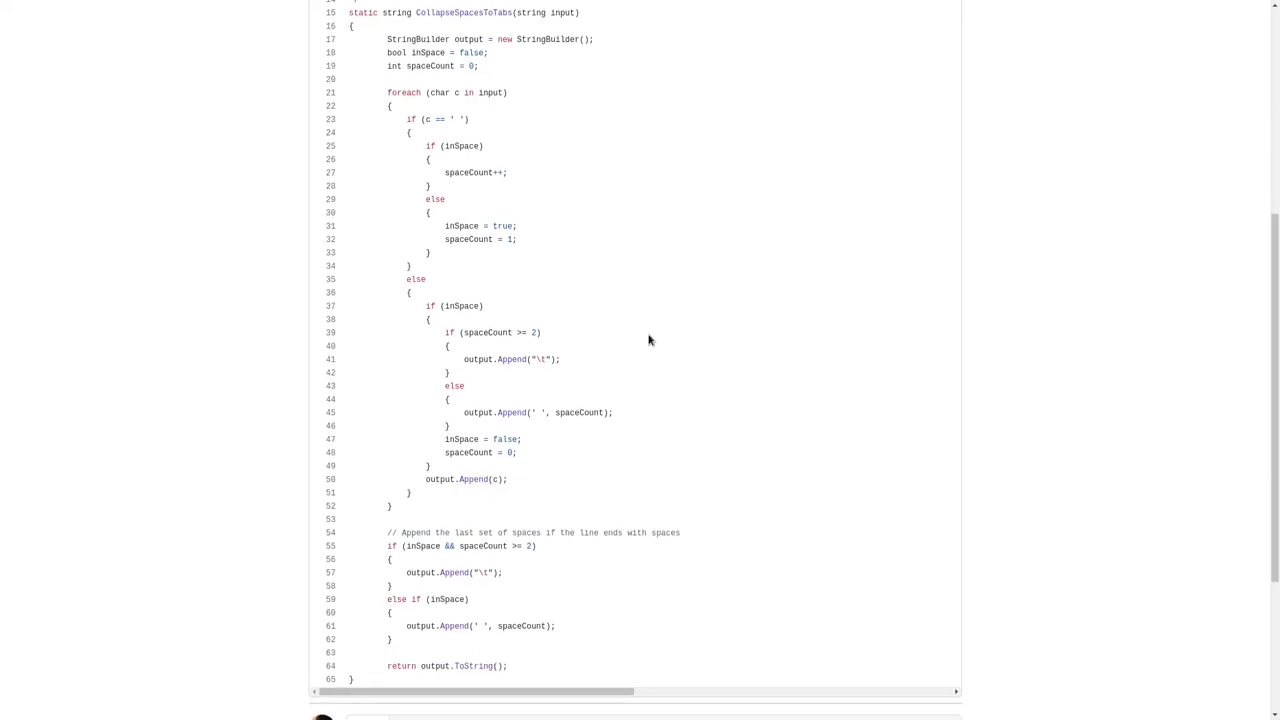
mouse_move(689, 366)
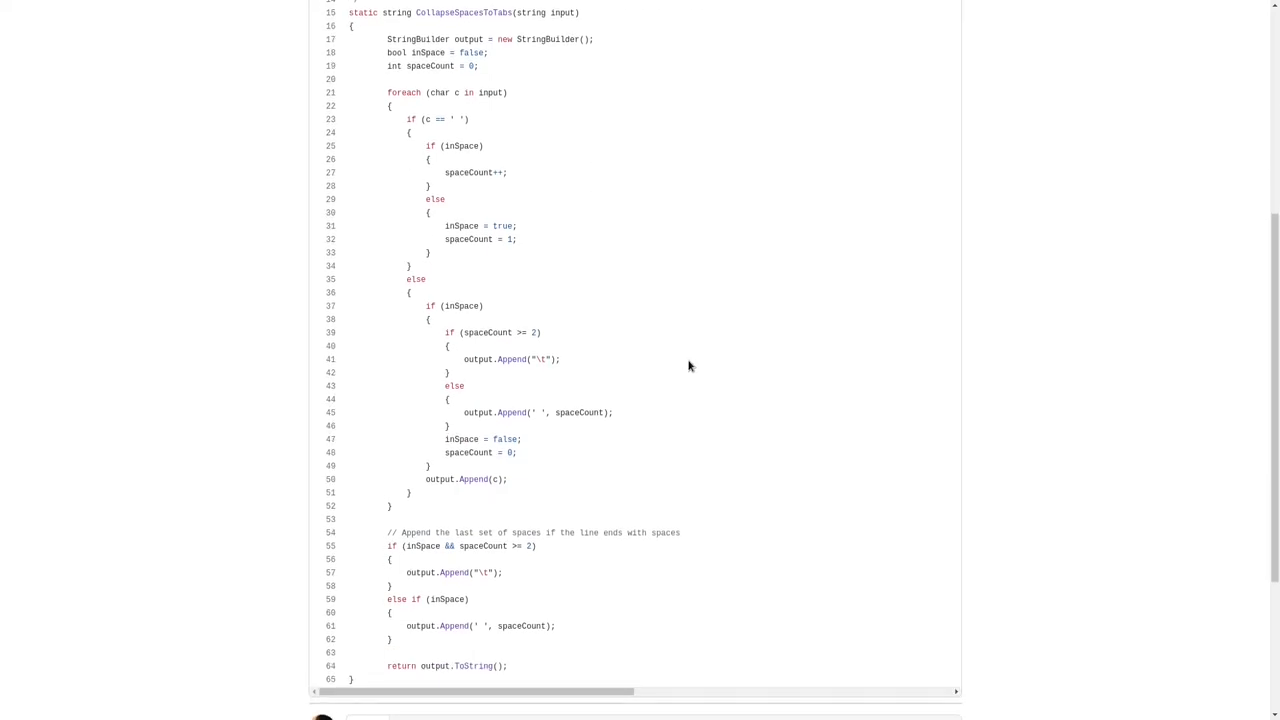
mouse_move(690, 361)
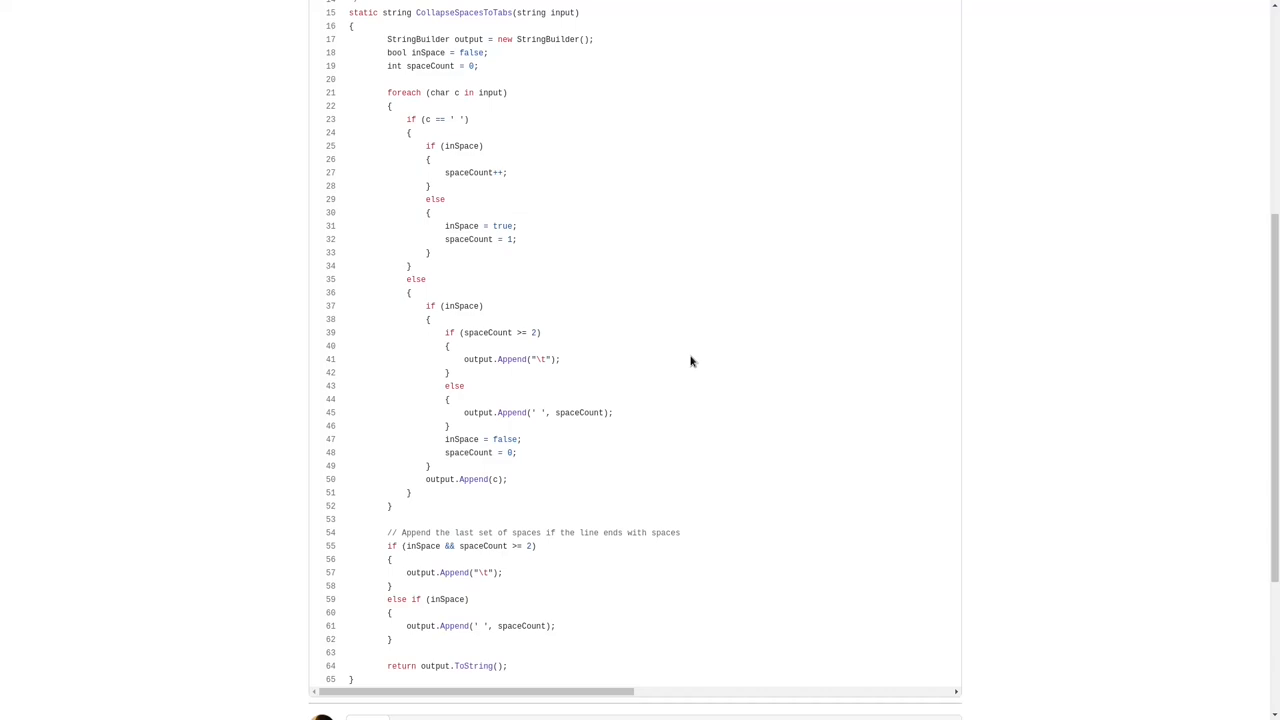
mouse_move(577, 208)
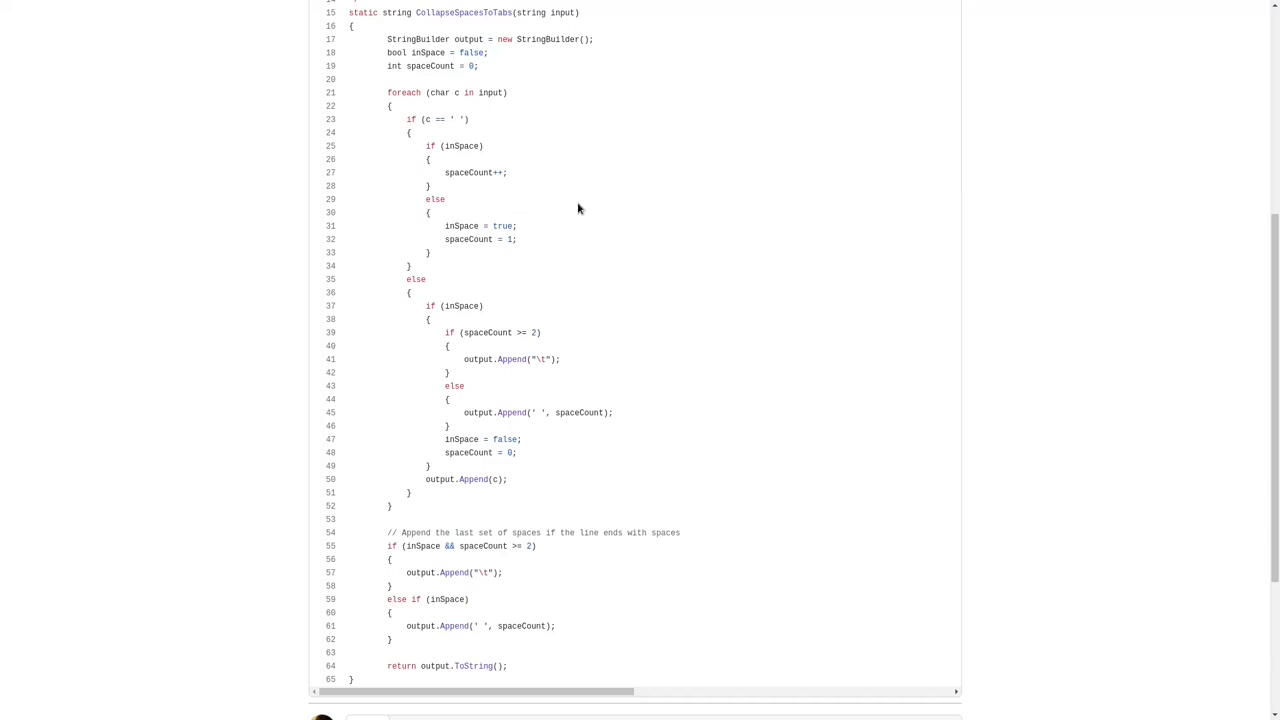
mouse_move(683, 422)
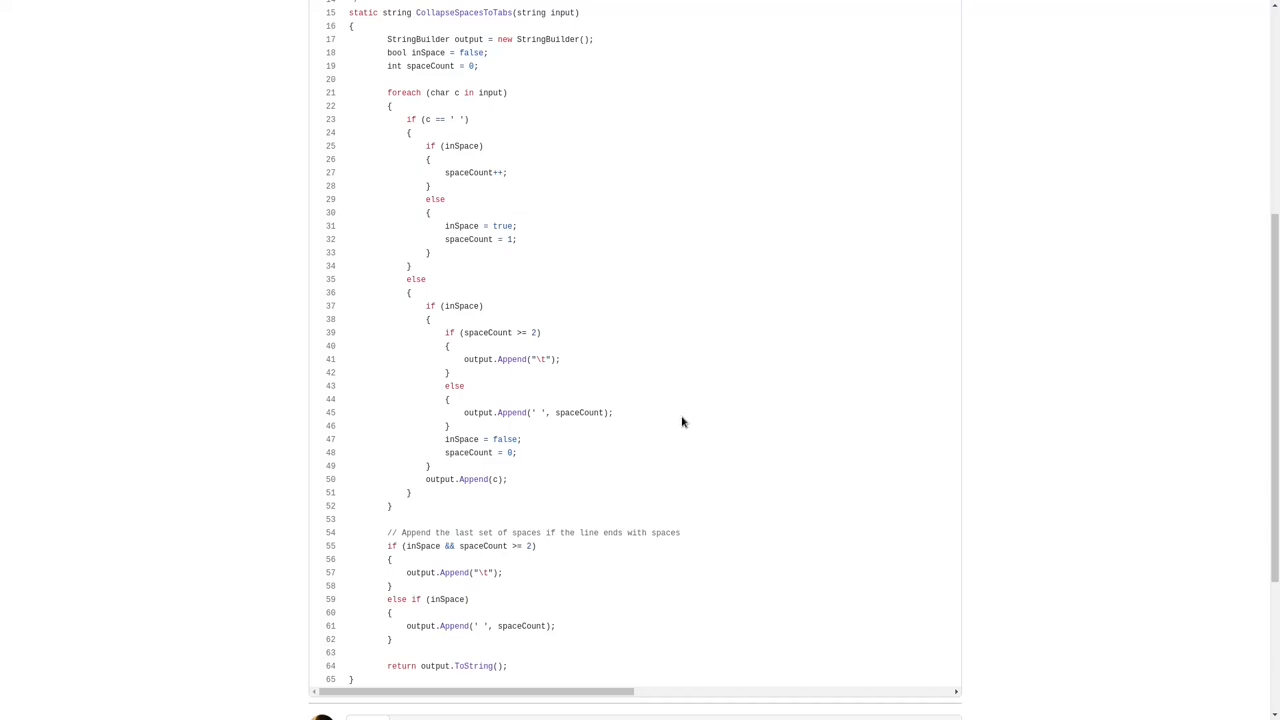
mouse_move(700, 417)
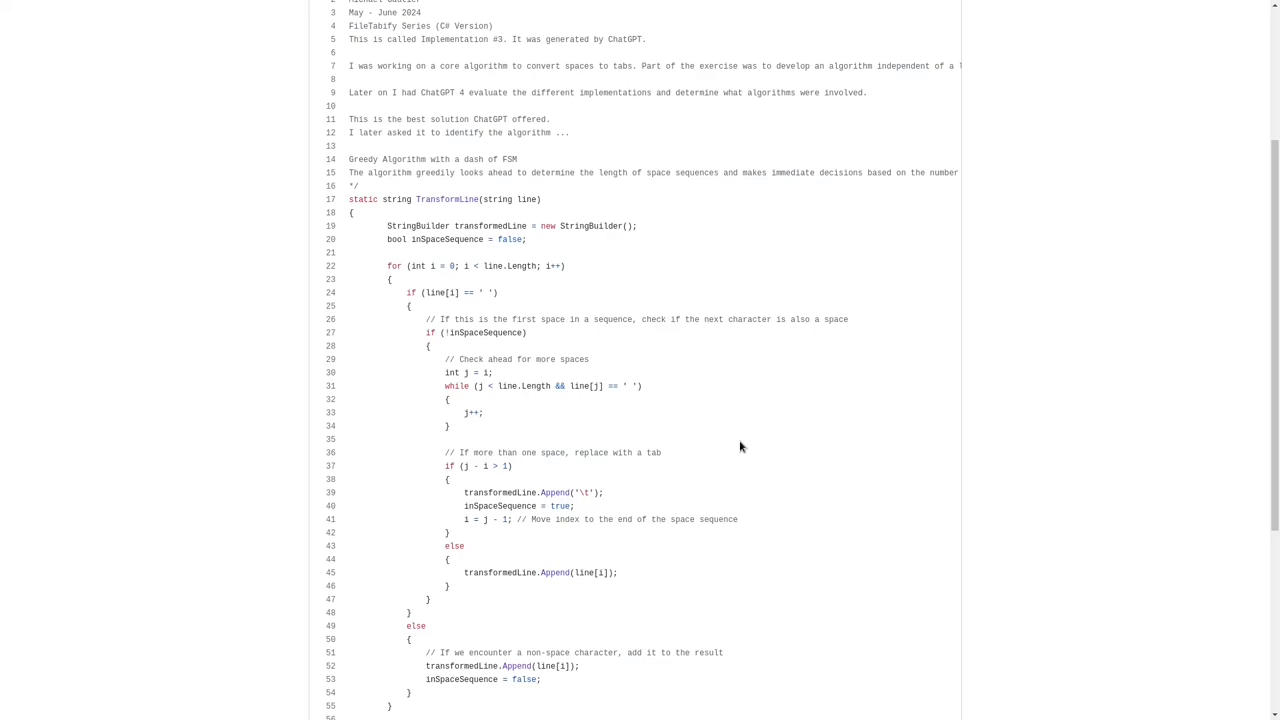
scroll(down, 3)
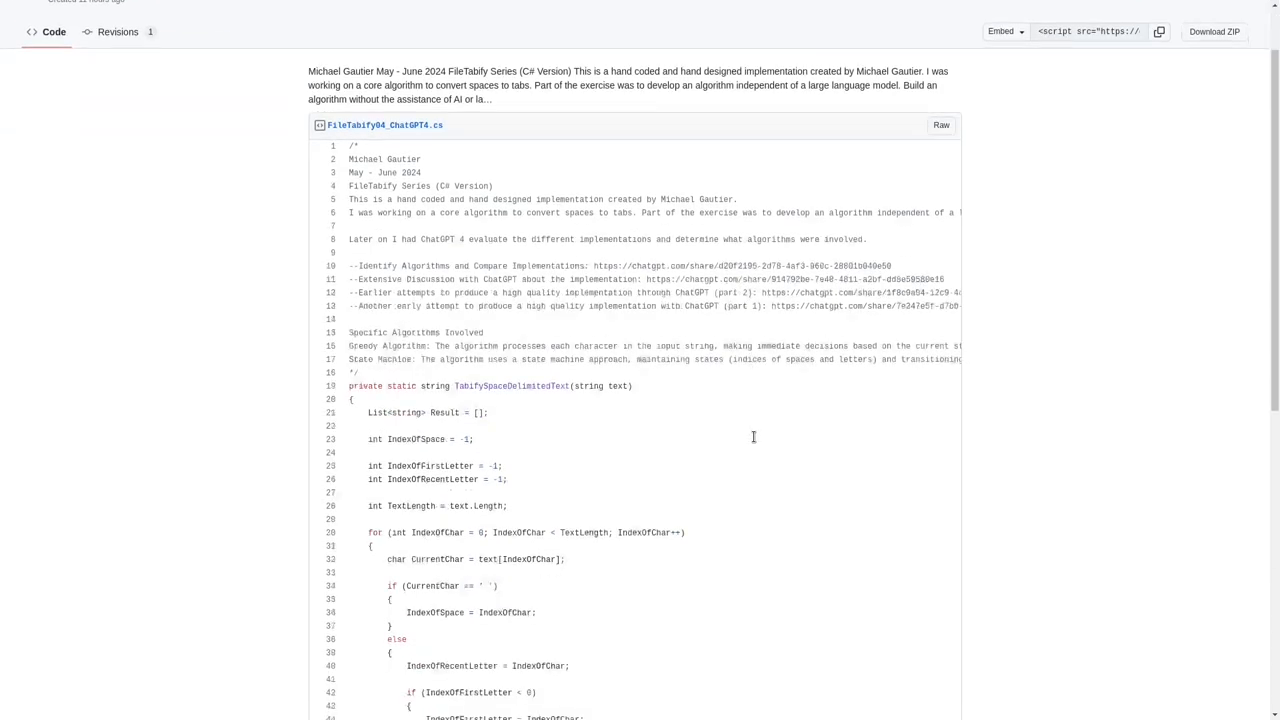
scroll(down, 3)
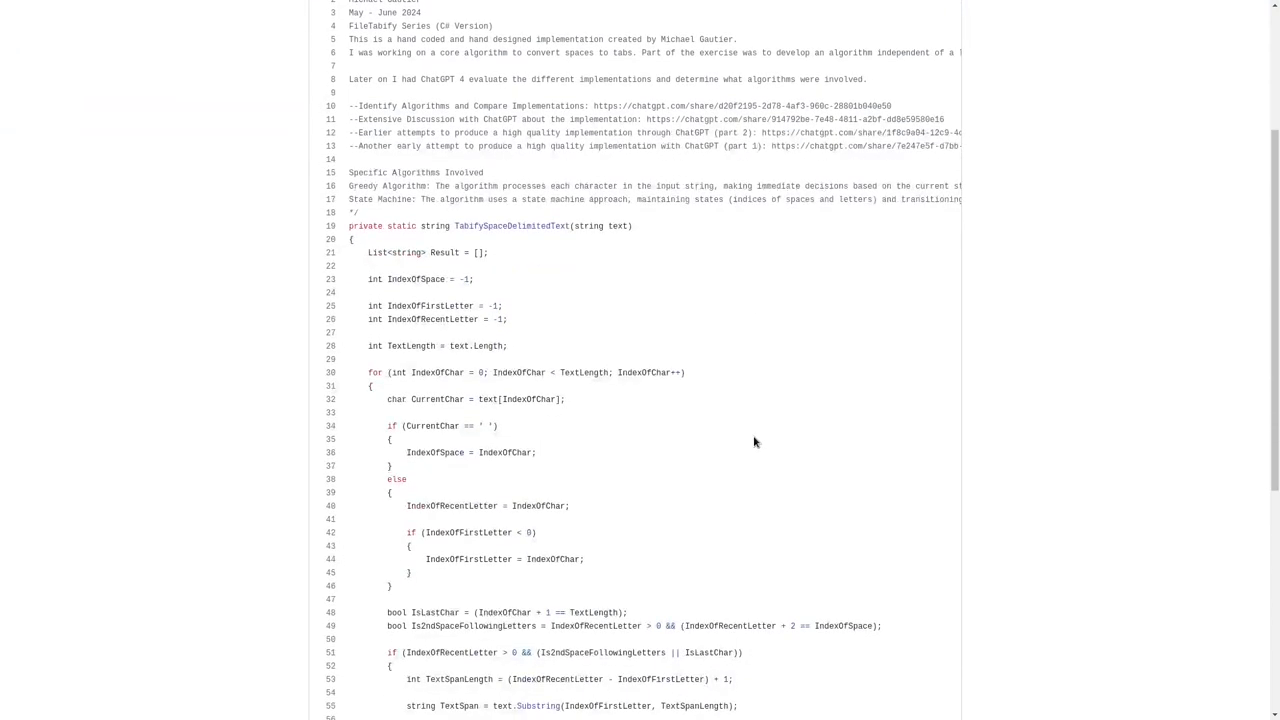
scroll(down, 3)
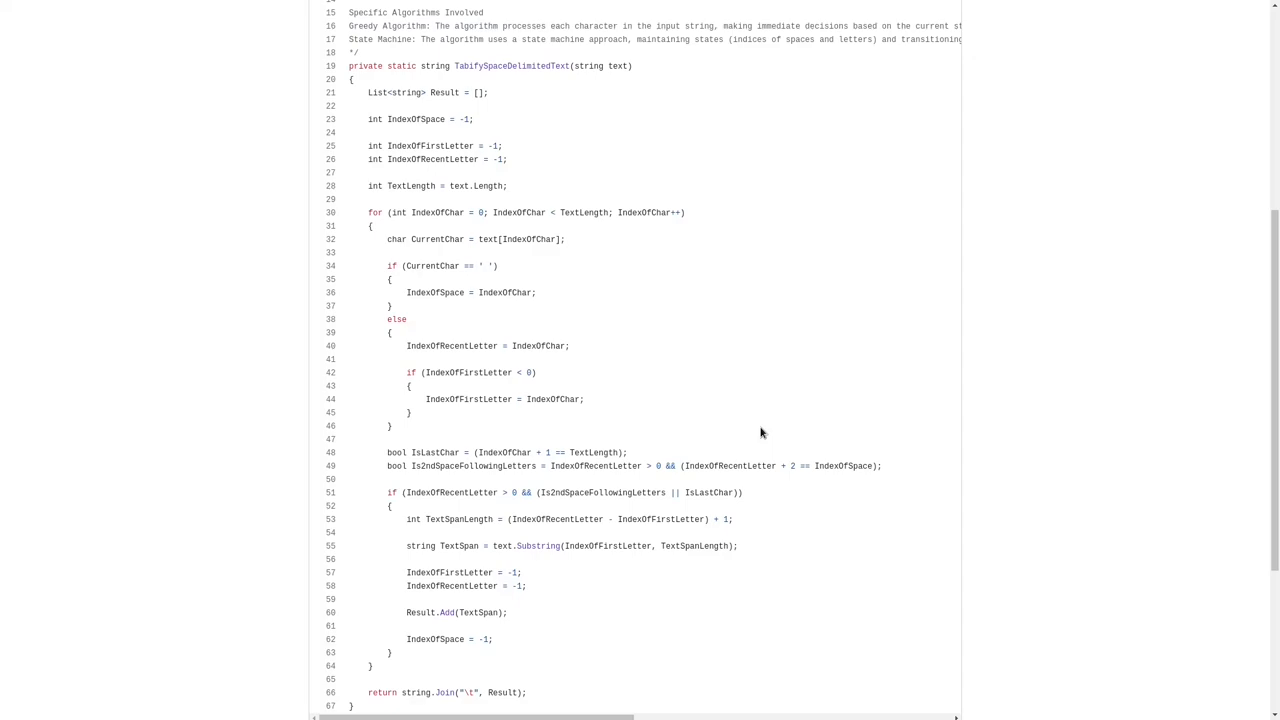
mouse_move(708, 372)
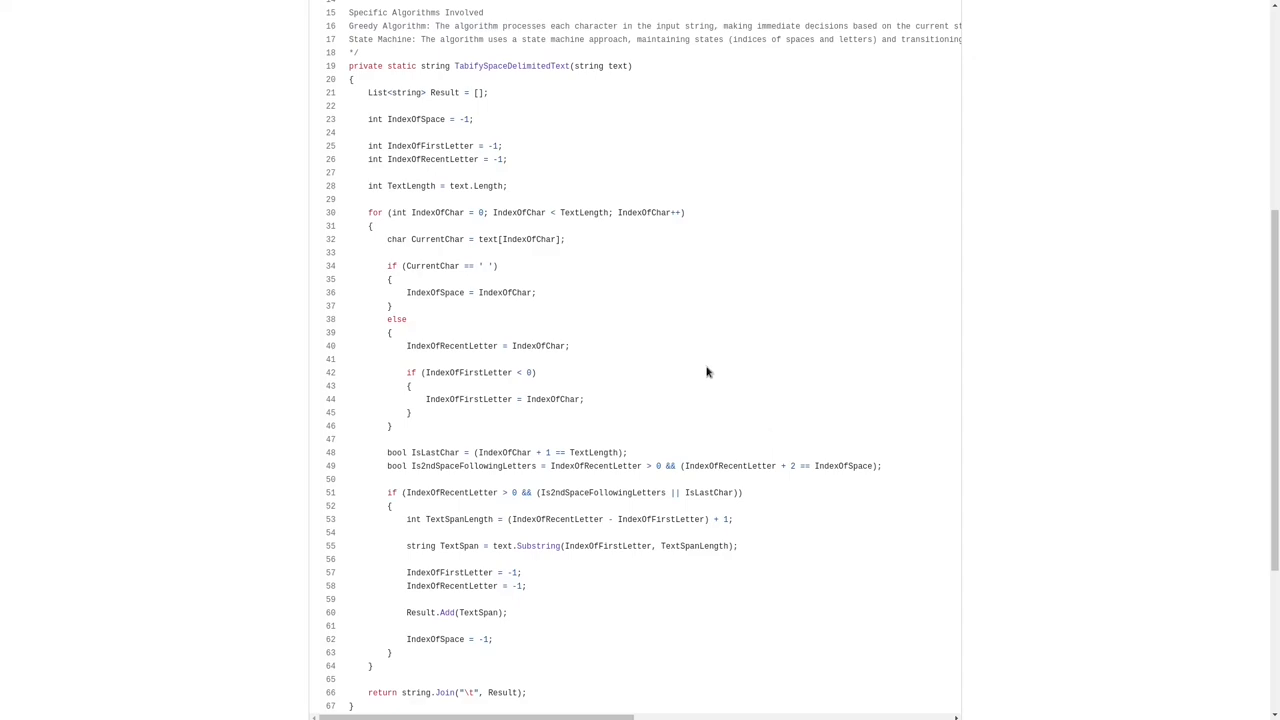
mouse_move(543, 605)
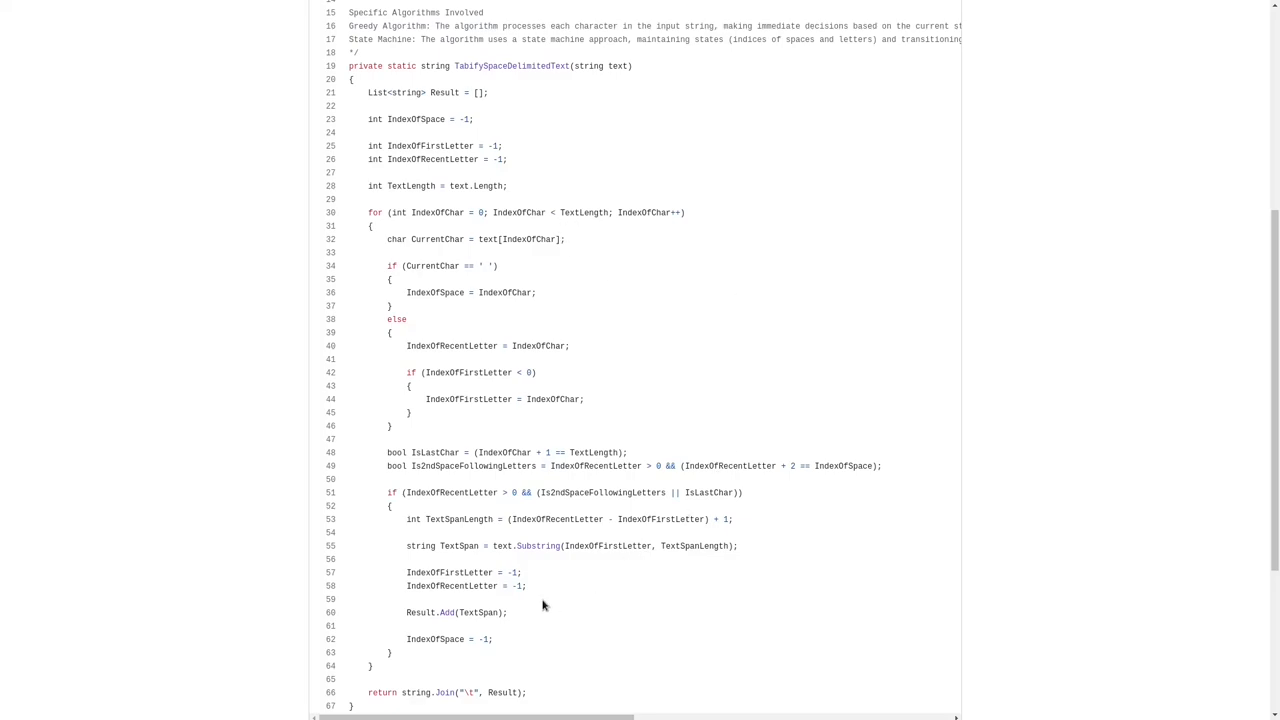
mouse_move(833, 553)
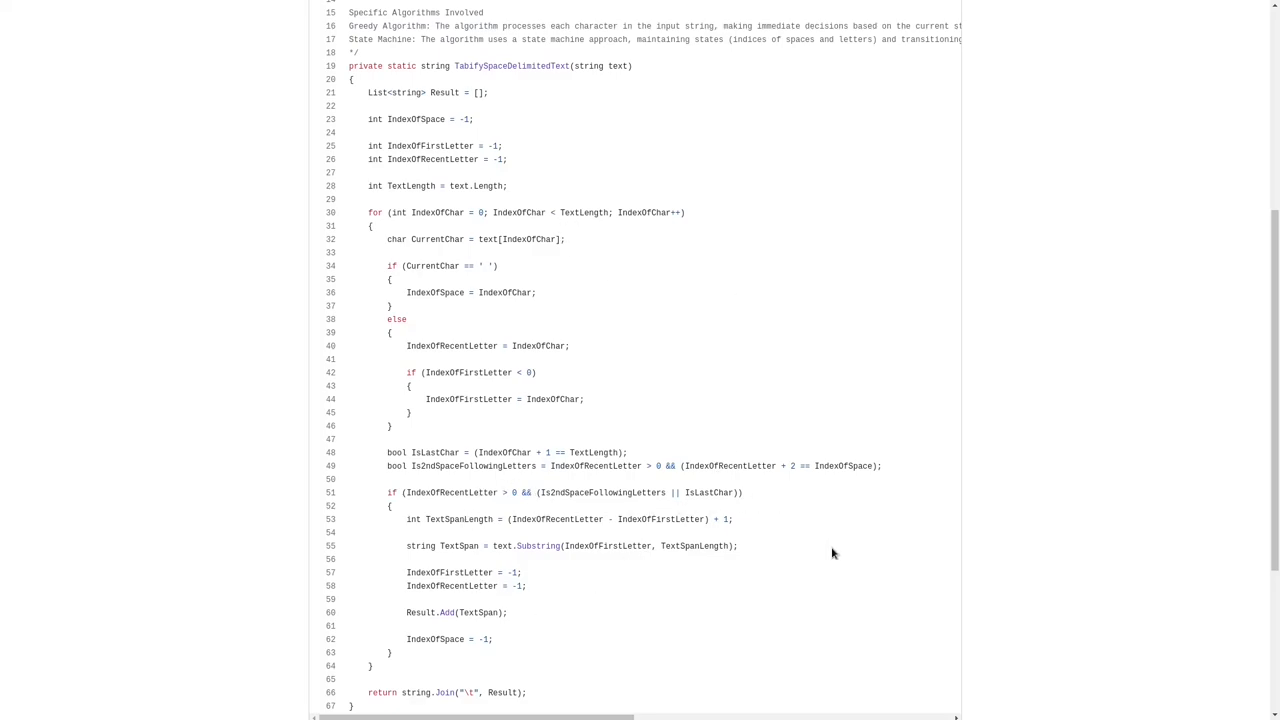
mouse_move(791, 584)
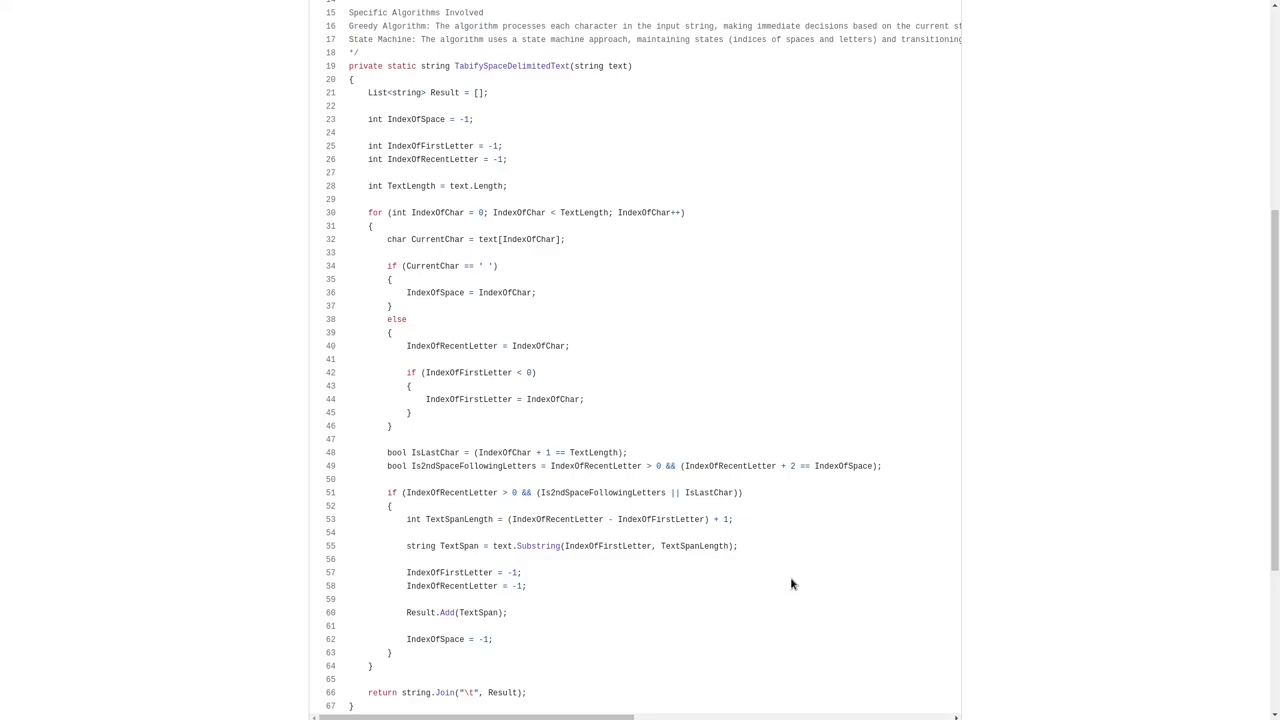
mouse_move(793, 558)
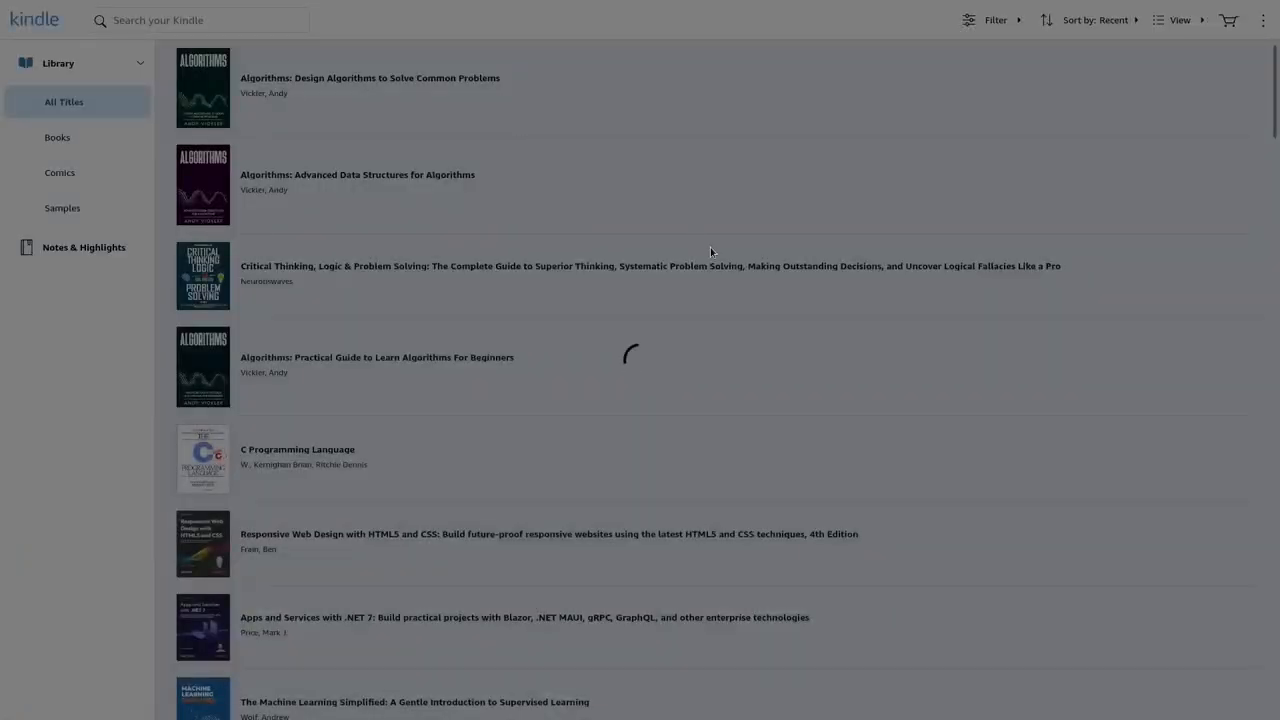
Step: Open Algorithms: Design Algorithms to Solve Common Problems and show its table of contents
click(202, 88)
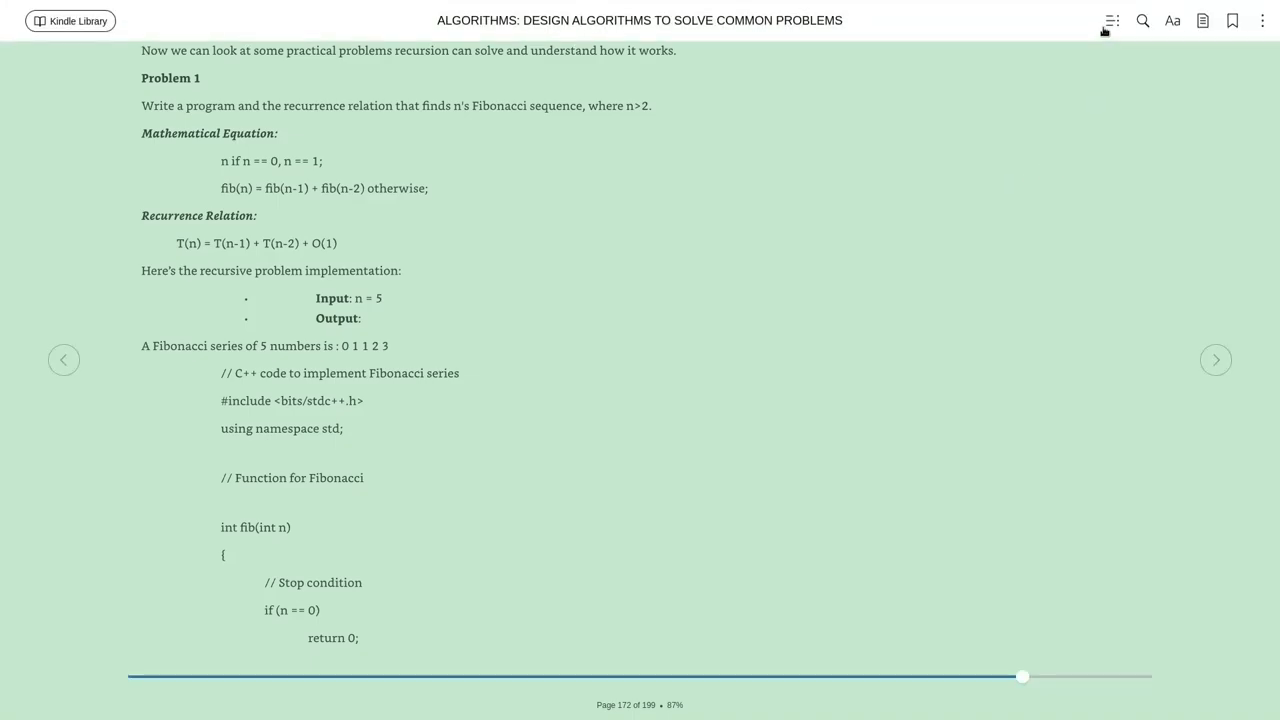
mouse_move(1110, 20)
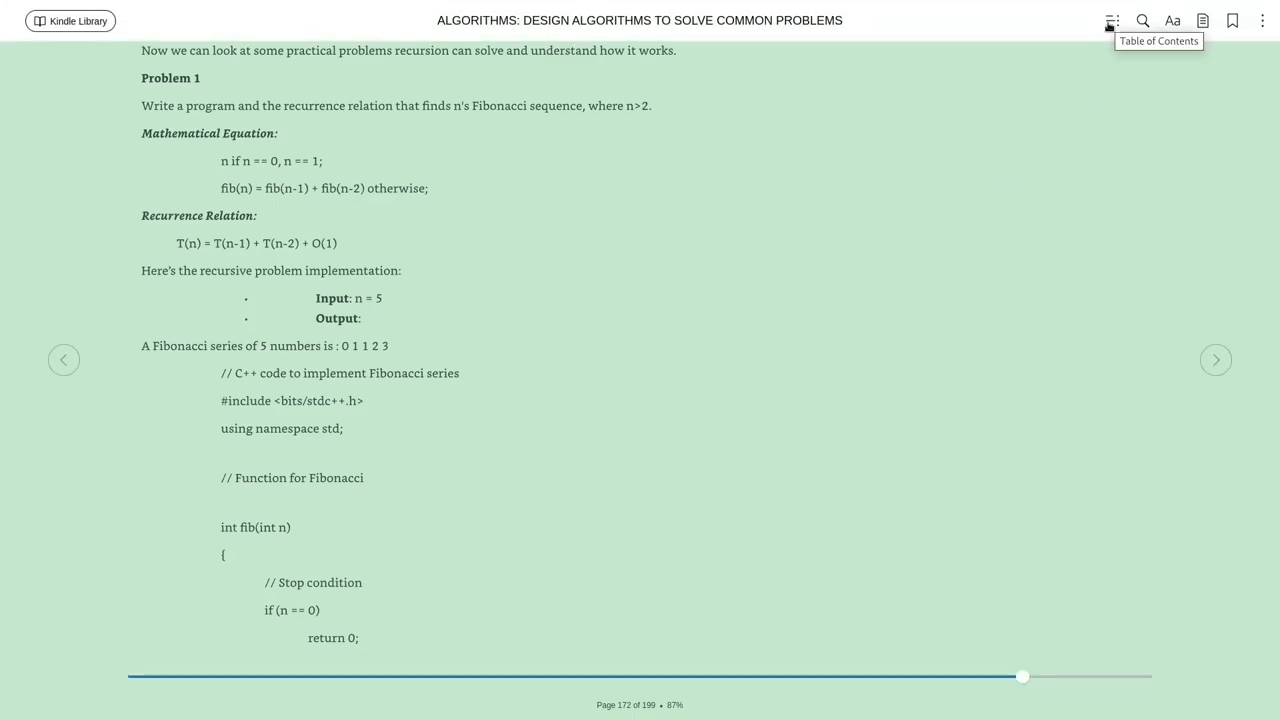
click(1111, 20)
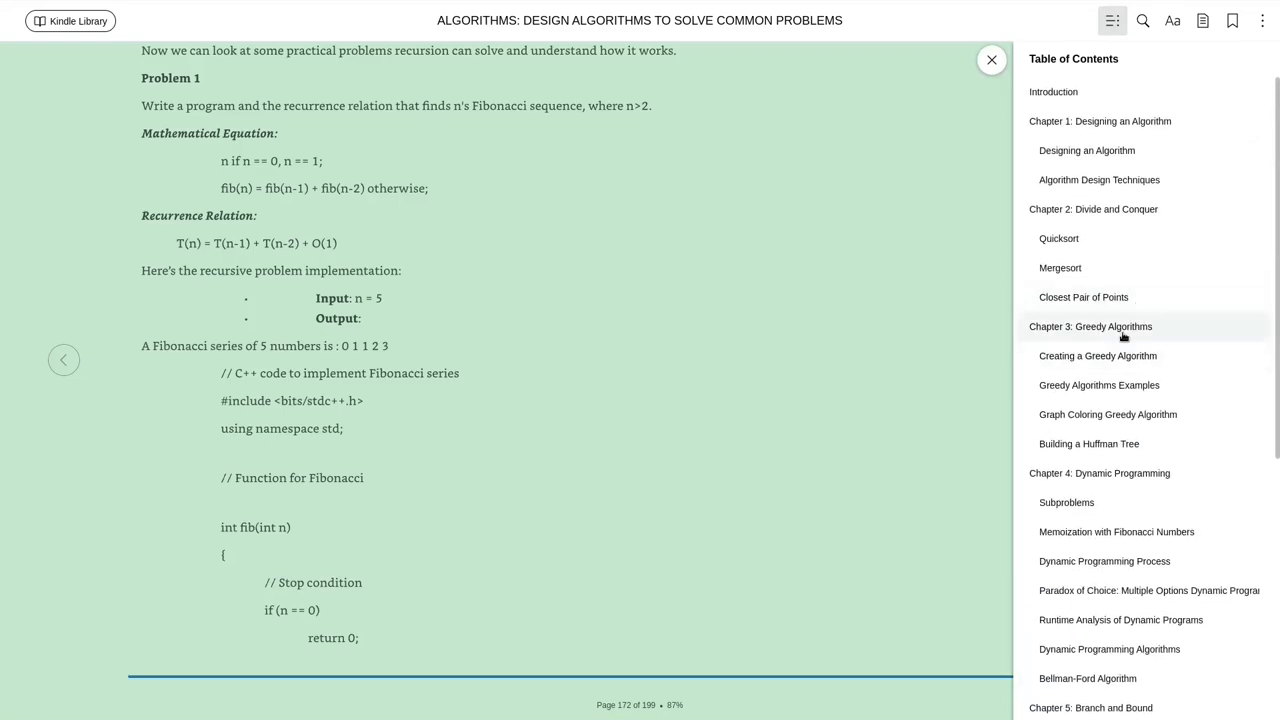
Step: Jump to Chapter 3: Greedy Algorithms at page 53 and close the contents panel
click(1102, 355)
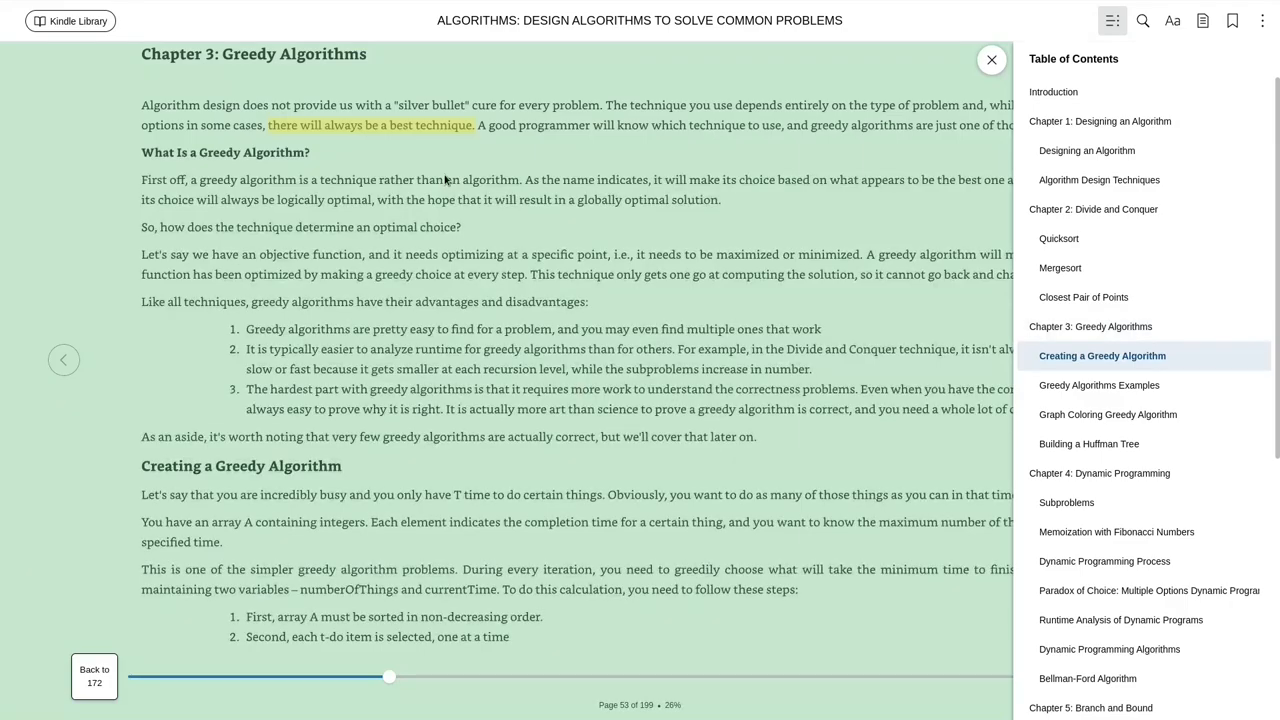
click(991, 59)
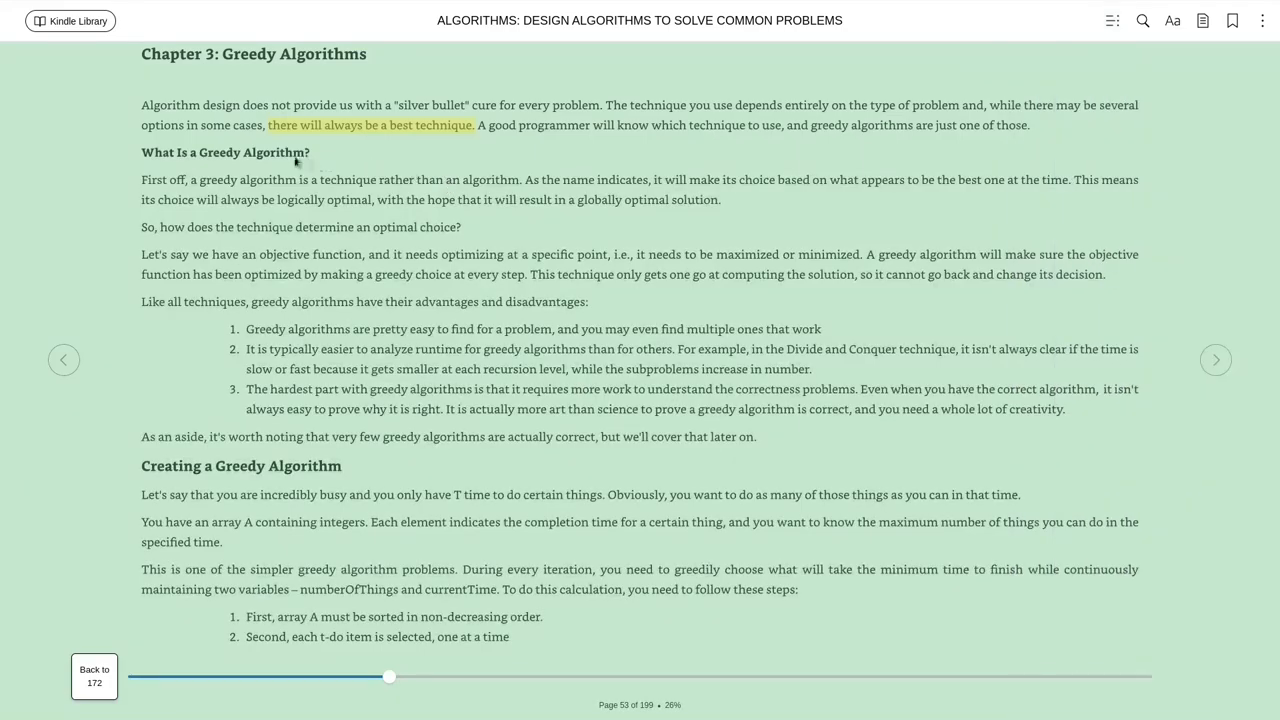
mouse_move(393, 139)
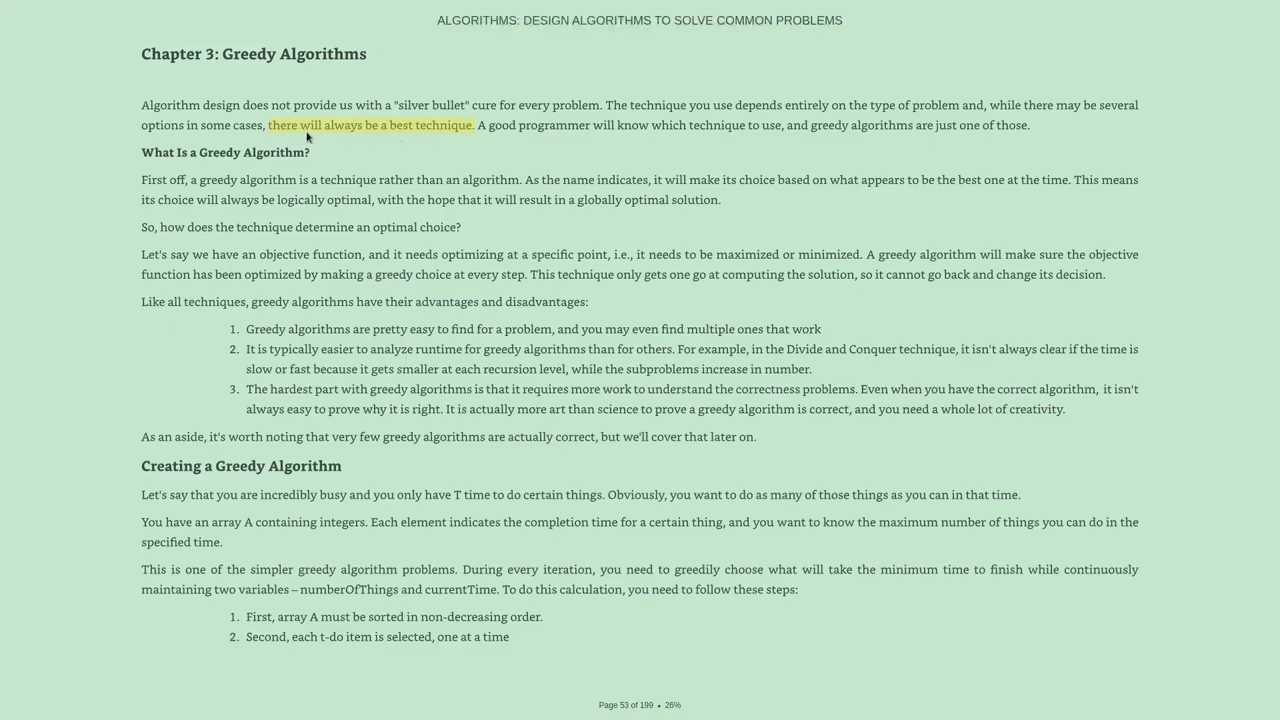
mouse_move(417, 133)
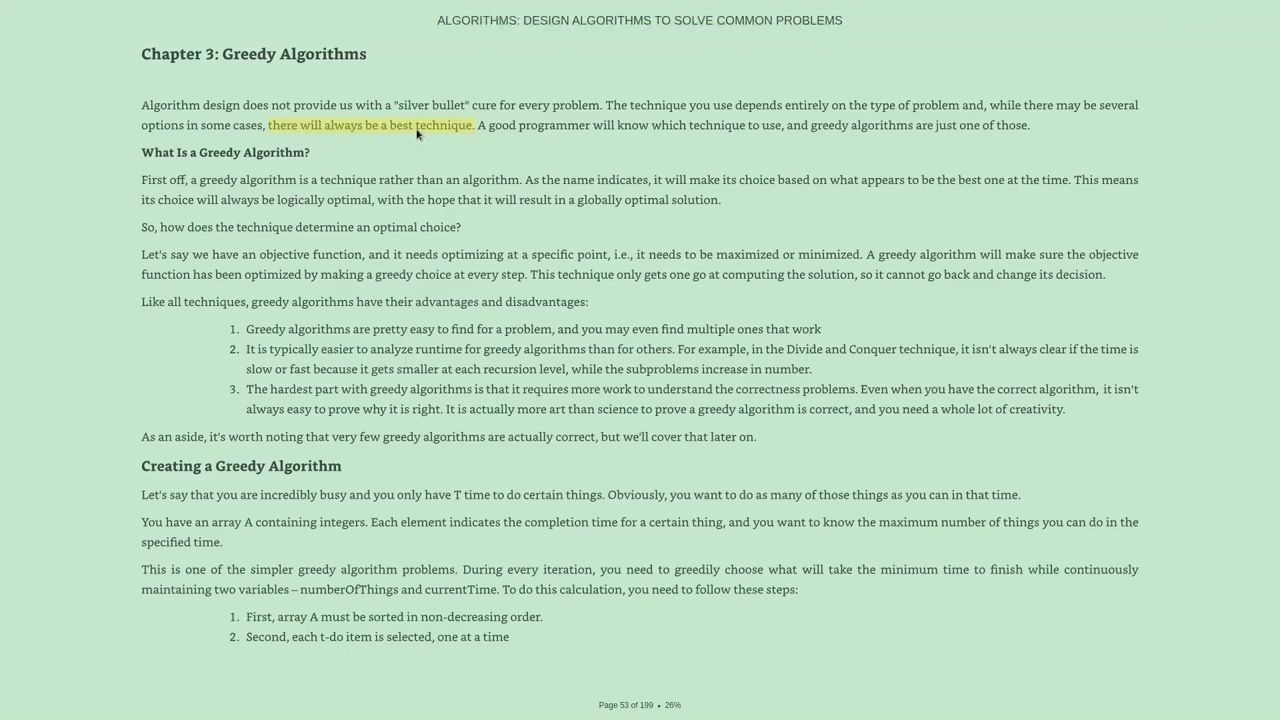
mouse_move(557, 213)
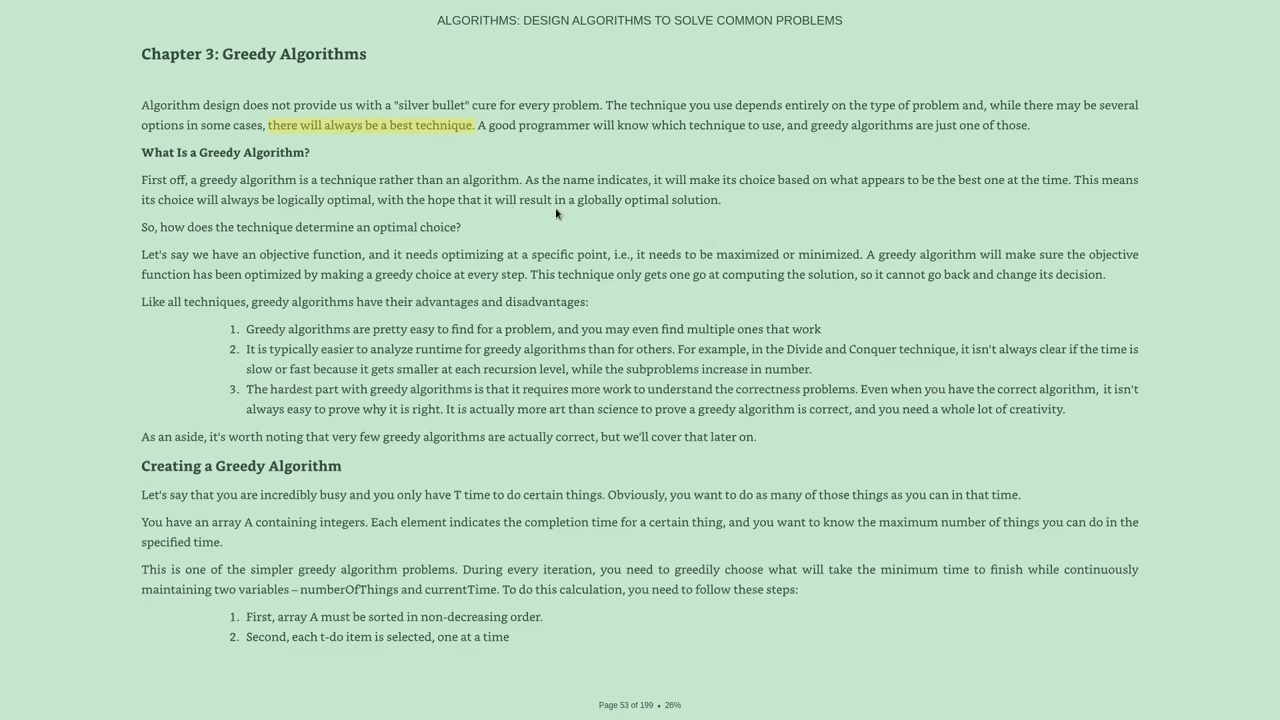
Step: Page forward through 54 to page 55 with the greedy task-counting C++ implementation
scroll(down, 3)
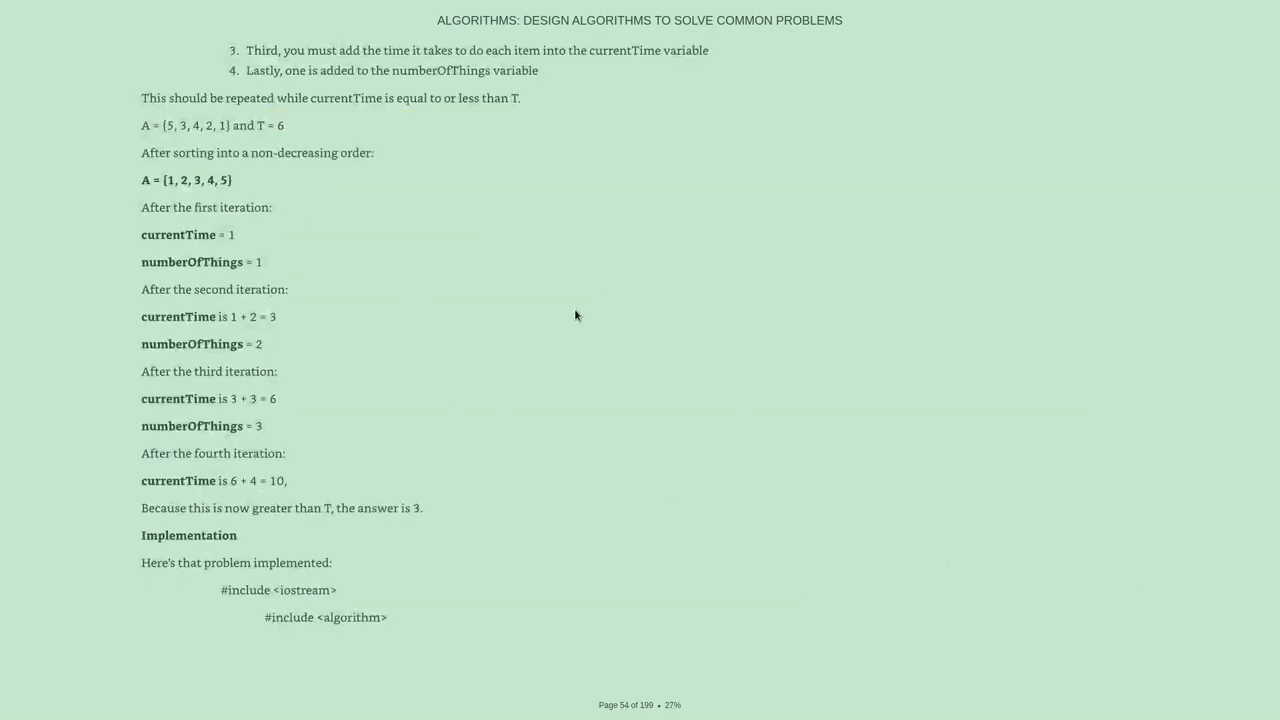
scroll(down, 3)
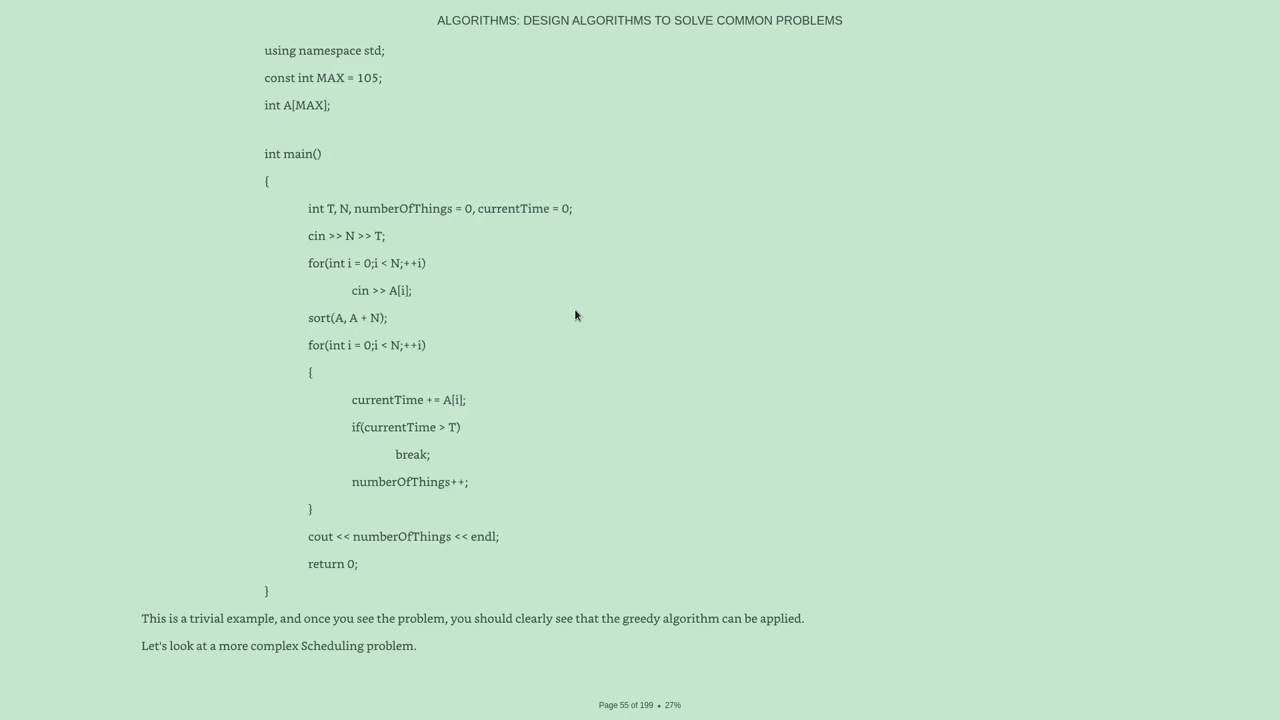
mouse_move(620, 340)
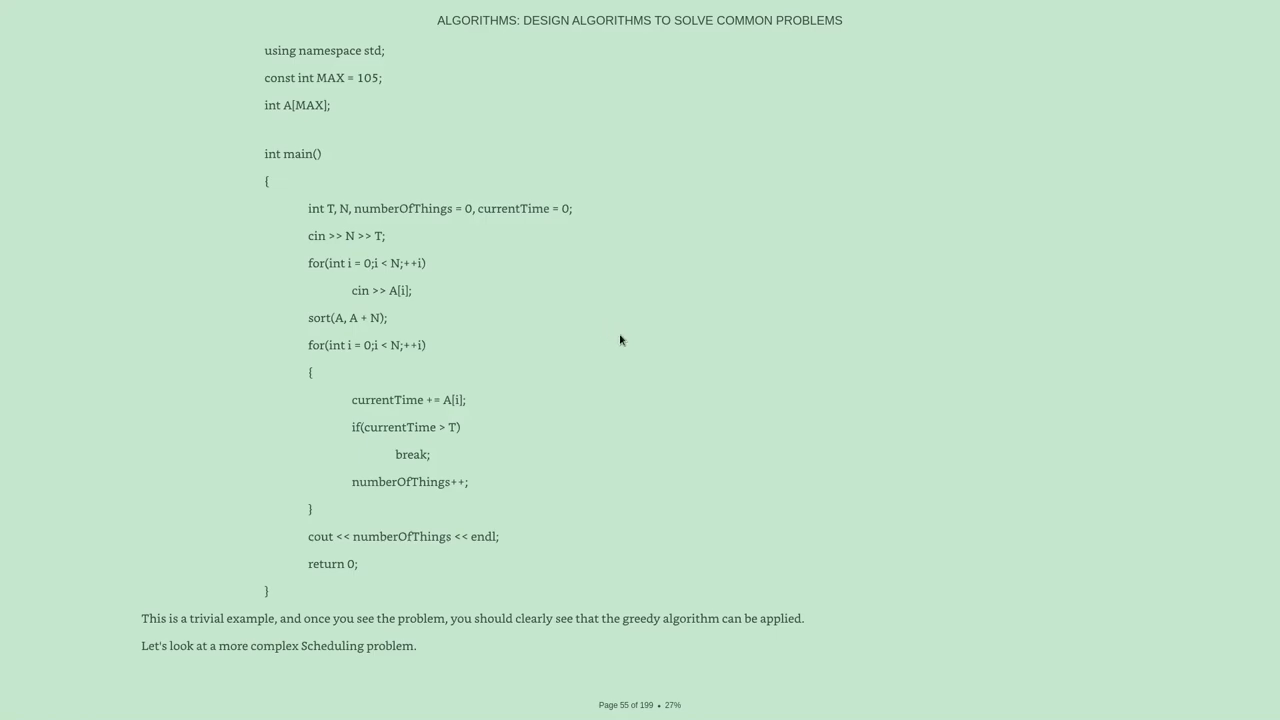
mouse_move(590, 323)
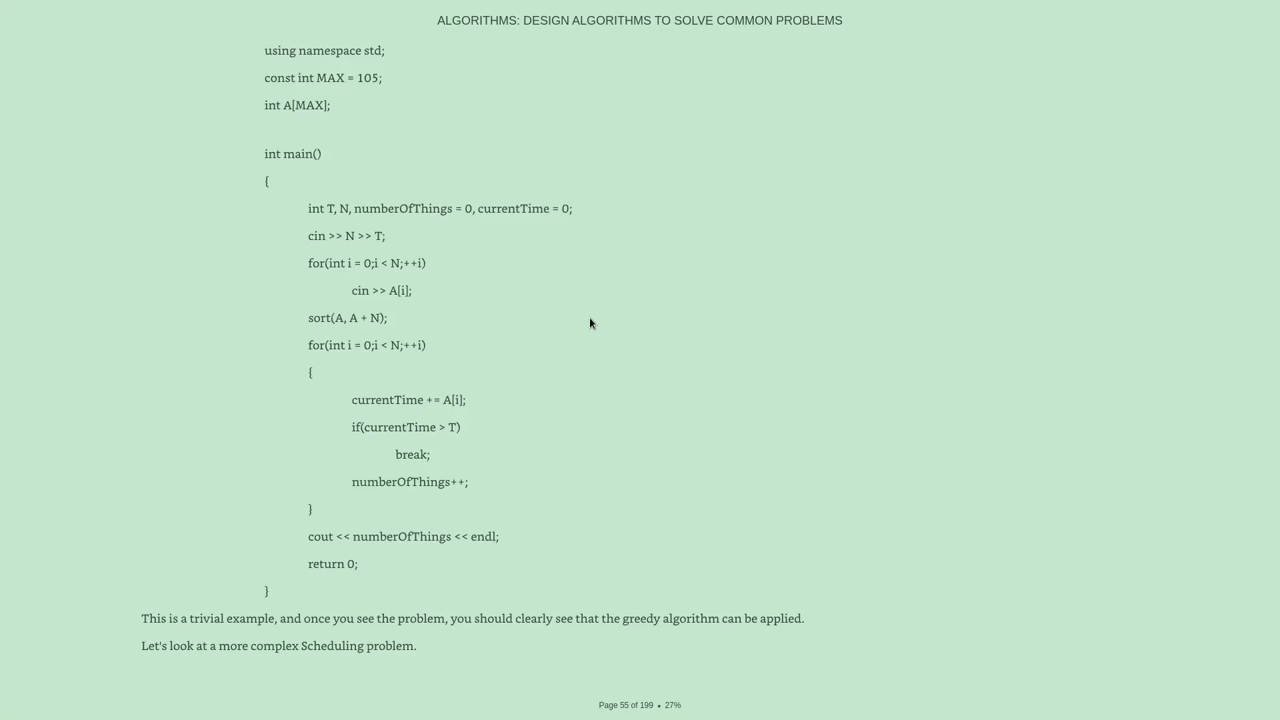
mouse_move(539, 404)
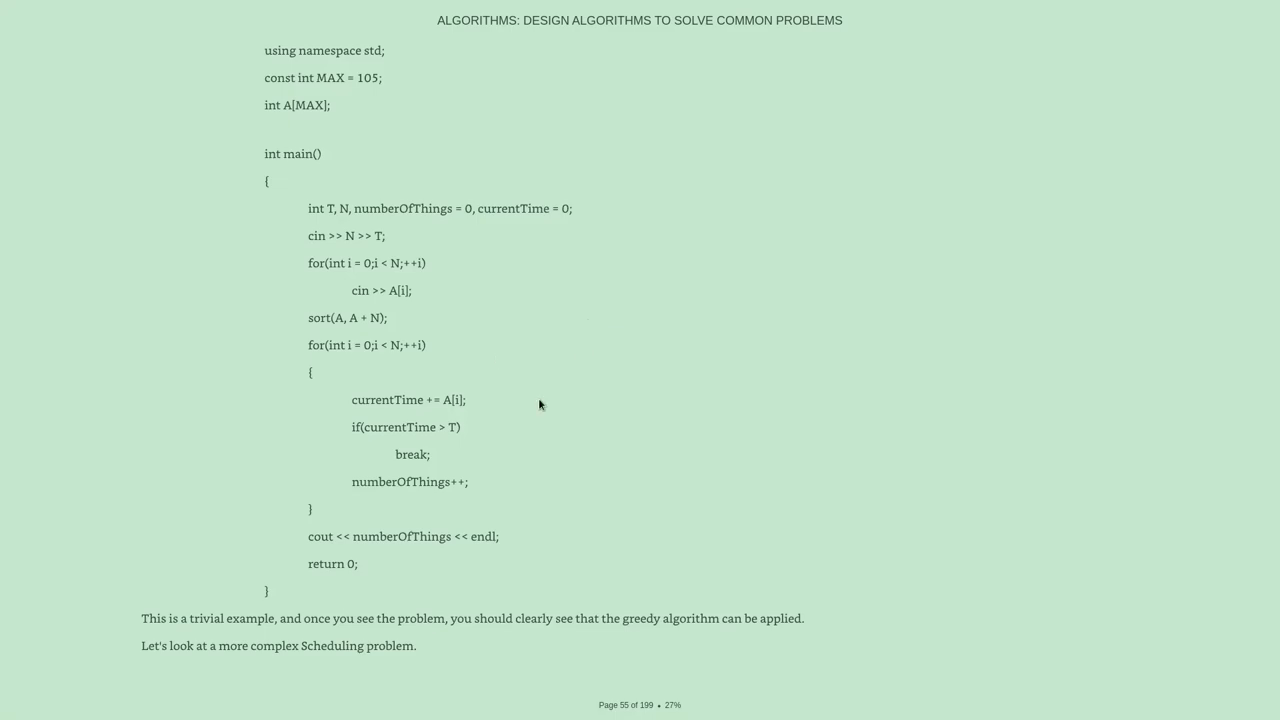
mouse_move(535, 400)
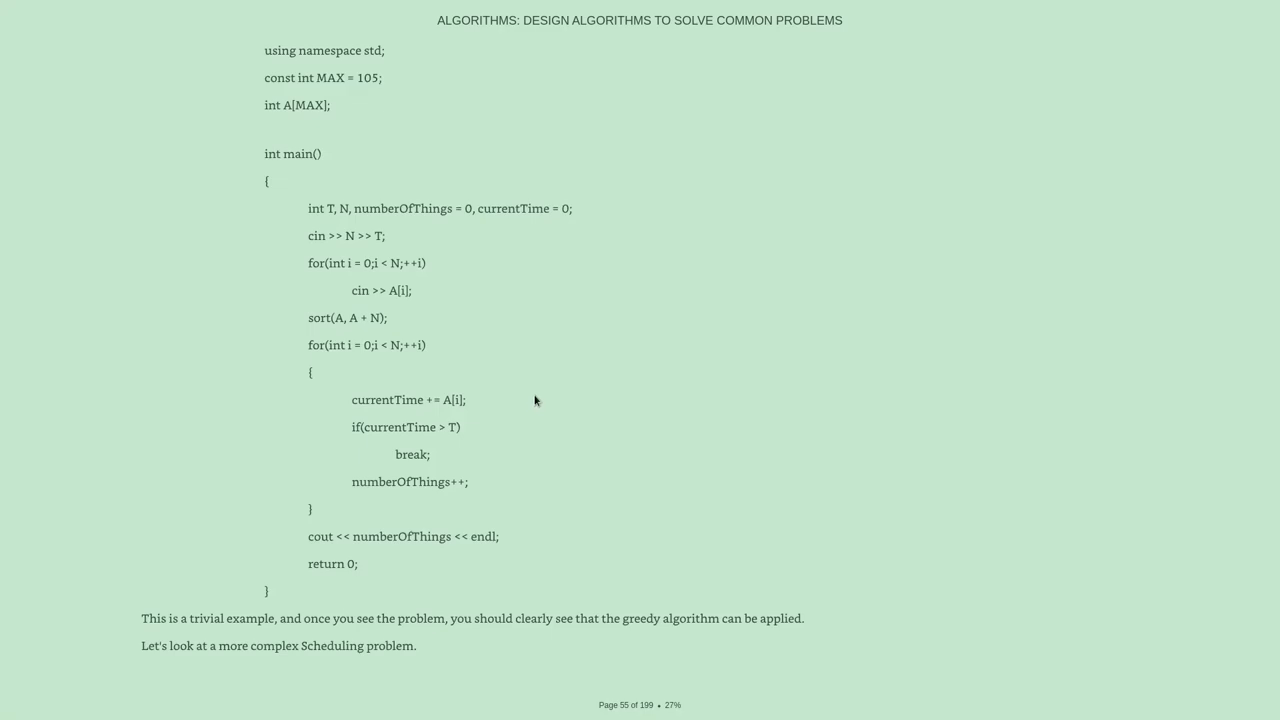
mouse_move(568, 404)
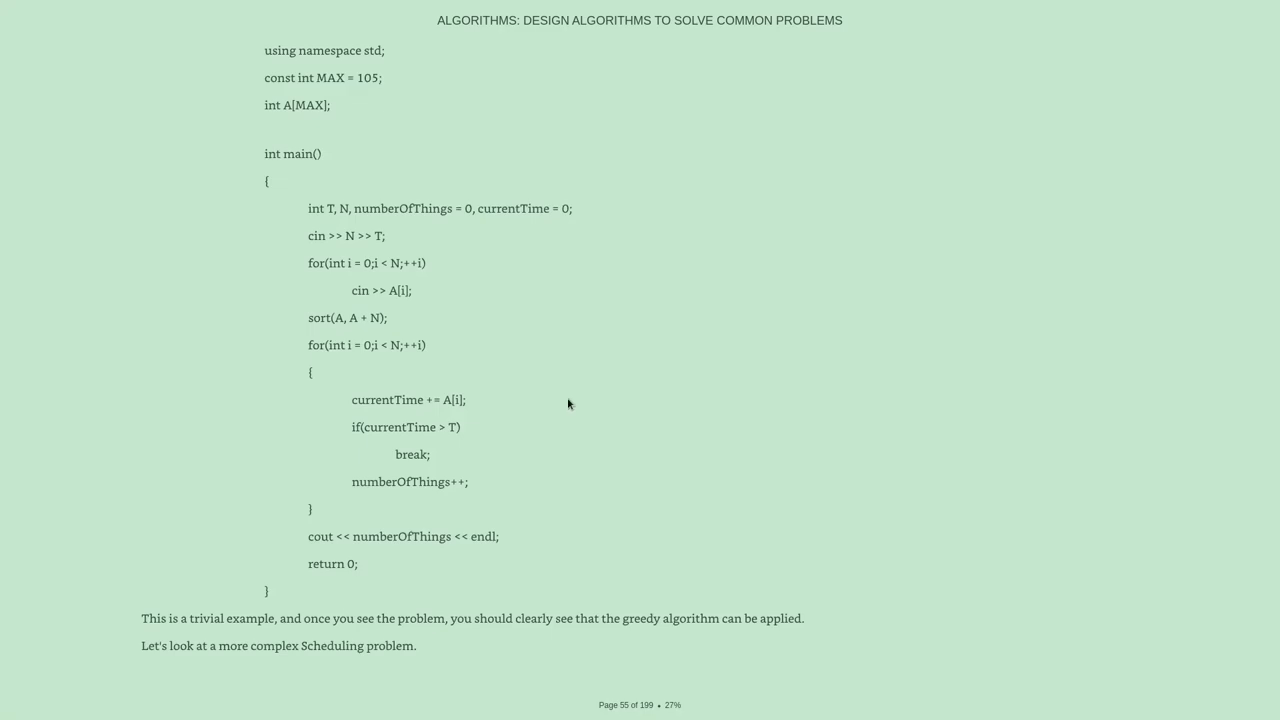